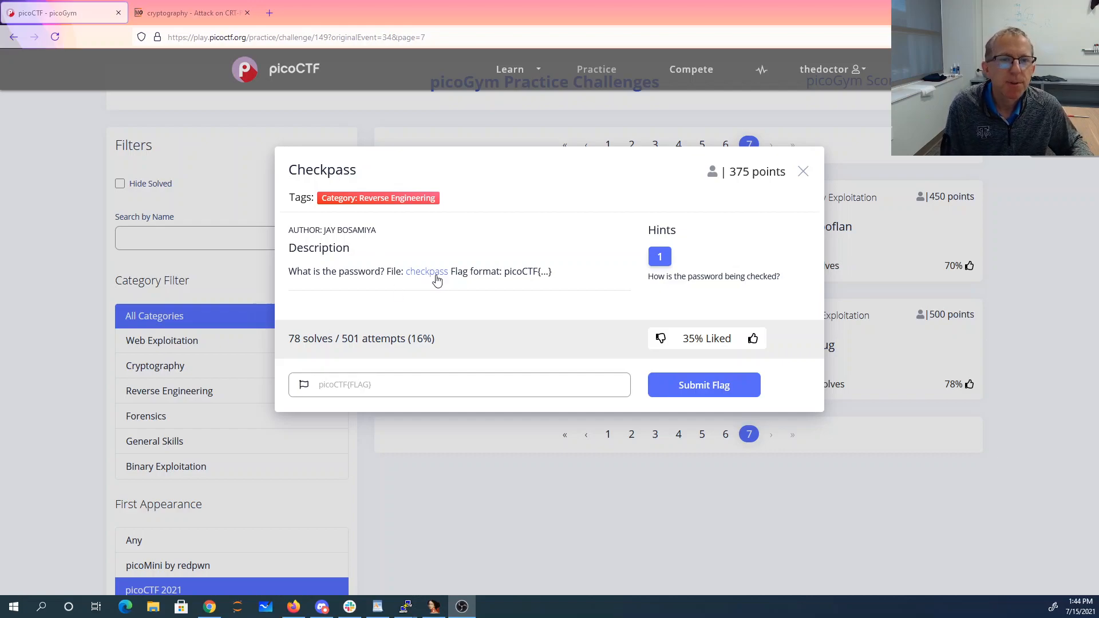
mouse_move(571, 282)
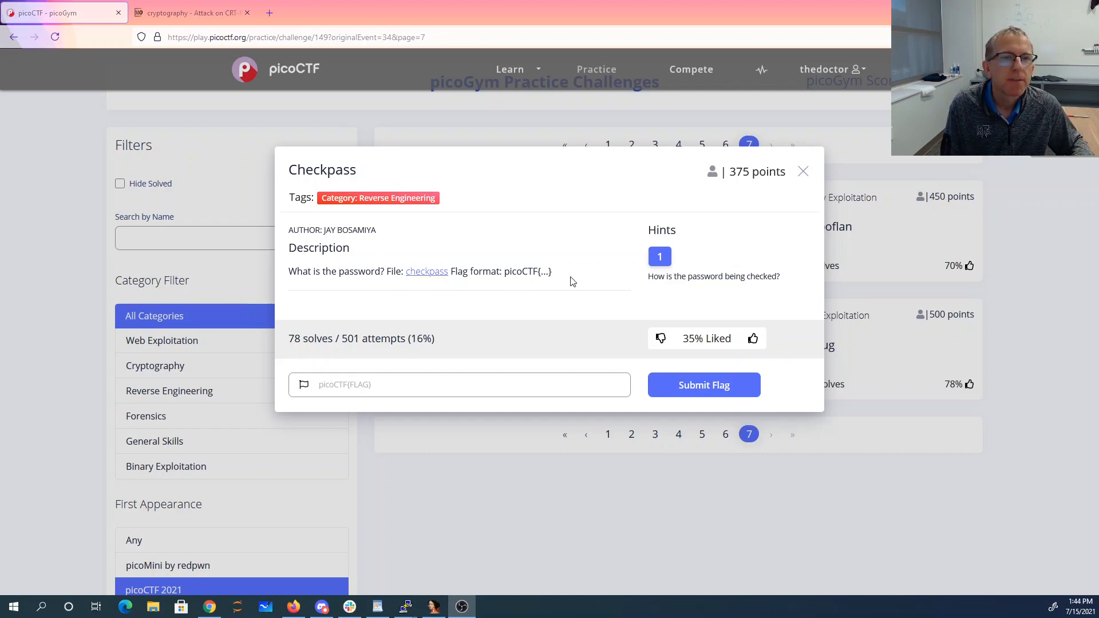
mouse_move(659, 257)
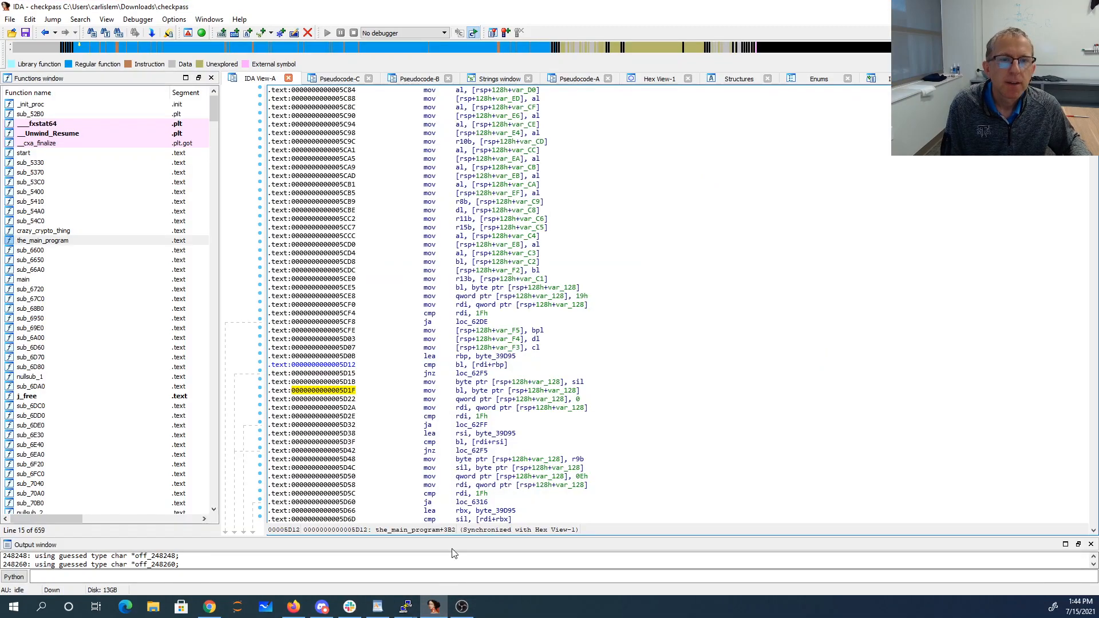
mouse_move(370, 290)
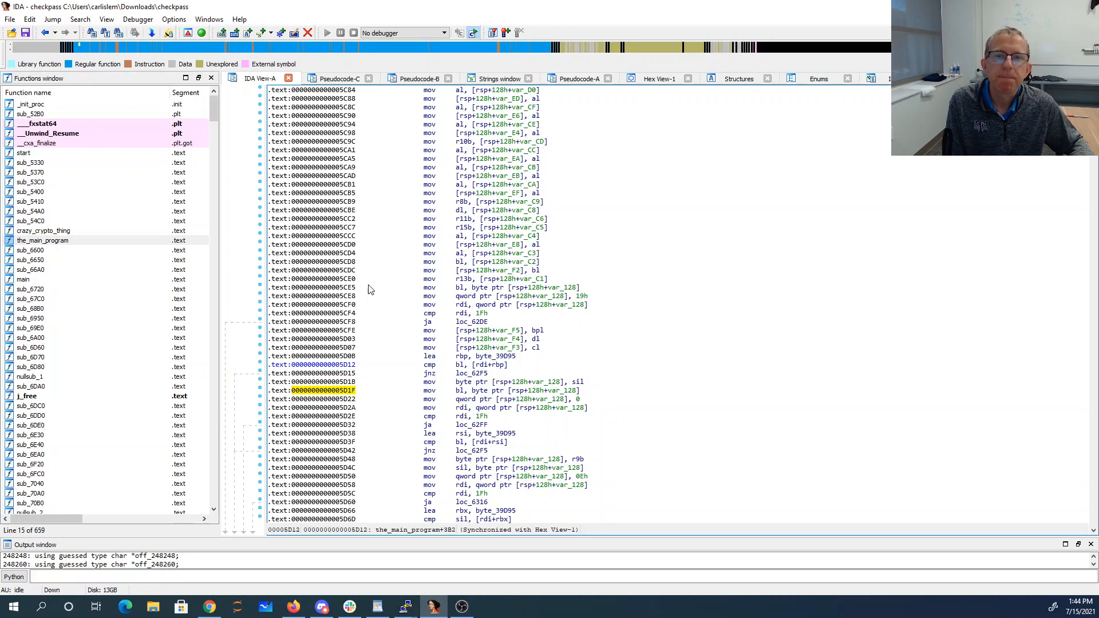
Jump to main's disassembly and close the leftover Pseudocode-C and Pseudocode-B views
double_click(23, 280)
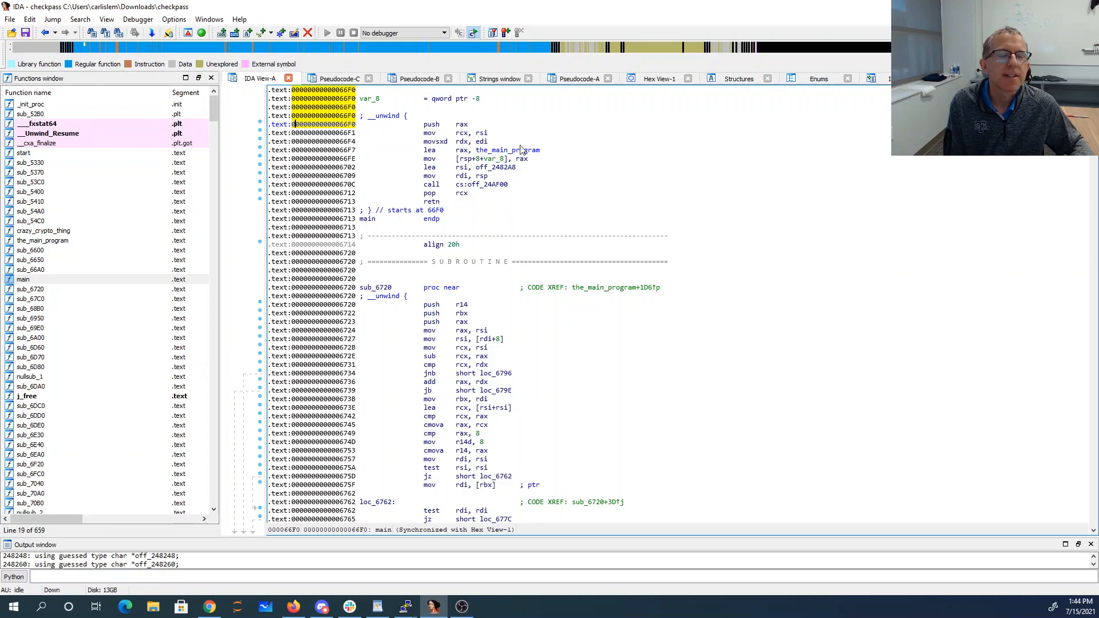
mouse_move(501, 167)
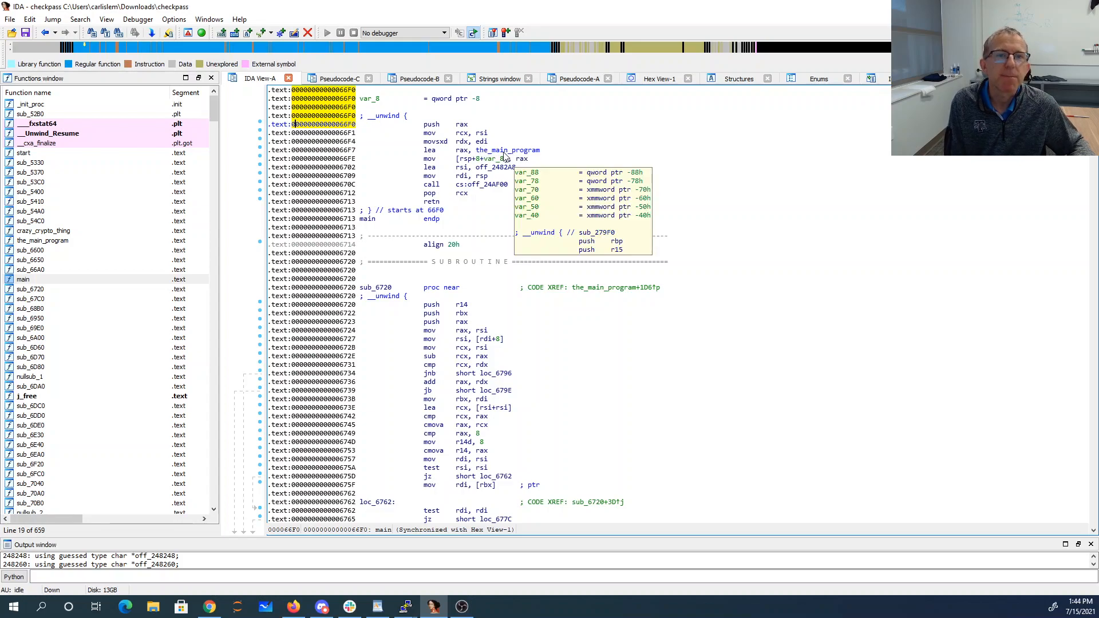
mouse_move(480, 195)
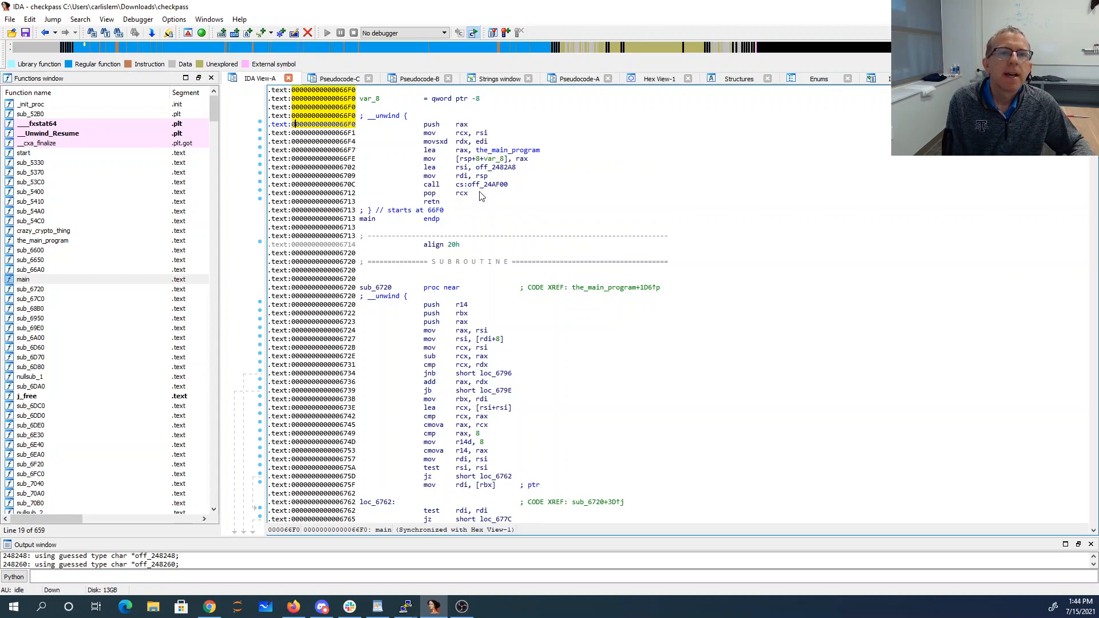
mouse_move(492, 184)
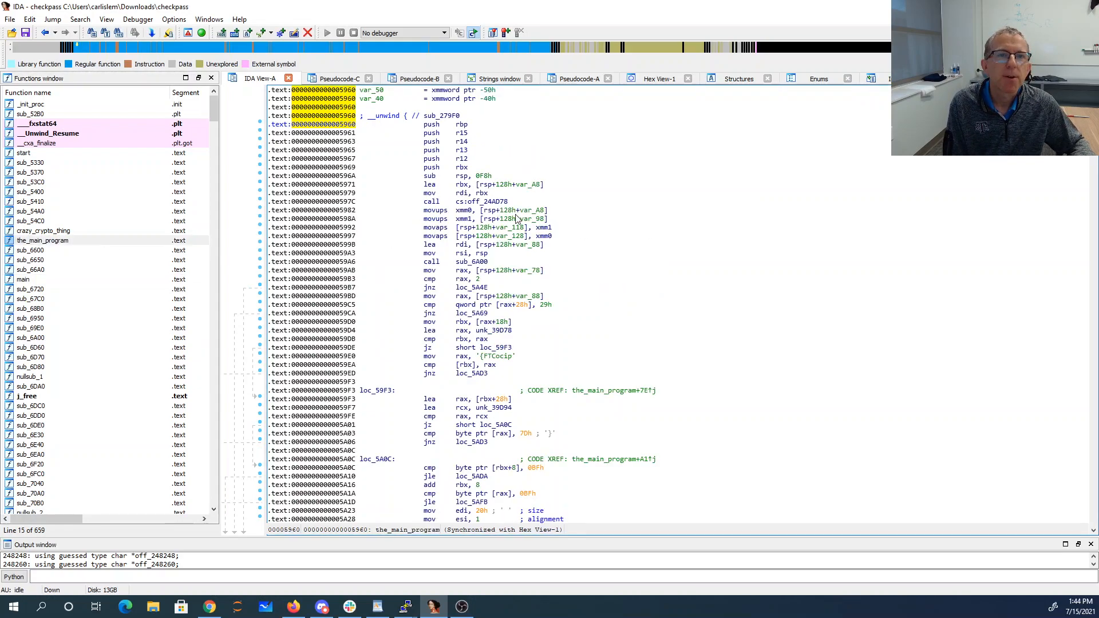
click(367, 78)
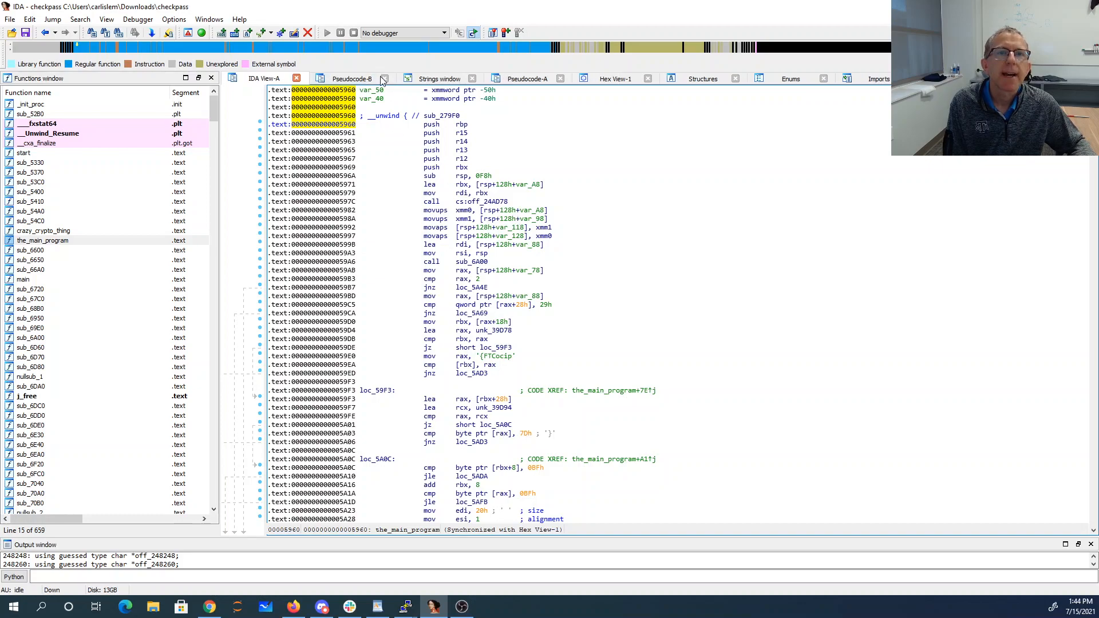
click(385, 78)
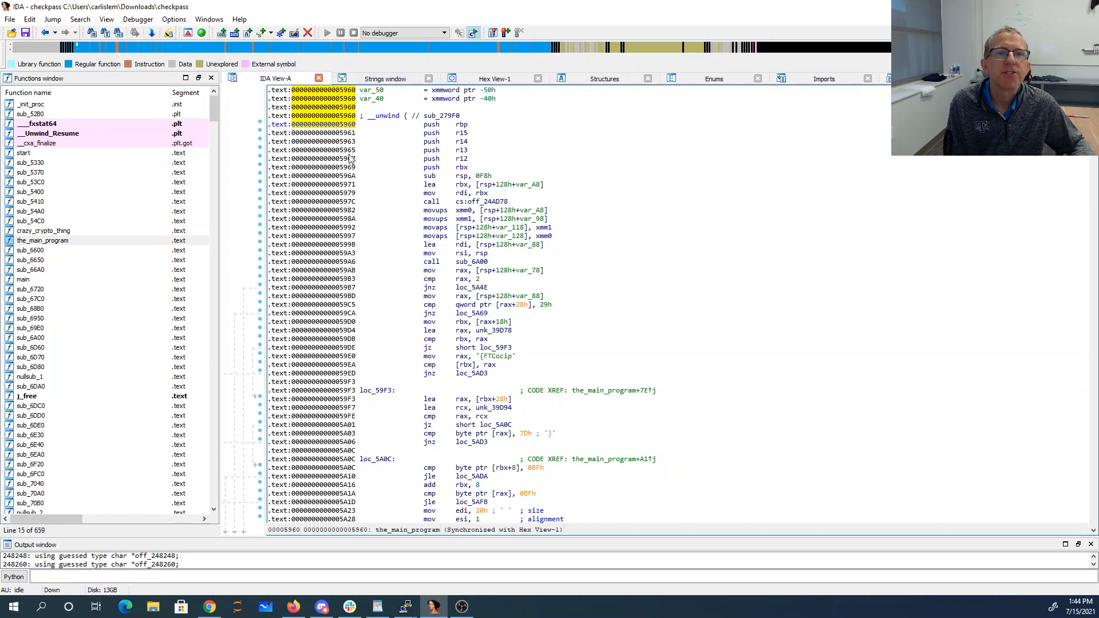
click(105, 19)
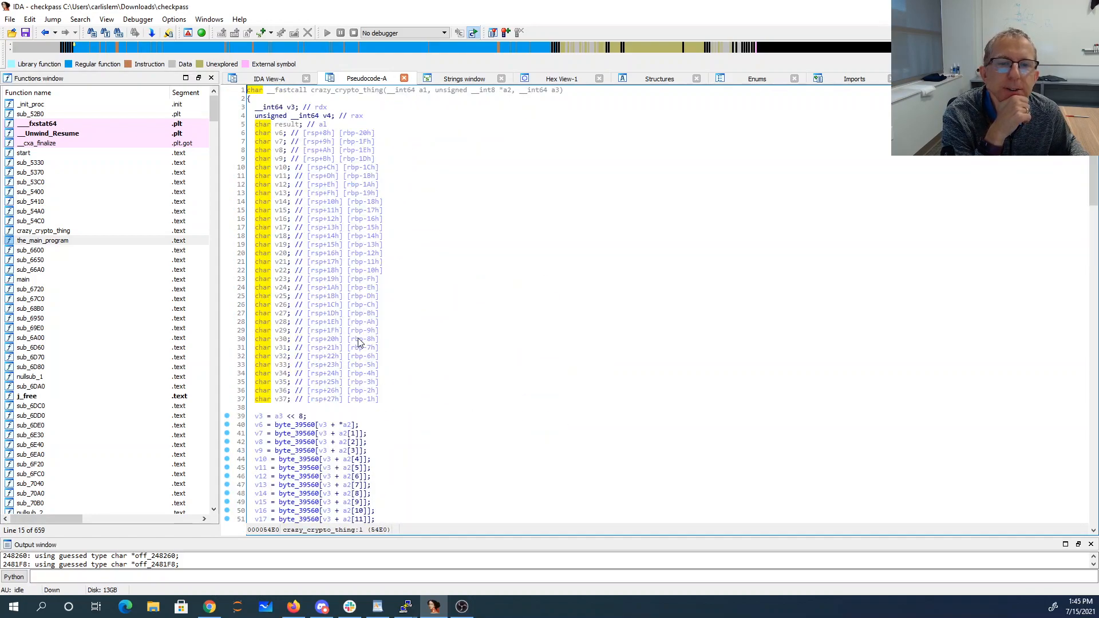
Scroll the crazy_crypto_thing pseudocode down through its byte-table lookups
scroll(down, 3)
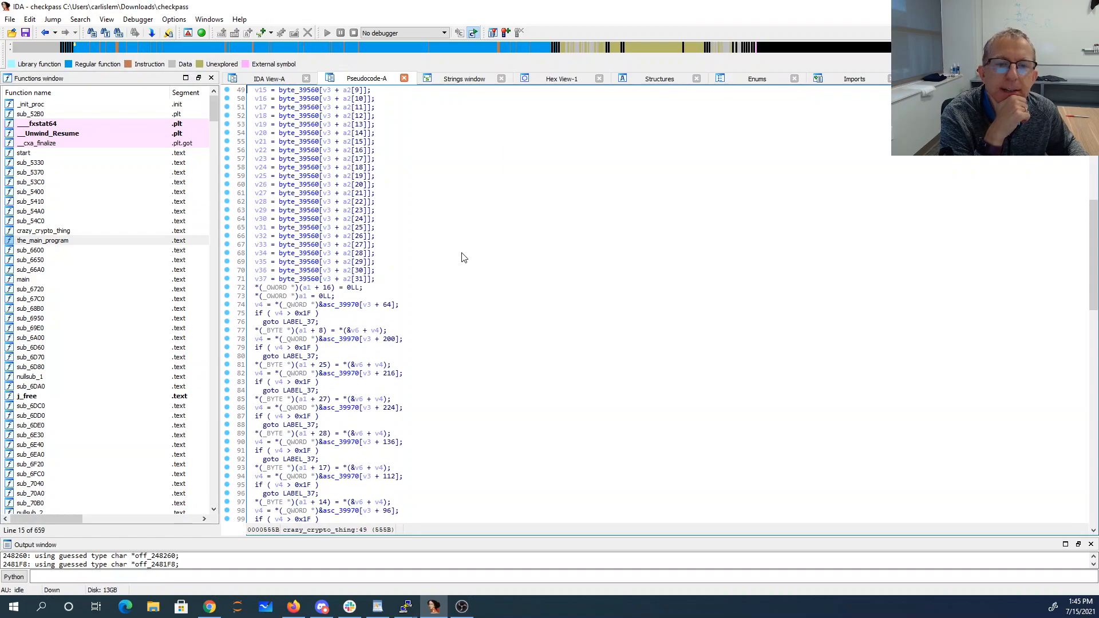
scroll(down, 3)
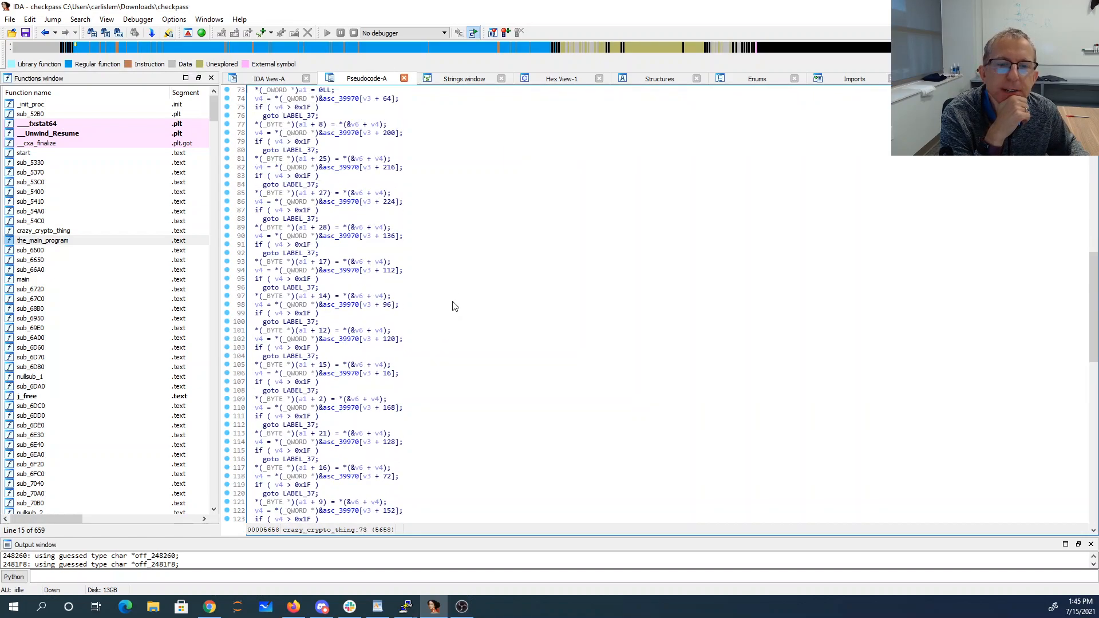
scroll(down, 3)
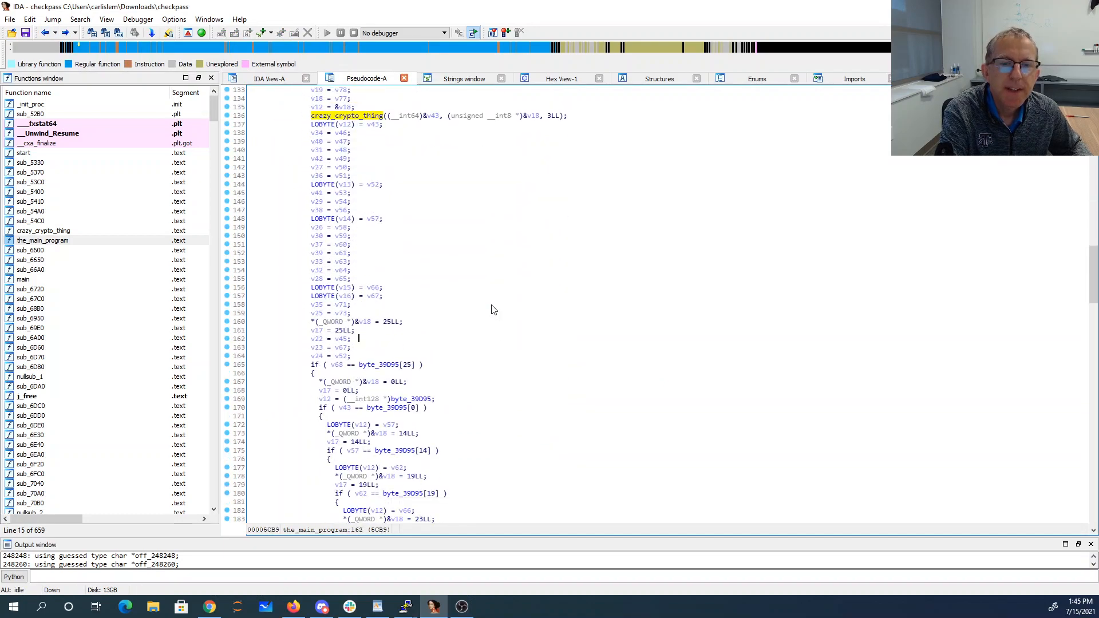
Inspect the 32-byte table byte_39D95 in rodata, then return to the_main_program's pseudocode
scroll(down, 3)
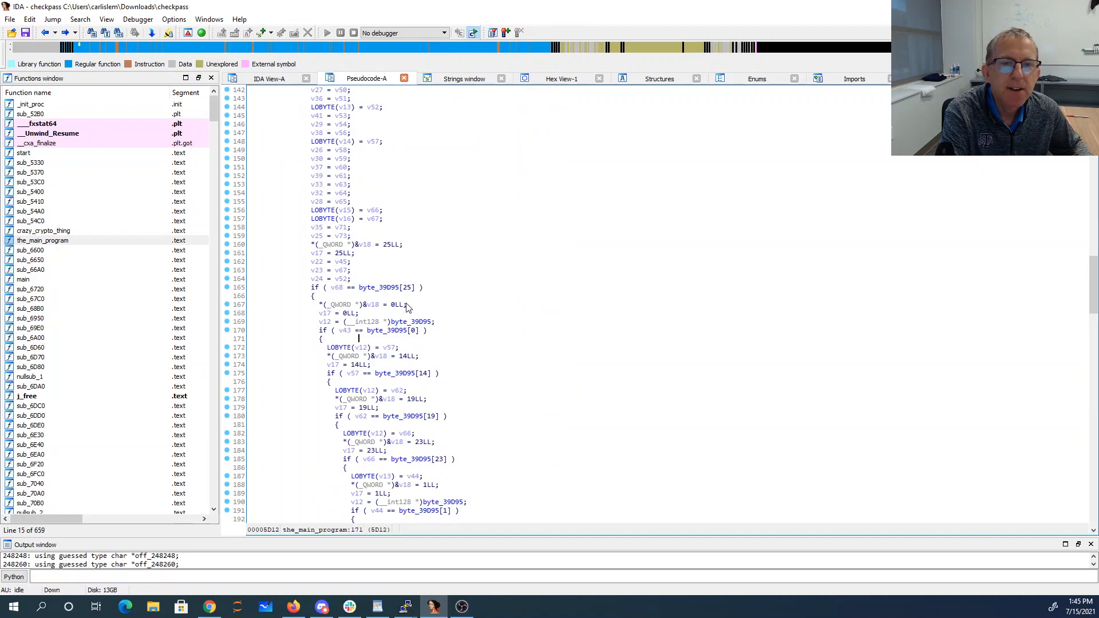
mouse_move(482, 344)
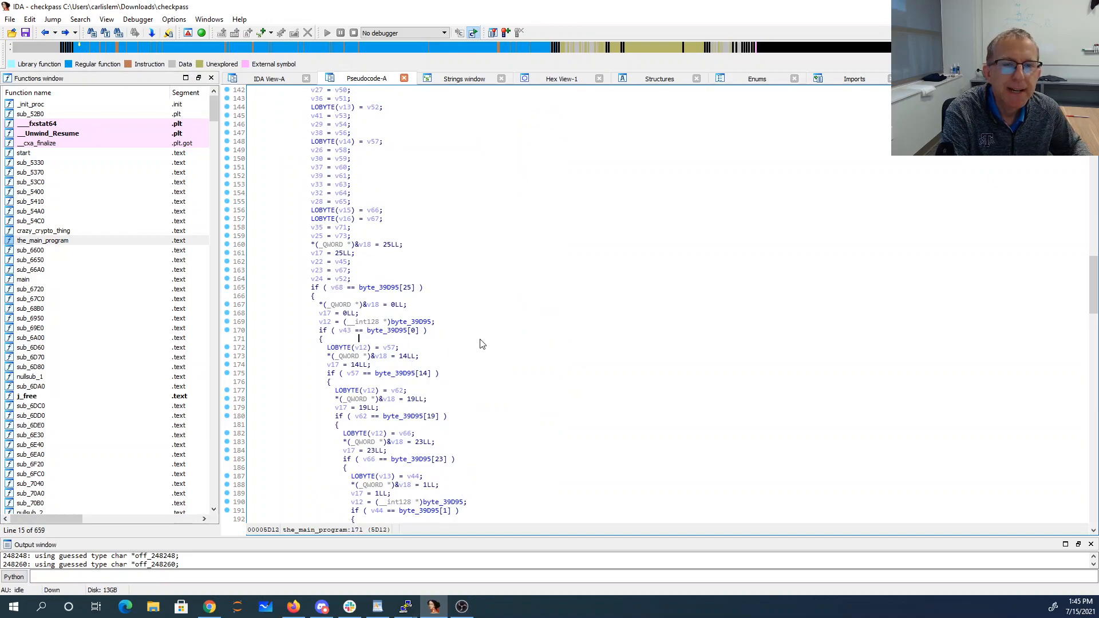
scroll(down, 3)
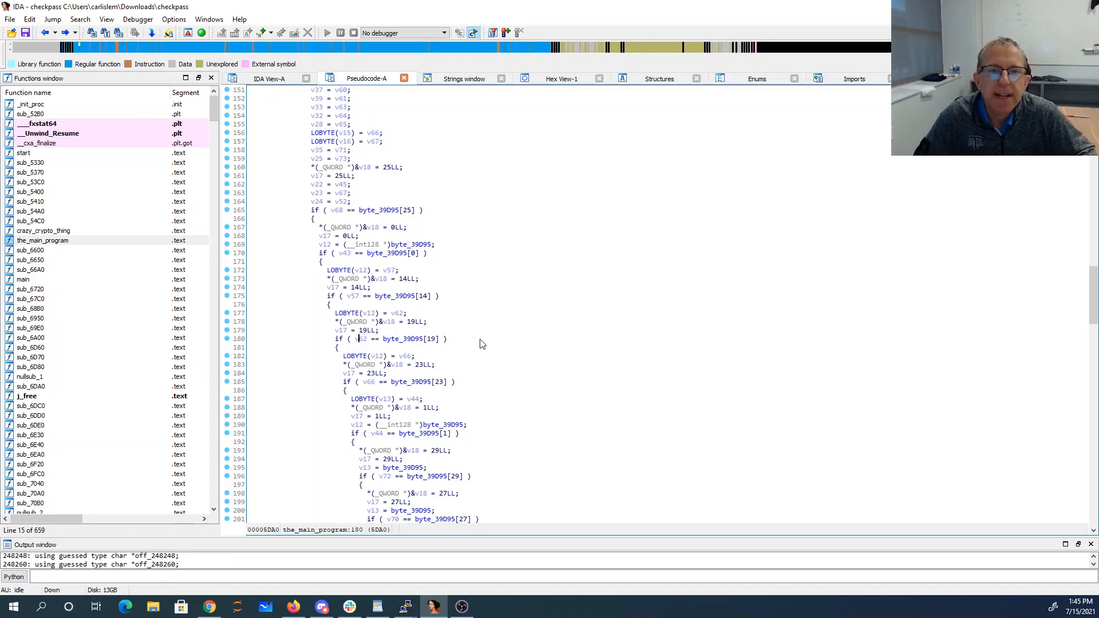
mouse_move(397, 338)
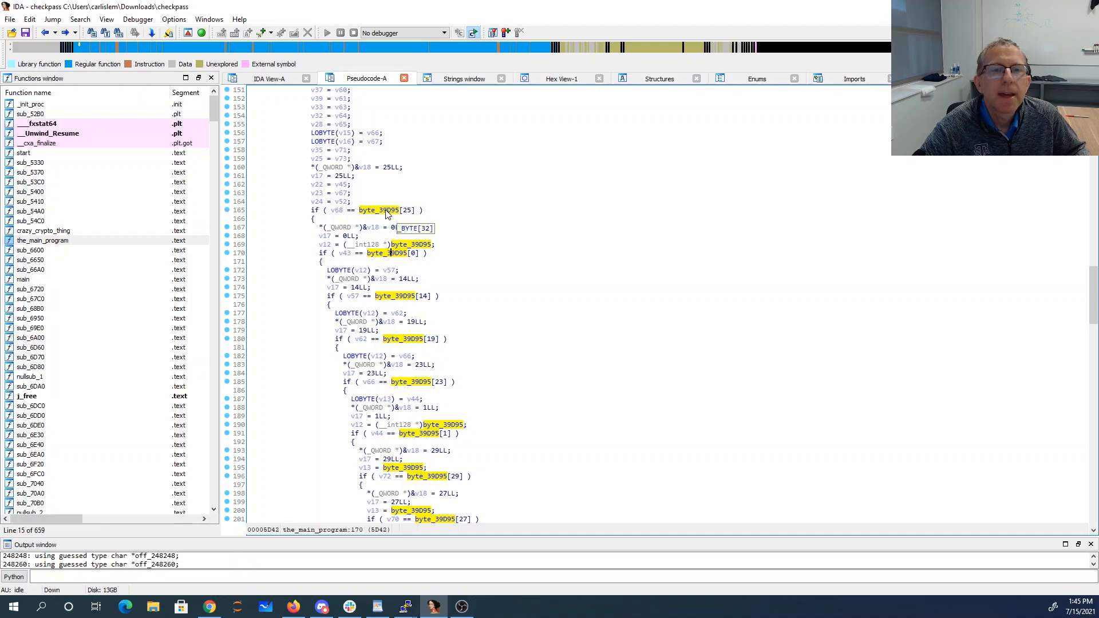
click(267, 78)
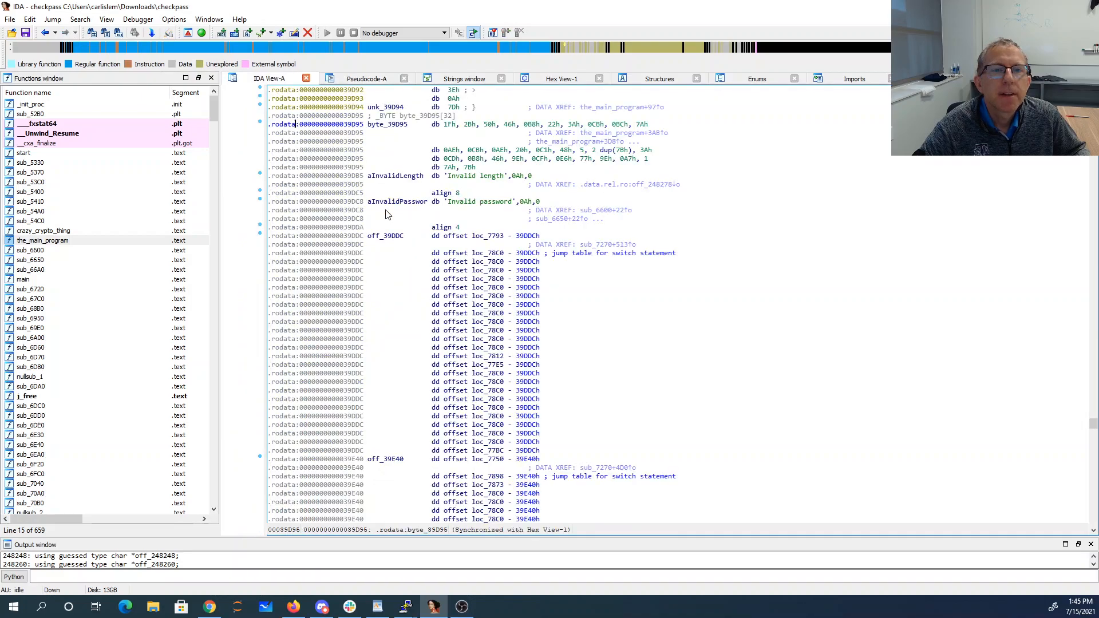
mouse_move(601, 132)
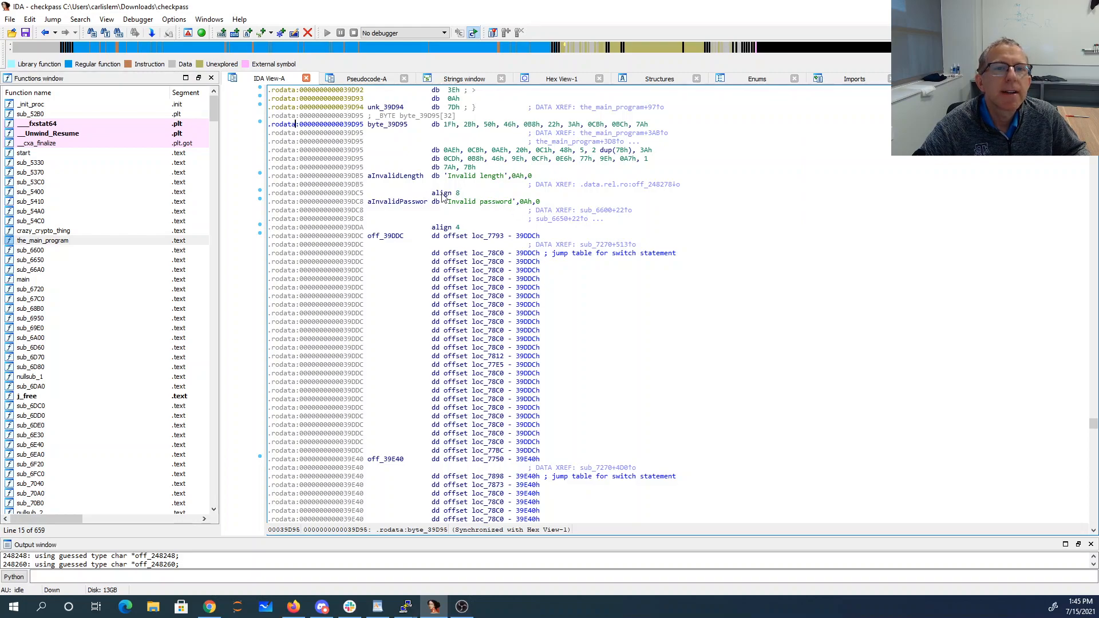
click(366, 78)
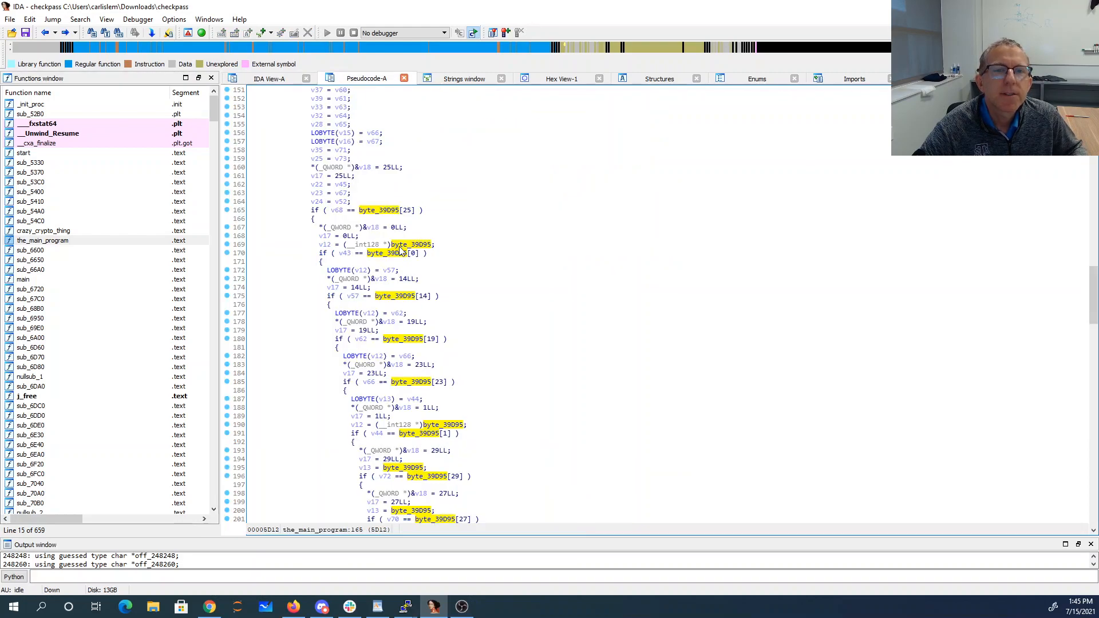
mouse_move(376, 291)
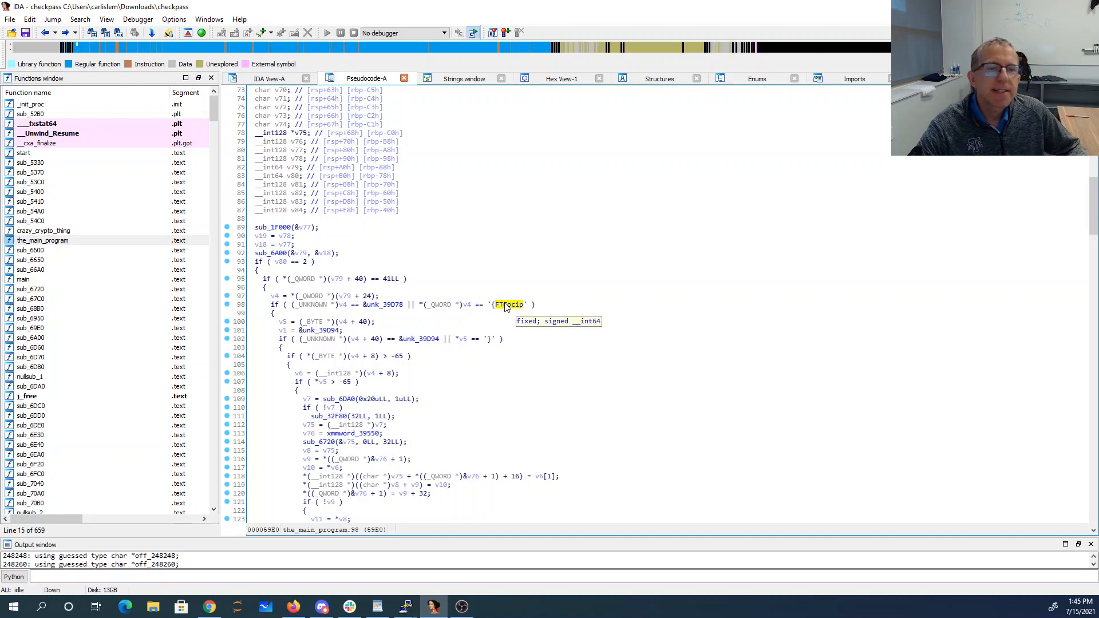
mouse_move(487, 354)
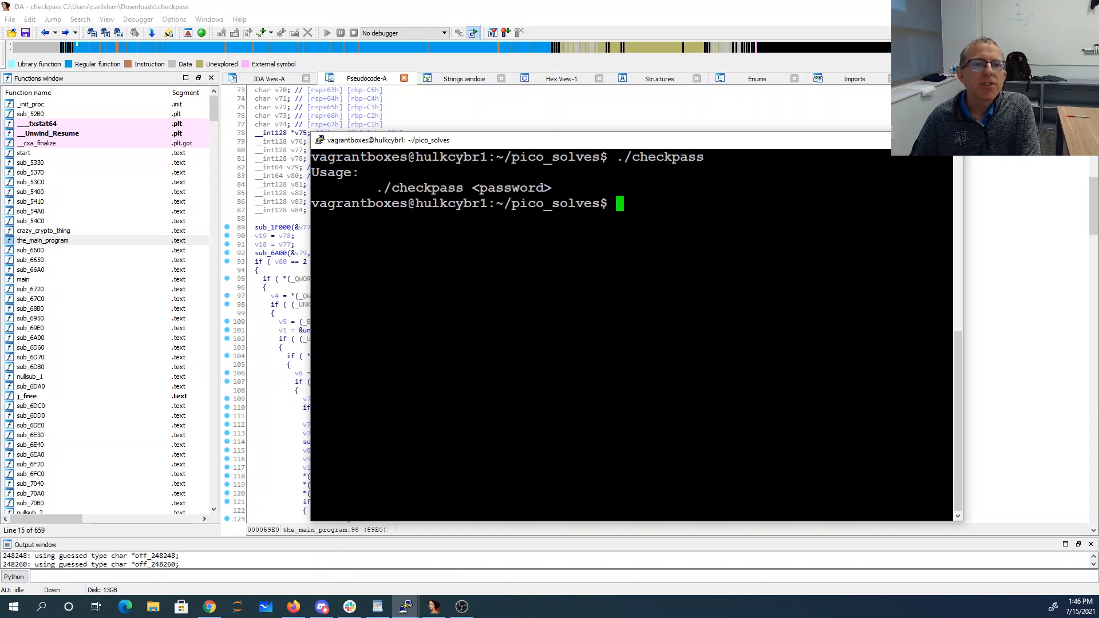
Run ./checkpass with python -c inputs: "A"*41, then picoCTF{ plus 32 A's and }
text(./checkpass)
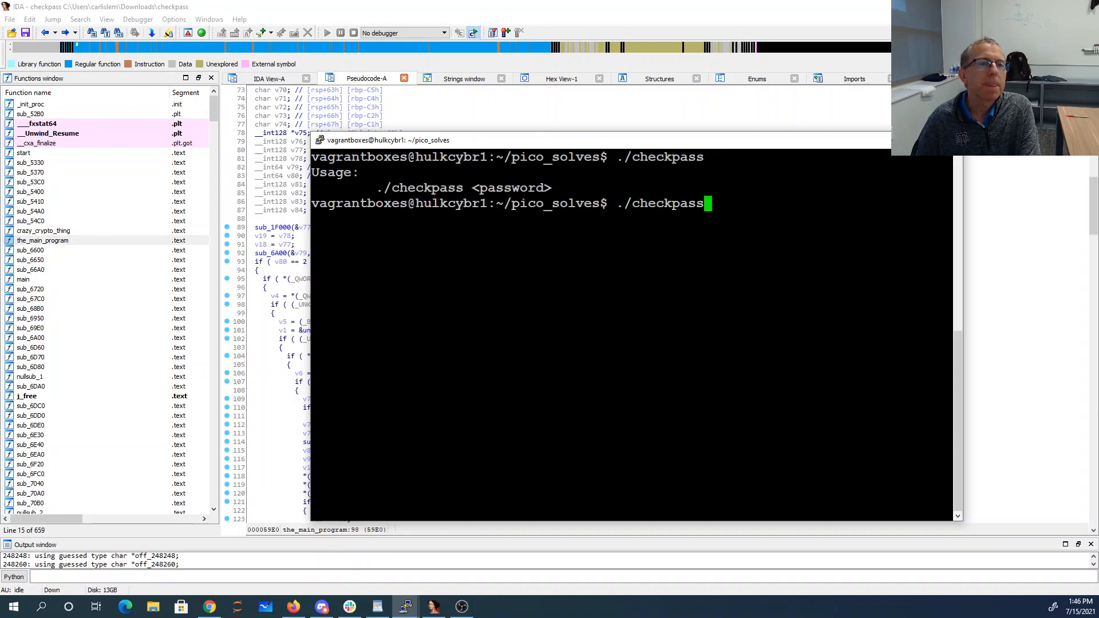
text(a)
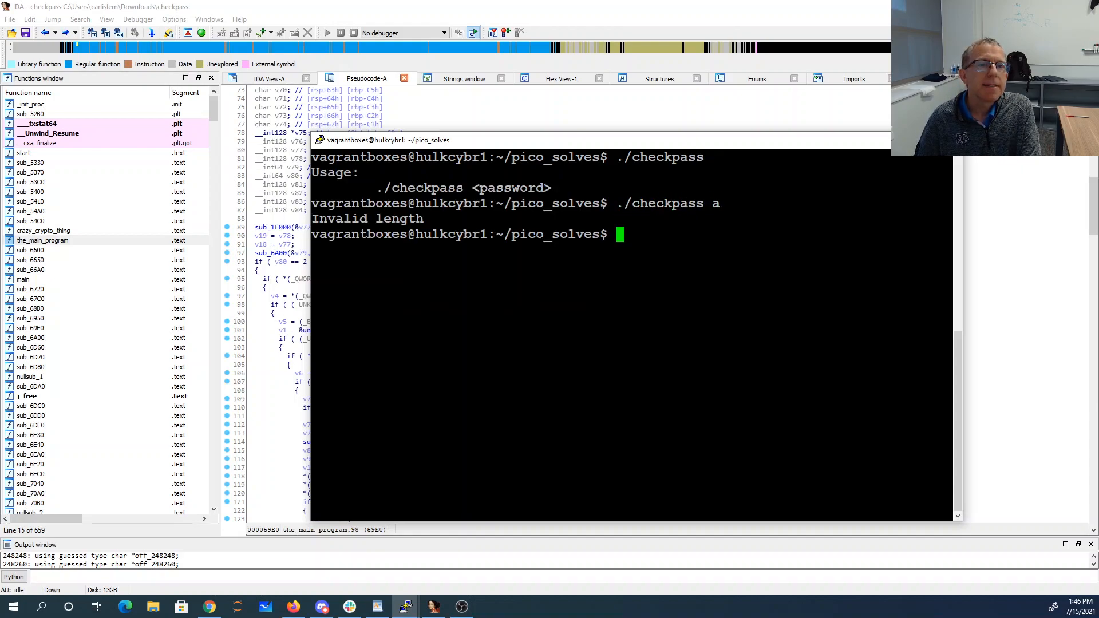
text(./checkpass aaa)
text(./checkpass `)
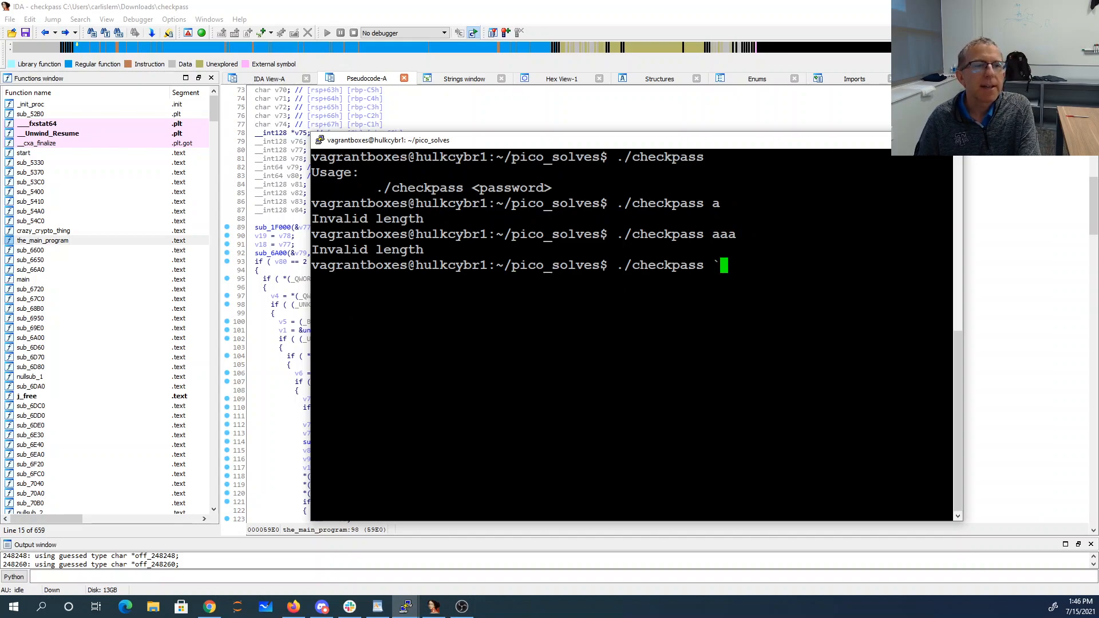
text(python -c ')
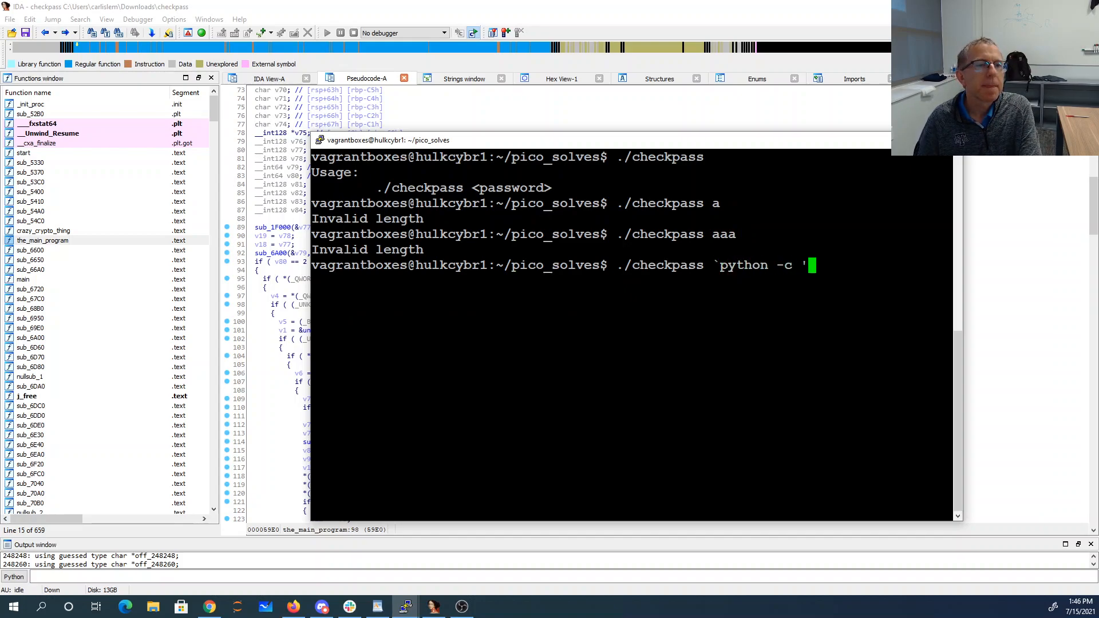
text(print "A")
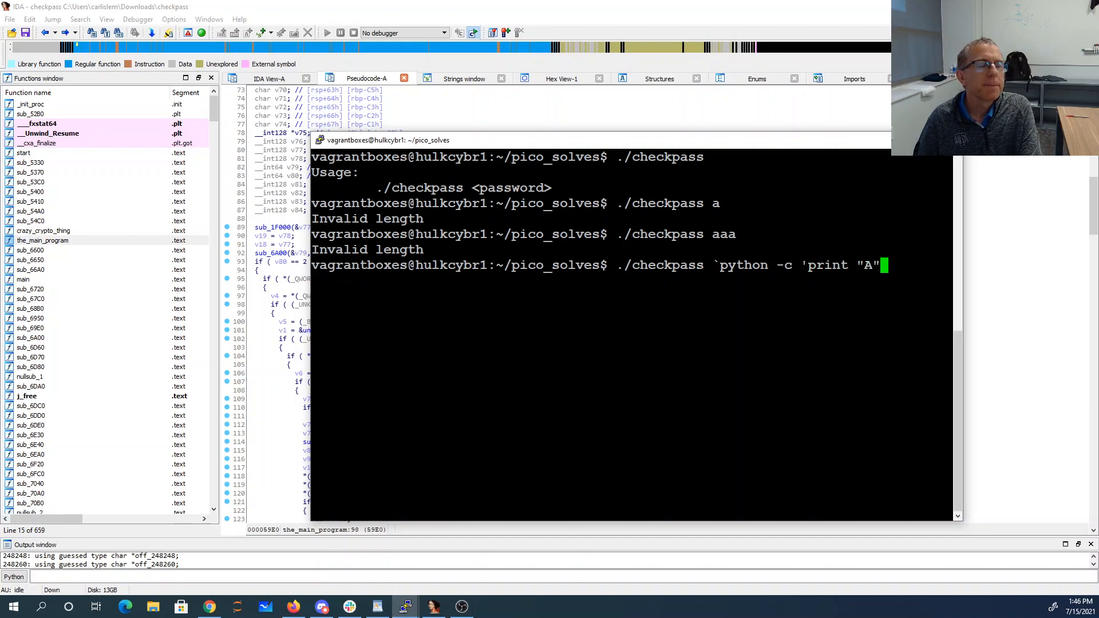
text(*41'`)
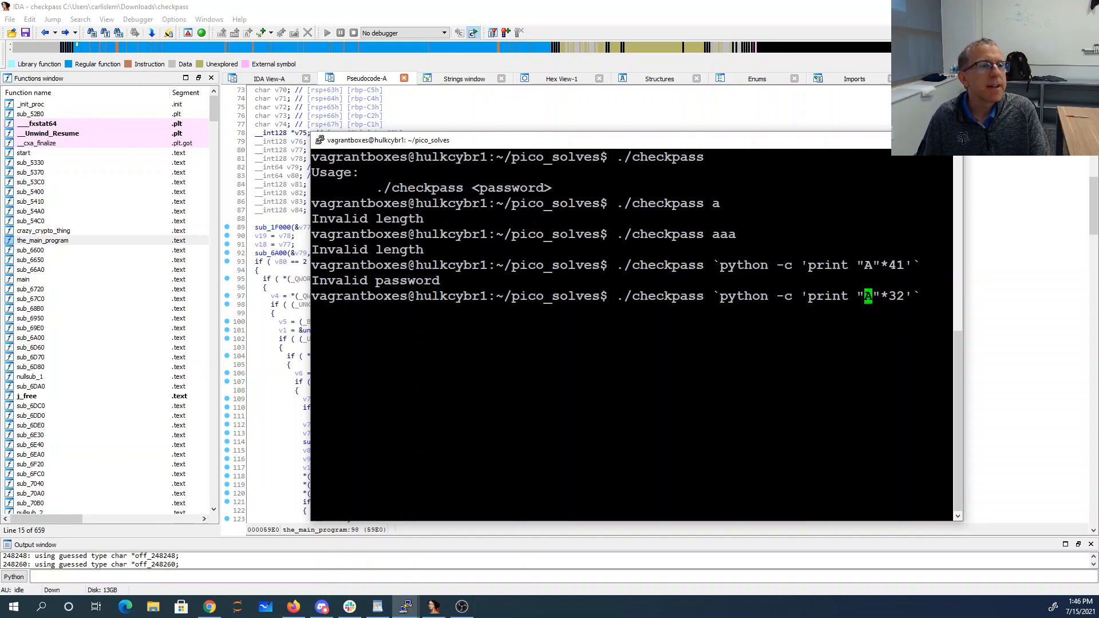
text(picoCTF{"+)
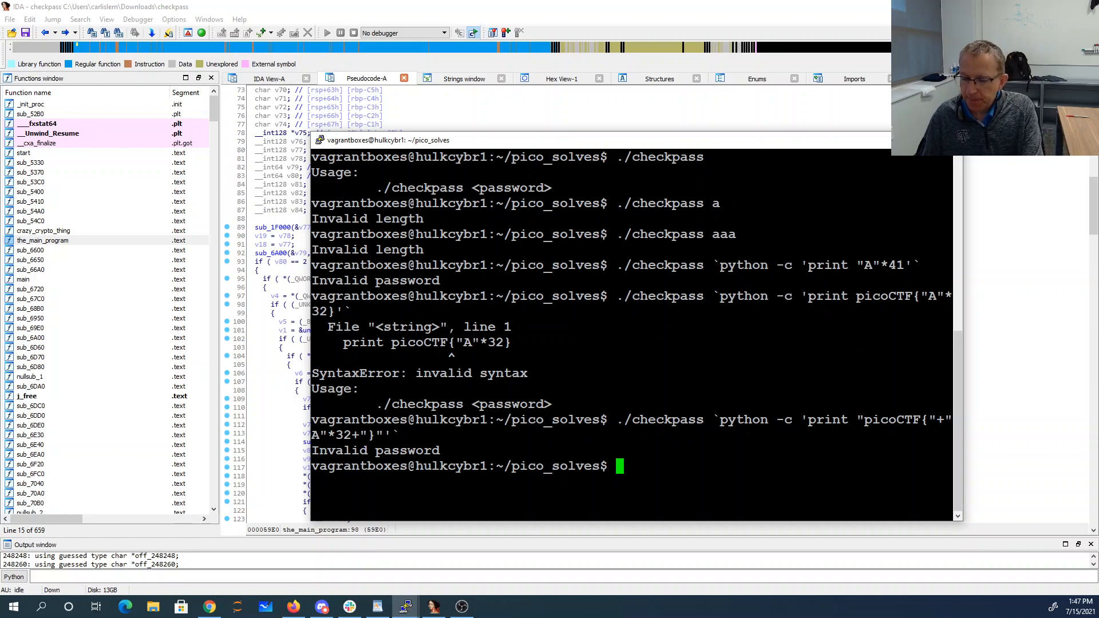
Start gdb on ./checkpass and begin a breakpoint on __libc_start_main
text(gdb ./check)
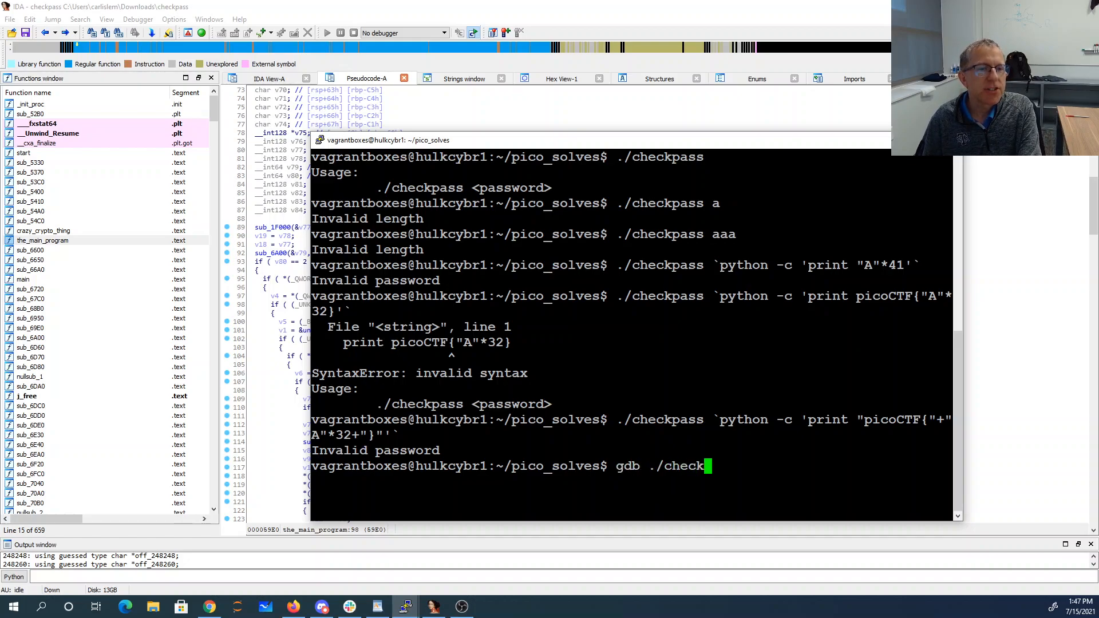
key(Return)
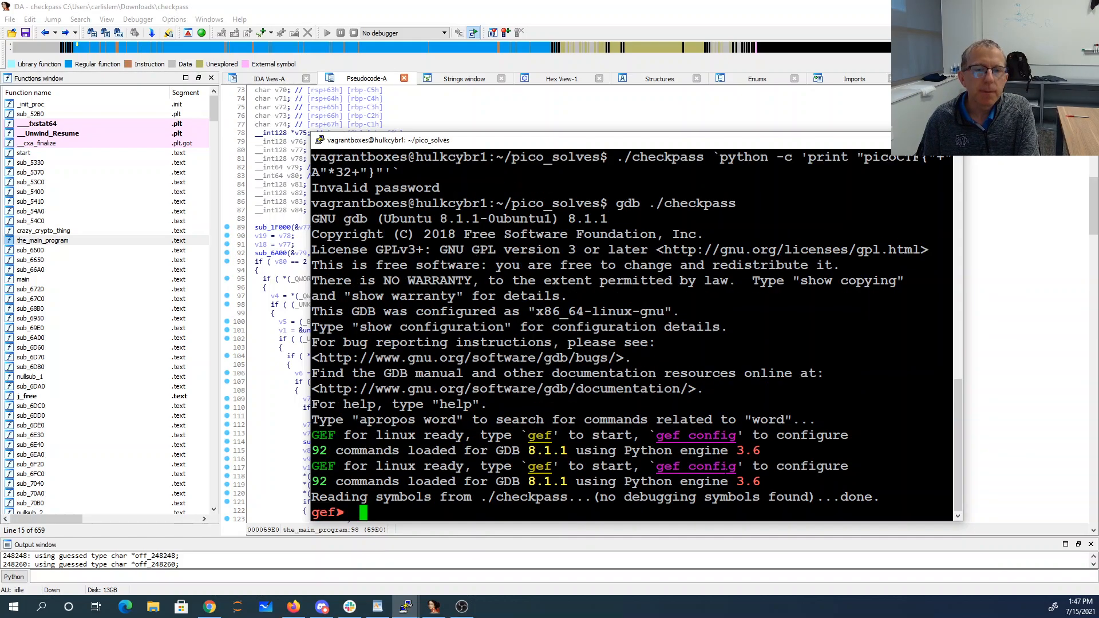
text(brea)
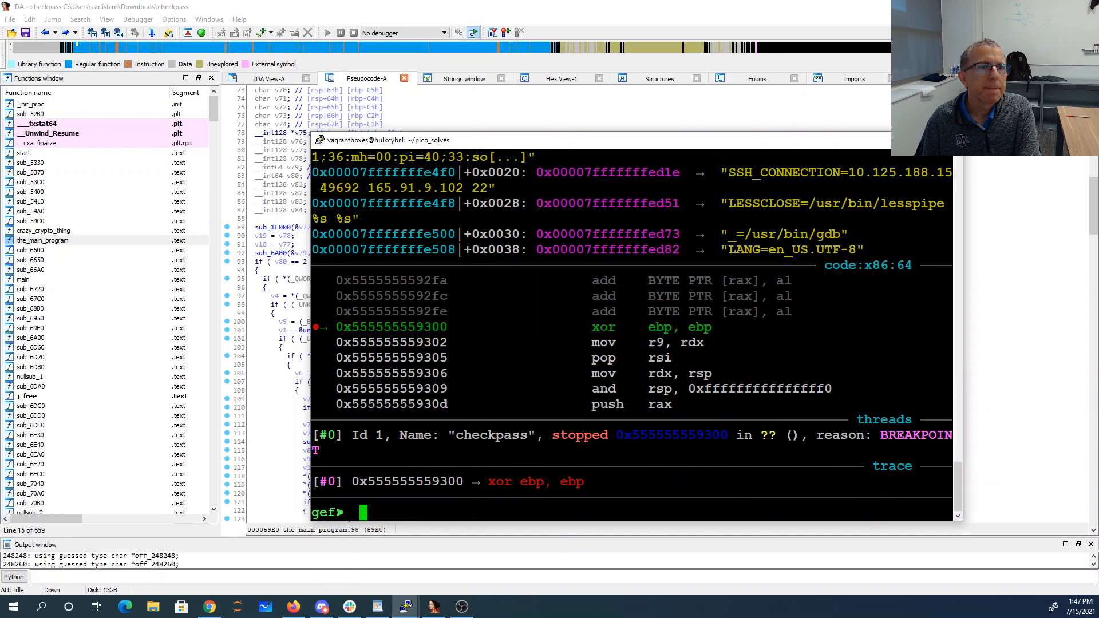
text(break)
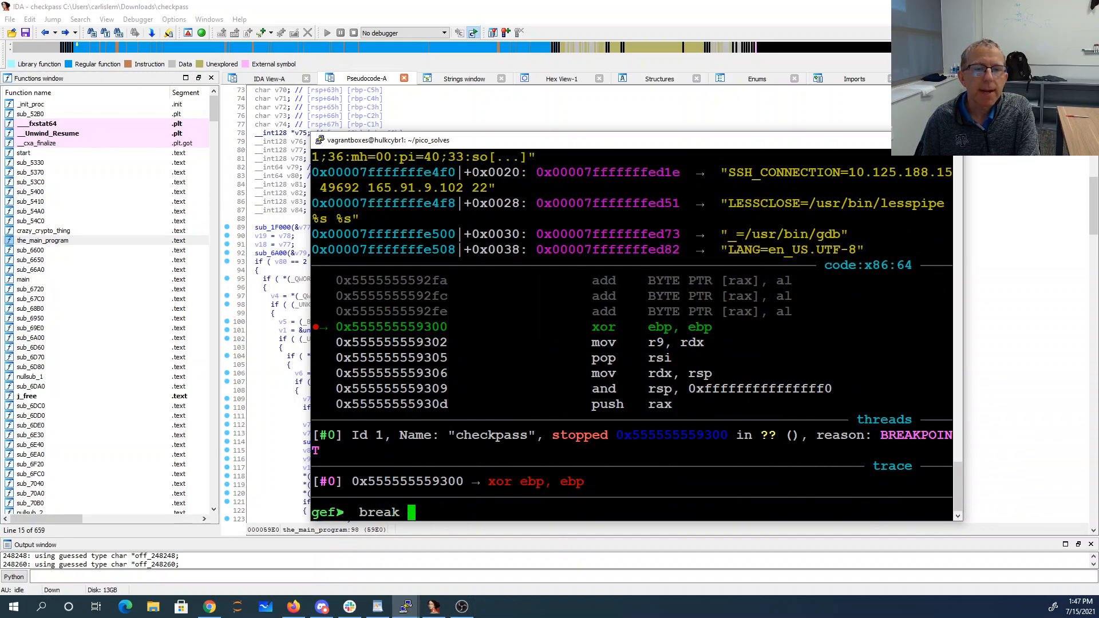
text(__libc_start_)
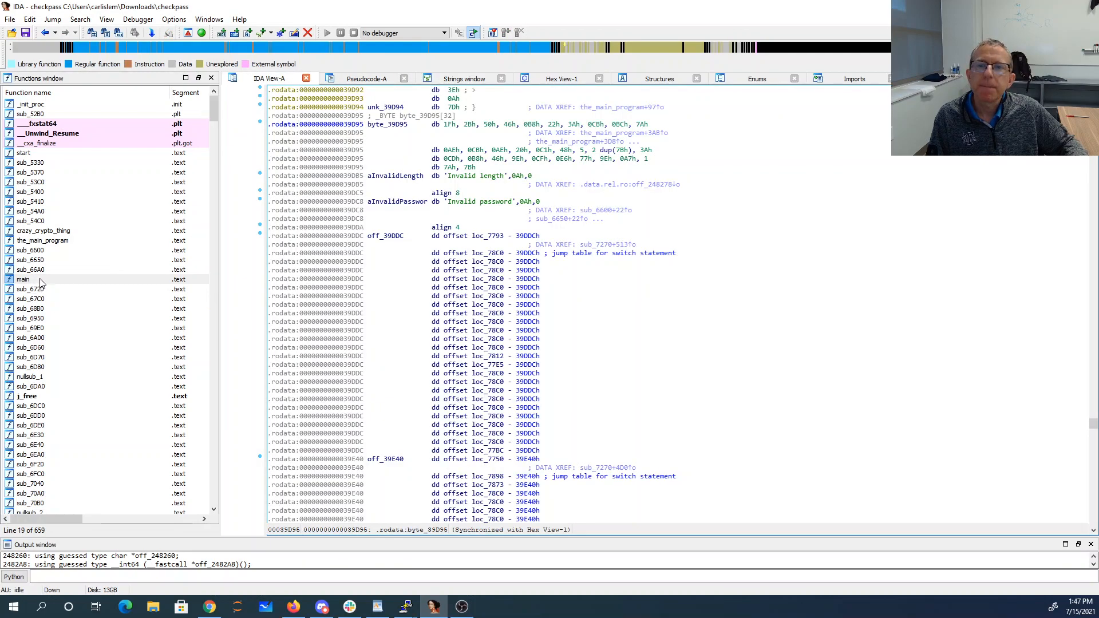
Locate the byte-comparison jnz at .text:5D15 in the_main_program's disassembly
double_click(23, 279)
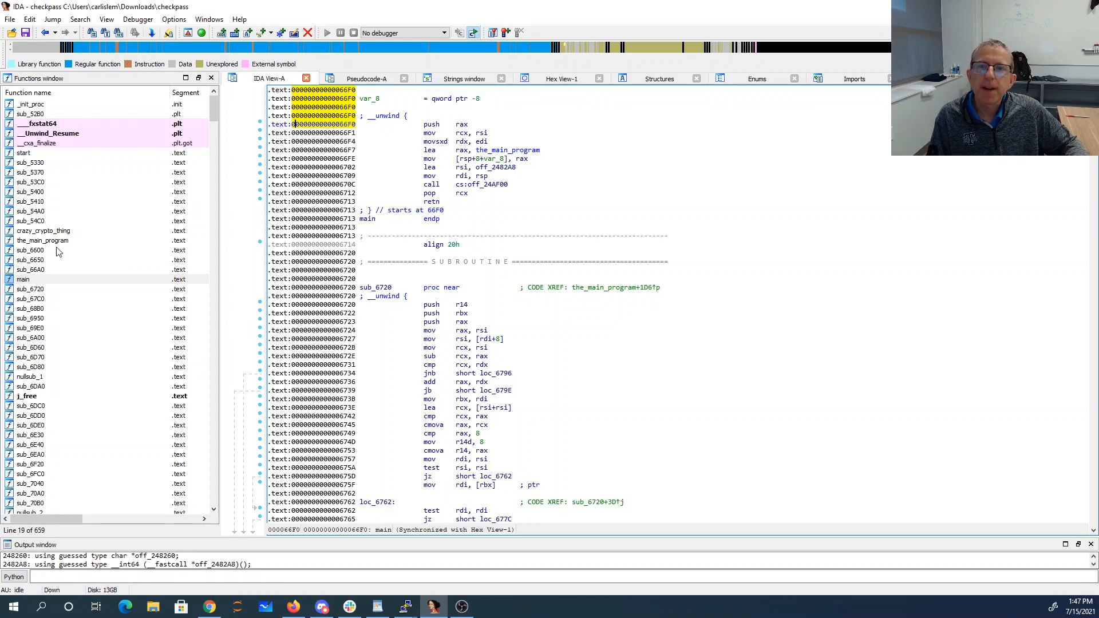
double_click(43, 239)
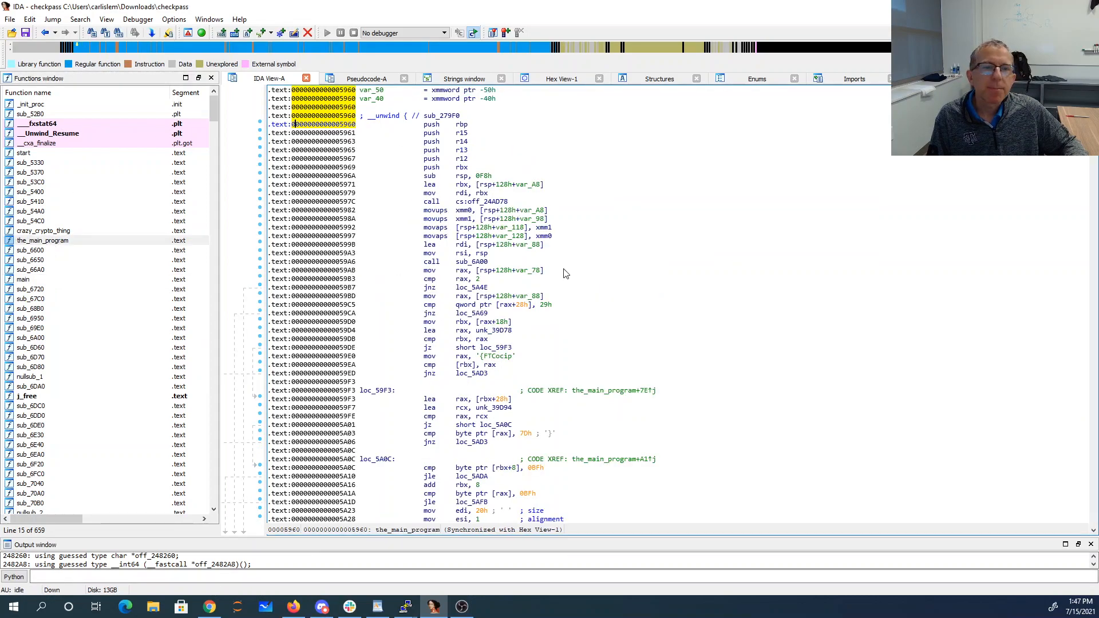
scroll(down, 3)
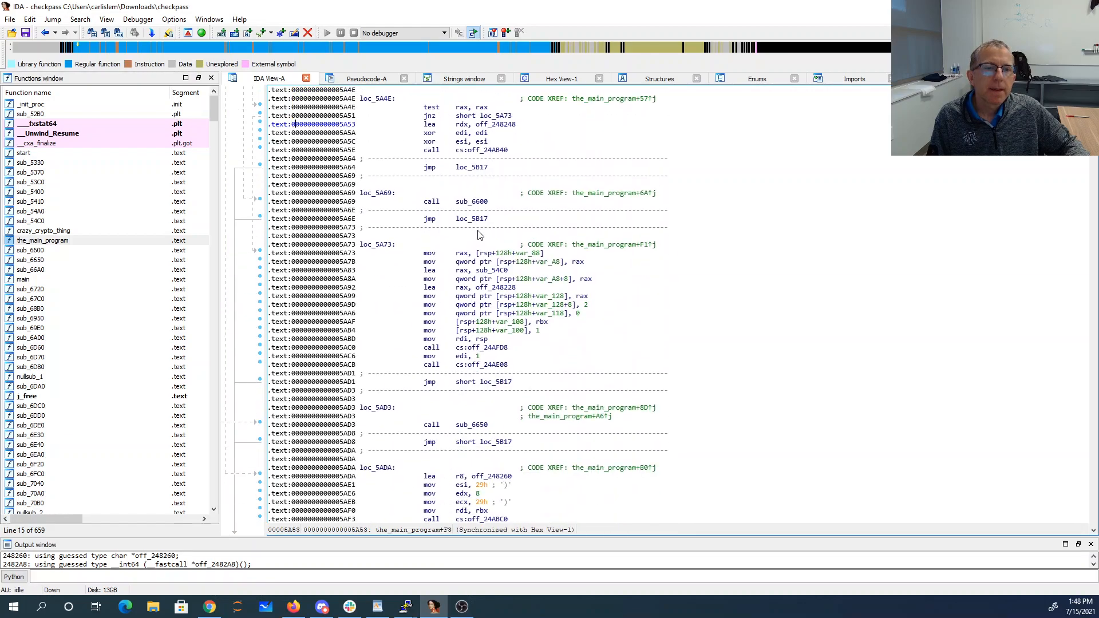
scroll(down, 3)
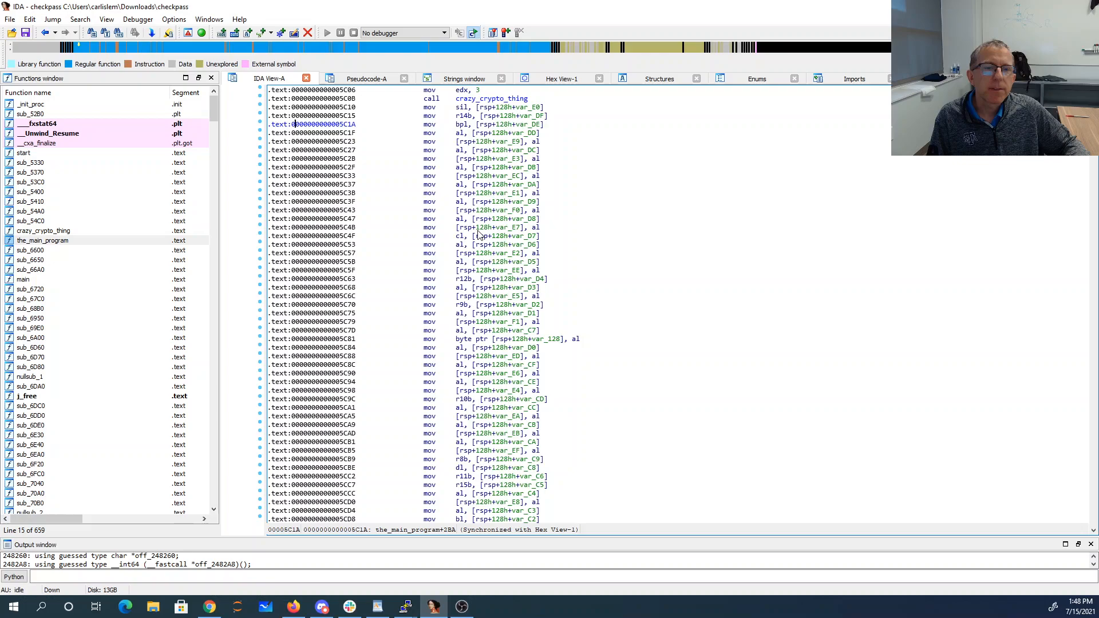
scroll(down, 3)
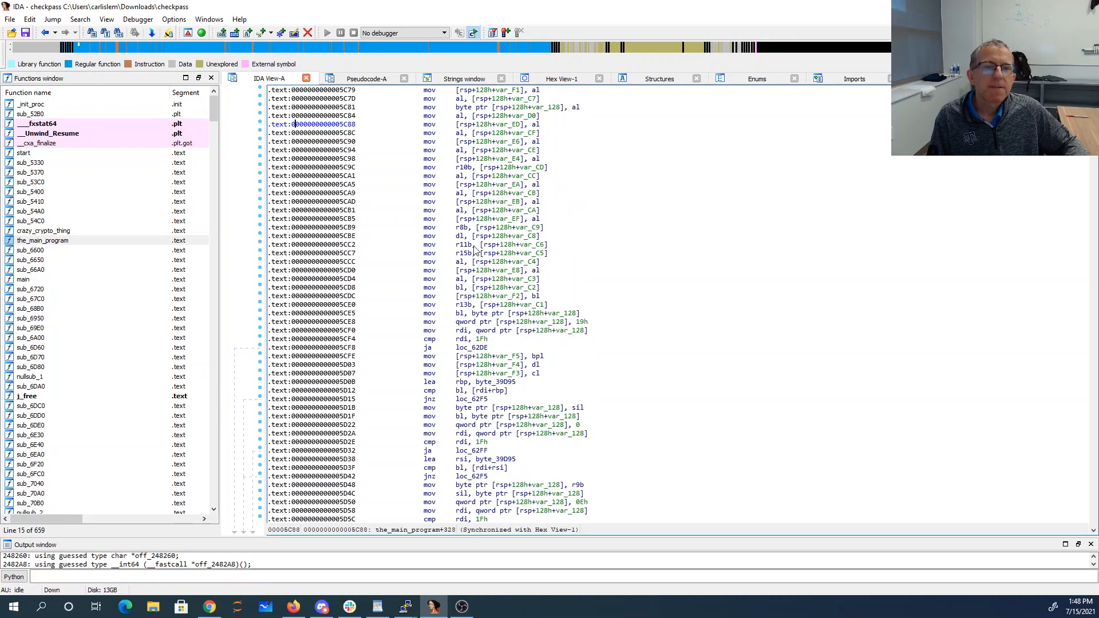
click(491, 398)
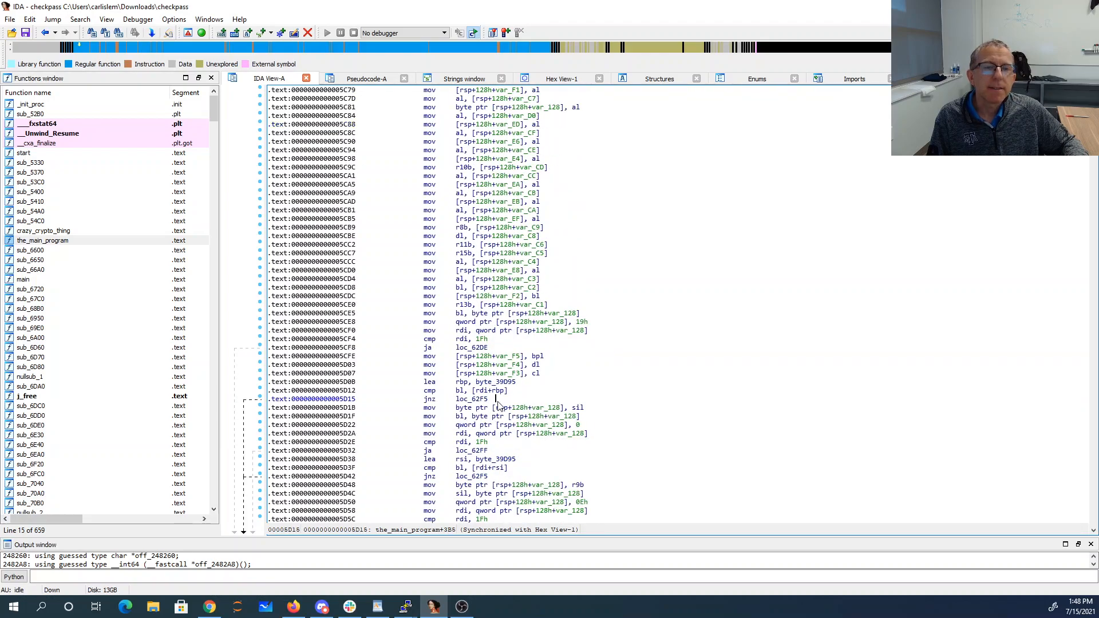
click(449, 399)
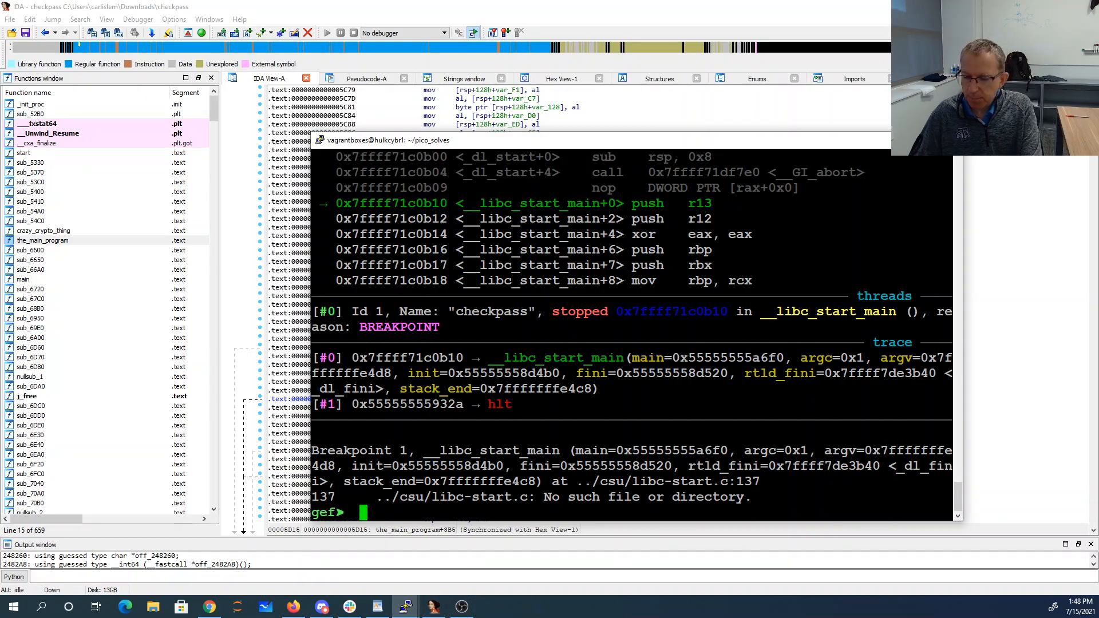
Set a breakpoint at *0x555555559d15, the comparison jump
text(break *0x)
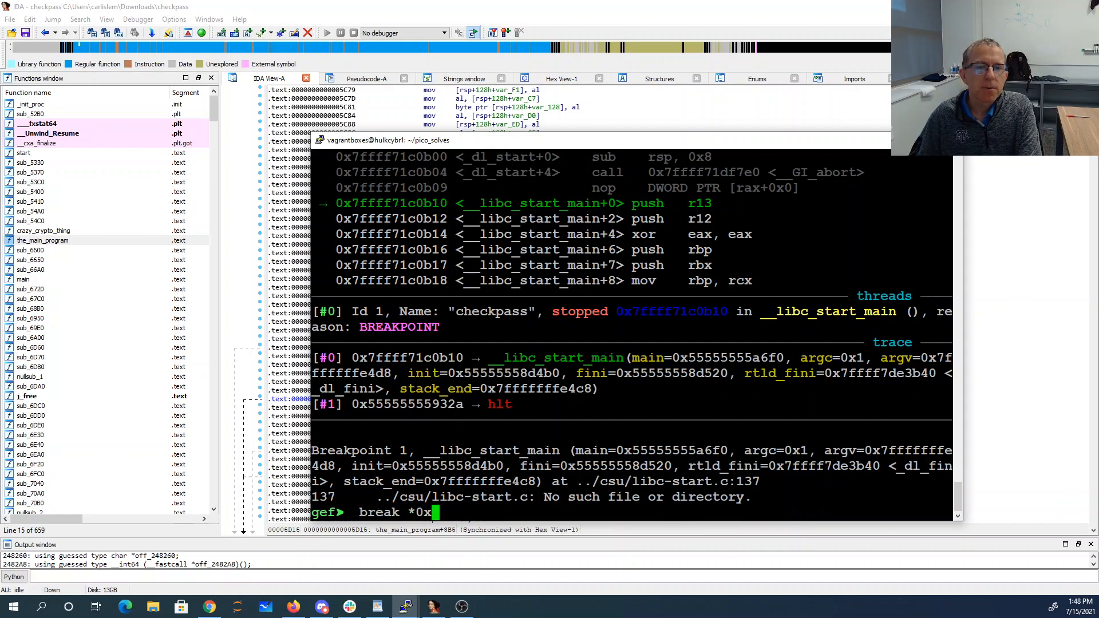
text(55555555)
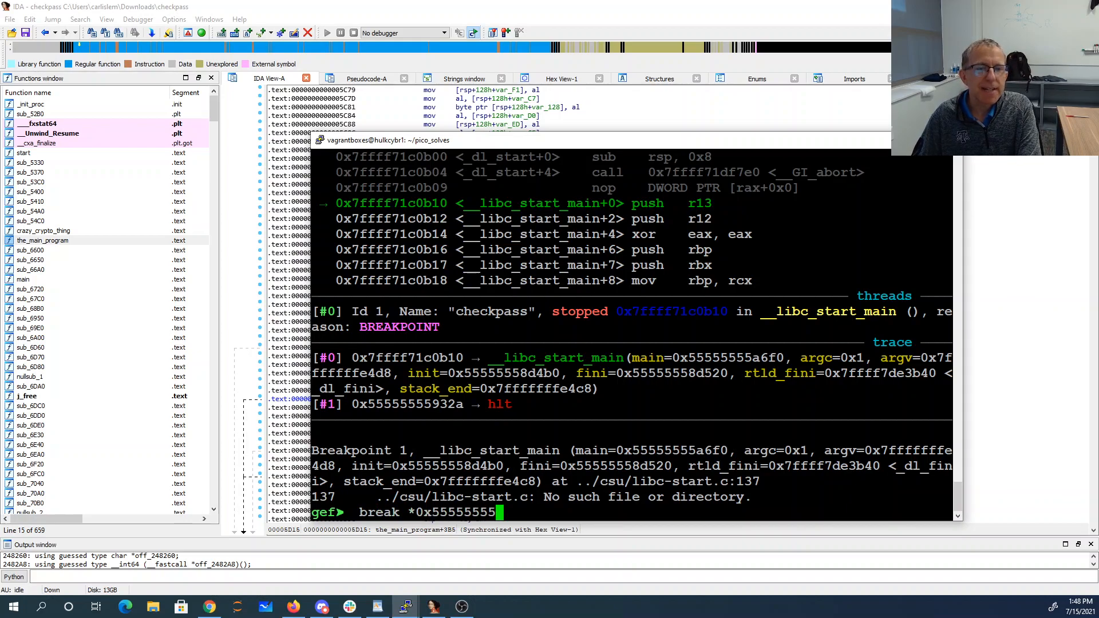
key(Return)
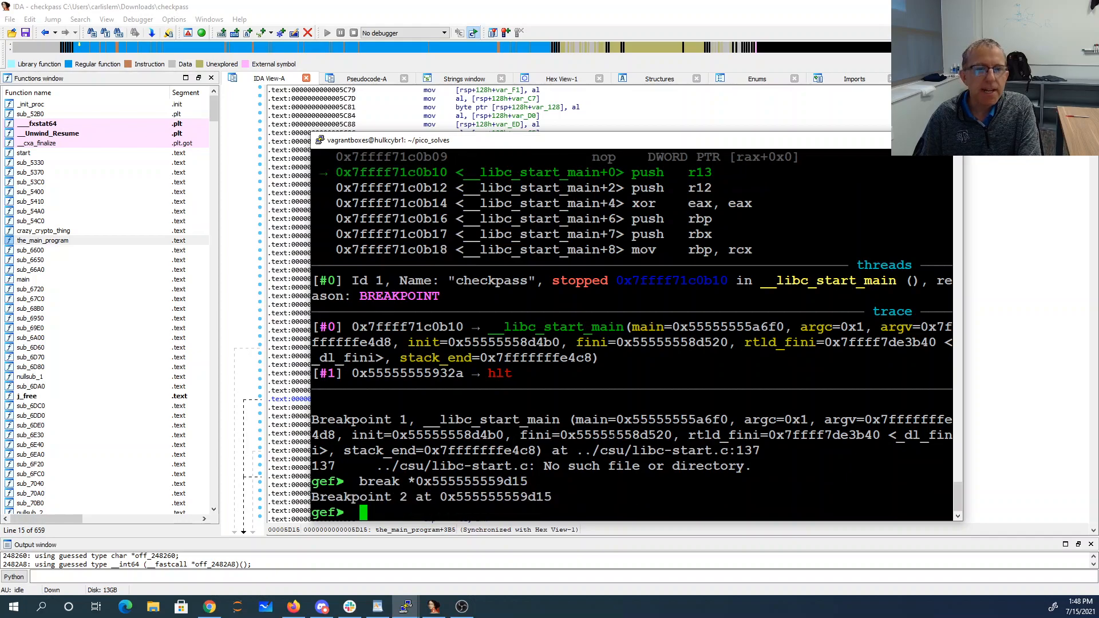
Run checkpass with a "picoCTF{aaaa…}" password until it hits Breakpoint 2
text(run)
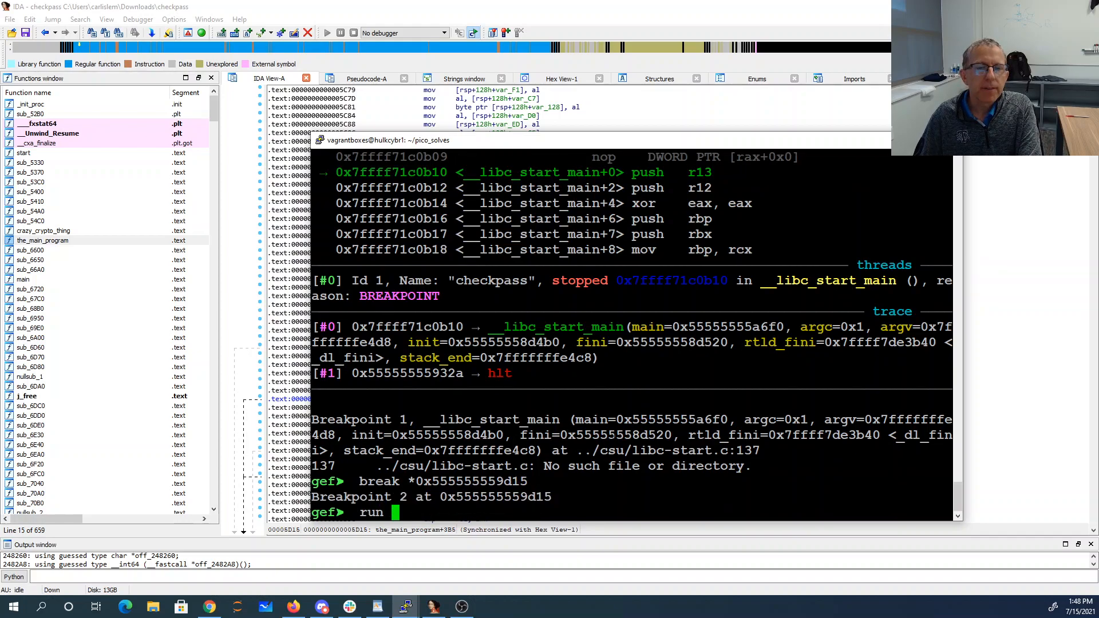
text("picoCTF{)
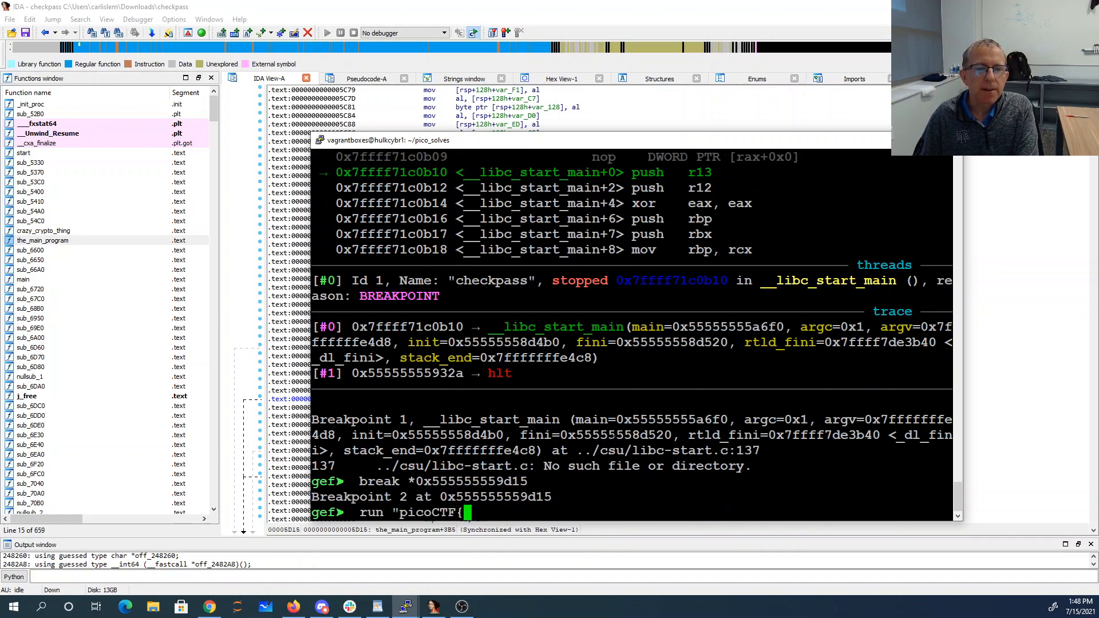
text(aaaaaaaa)
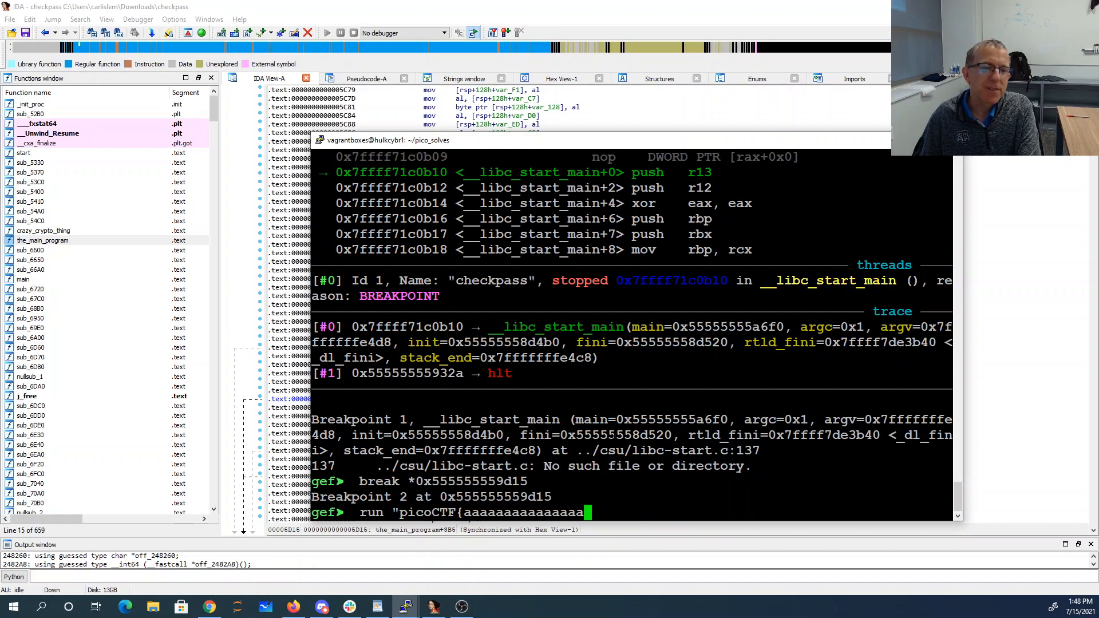
text(aaaaaaaaaaaaaa)
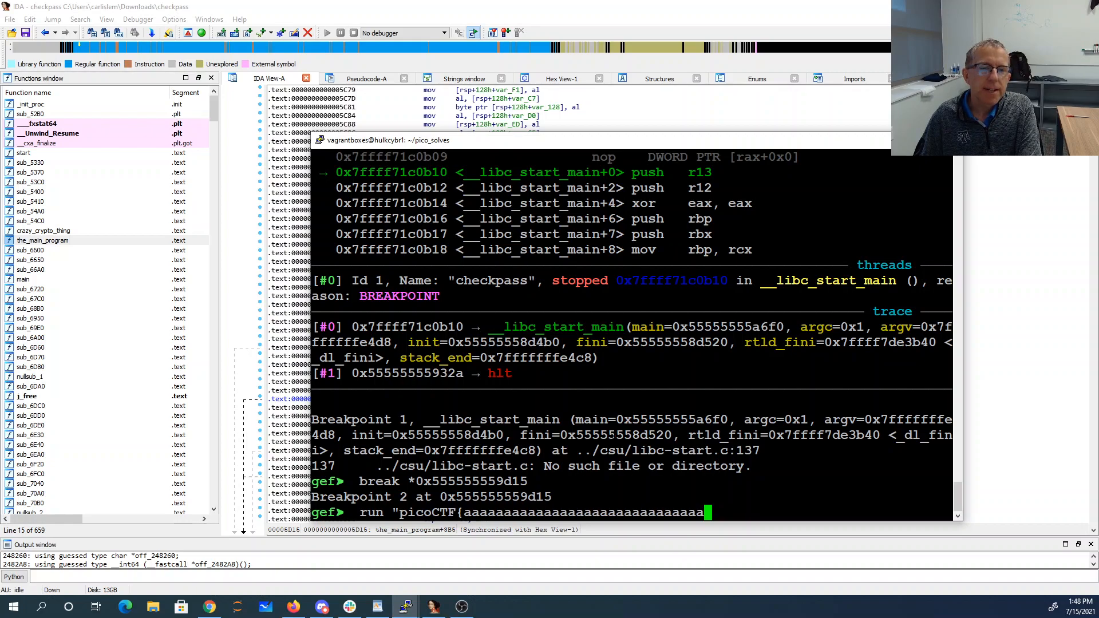
text(a)
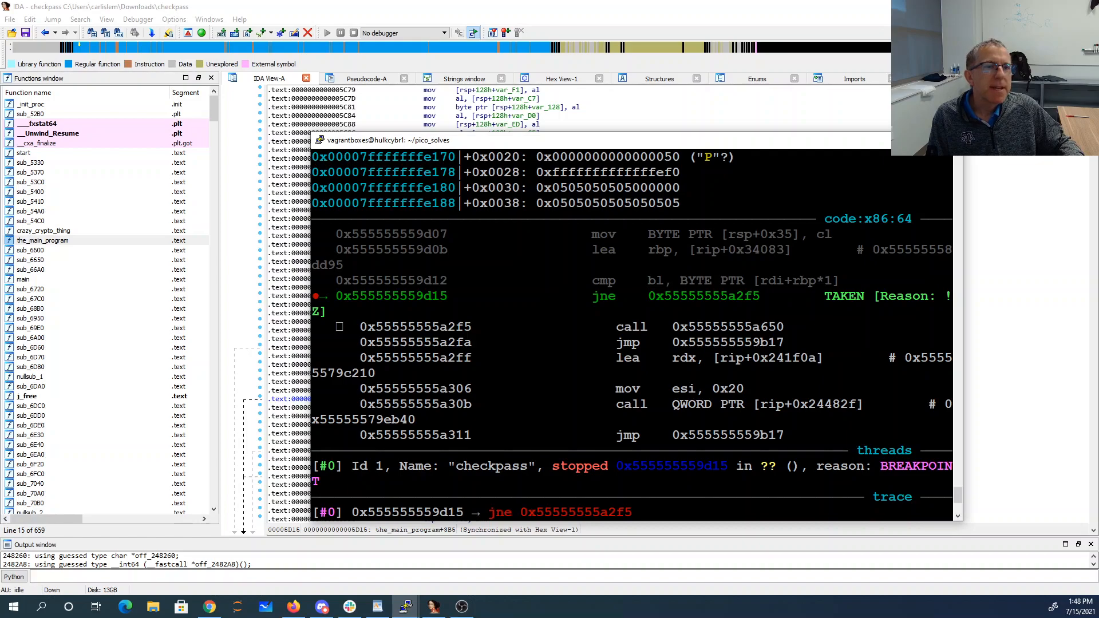
Dump 48 bytes at $rbp in character format with x/48c $rbp
text(x/)
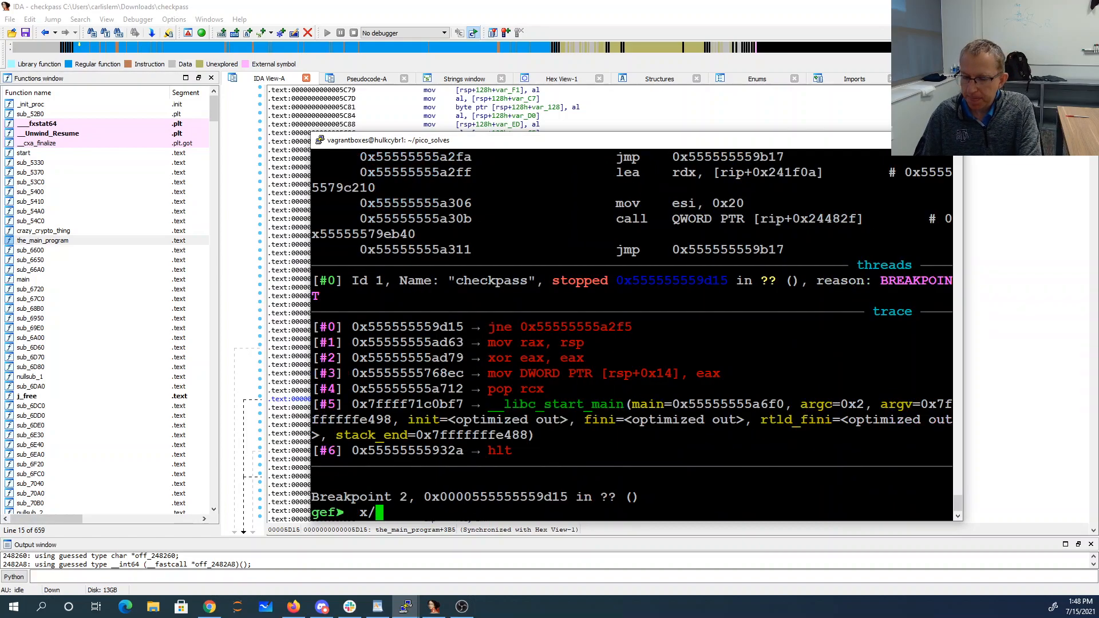
text(48c $rbp)
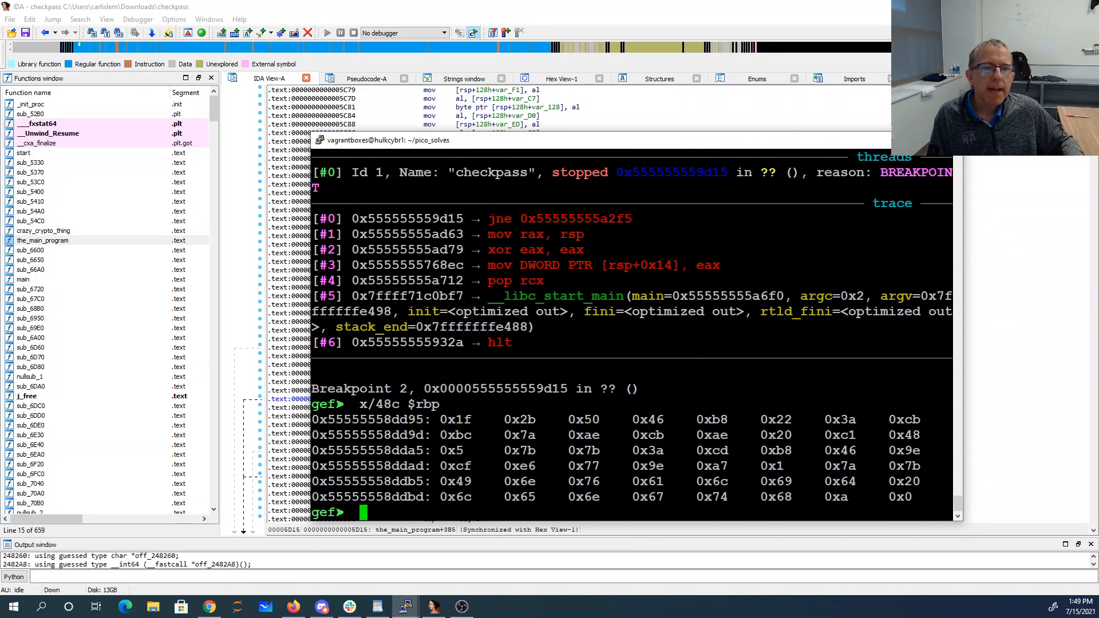
double_click(519, 465)
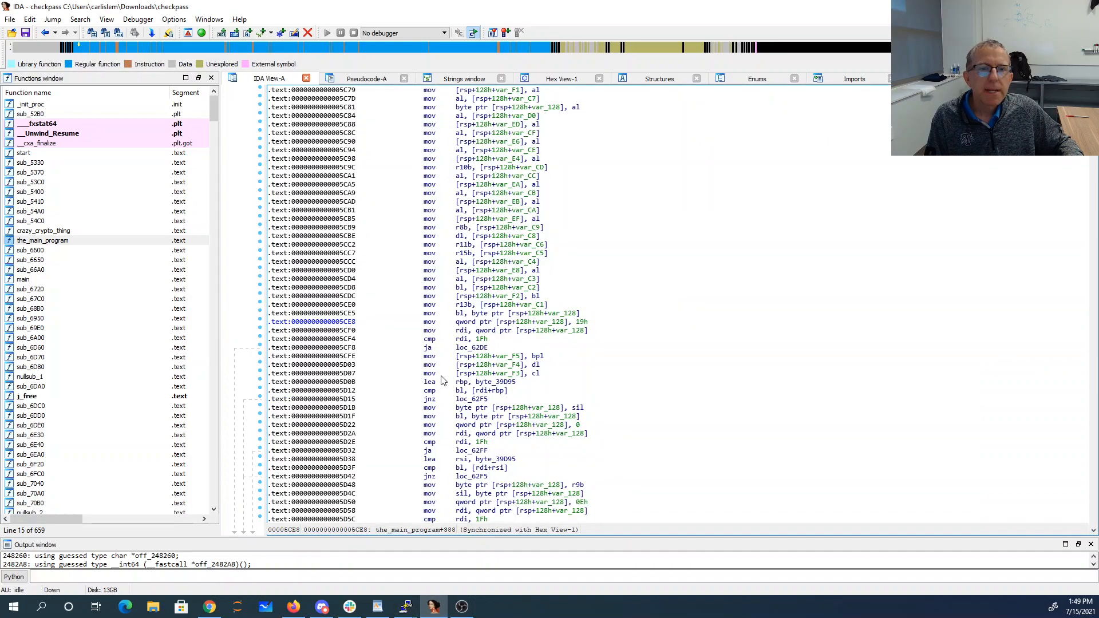
mouse_move(460, 398)
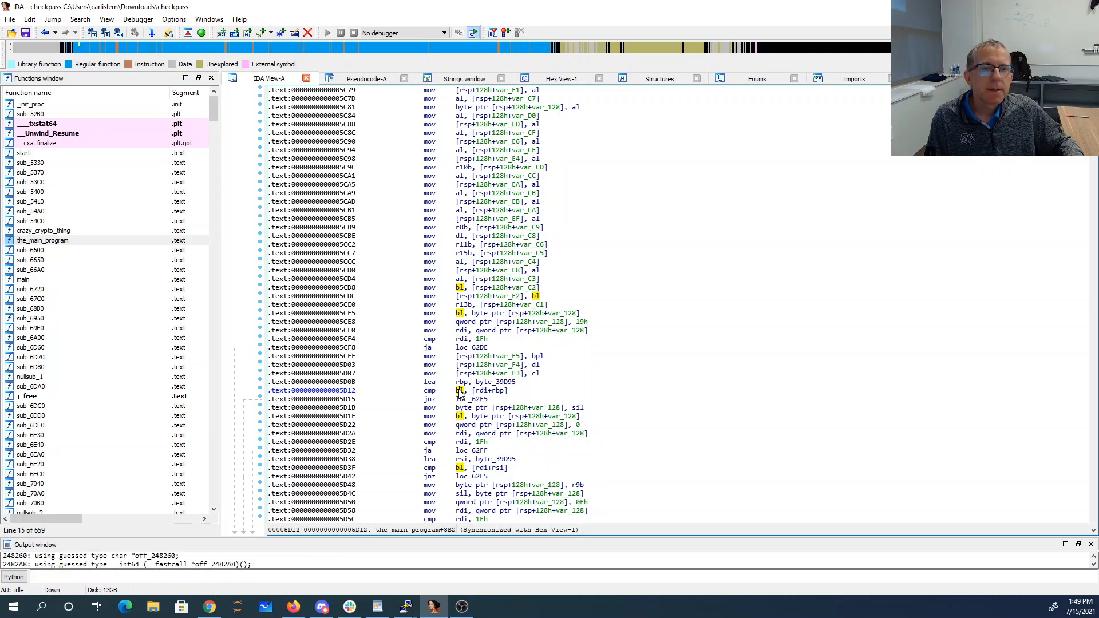
mouse_move(491, 290)
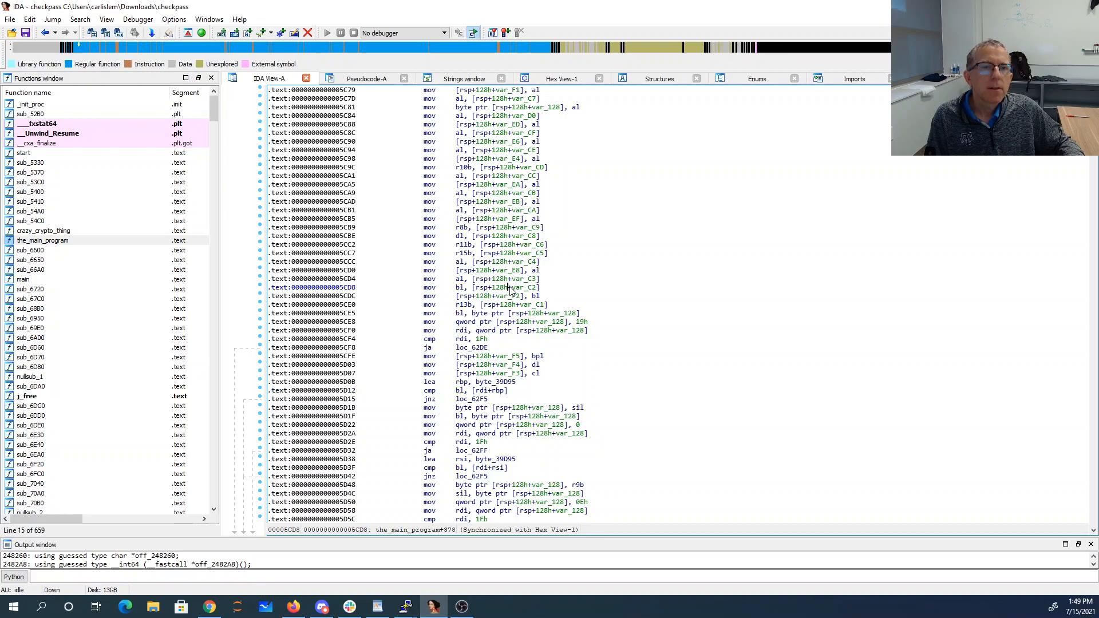
Examine the jnz loc_62F5 mismatch branches at 5D15 and 5D42 in IDA View-A
right_click(508, 287)
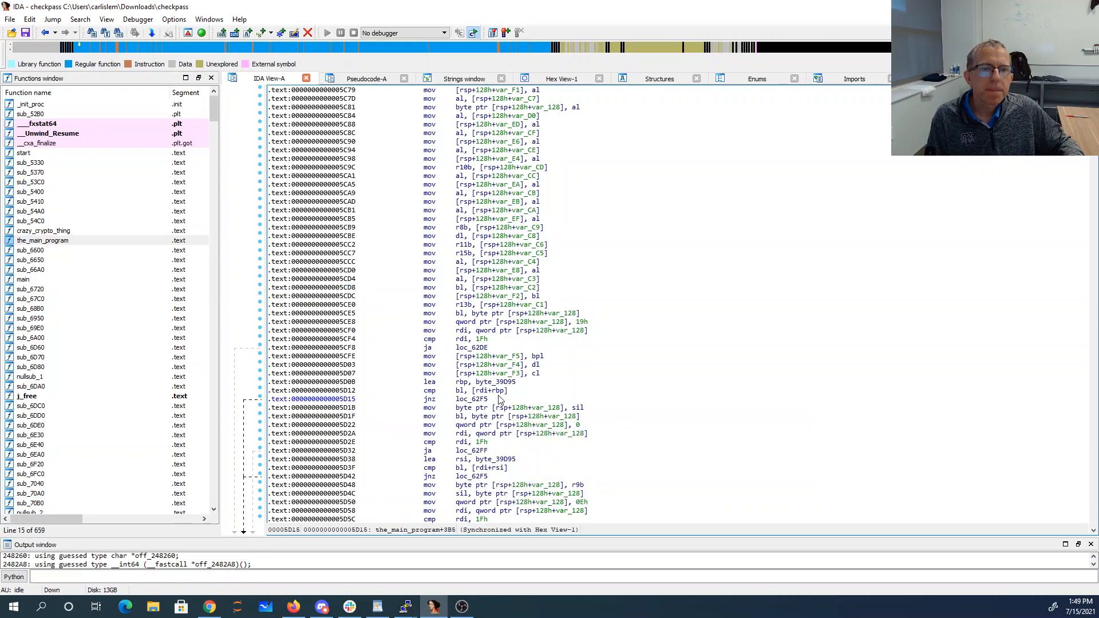
mouse_move(473, 484)
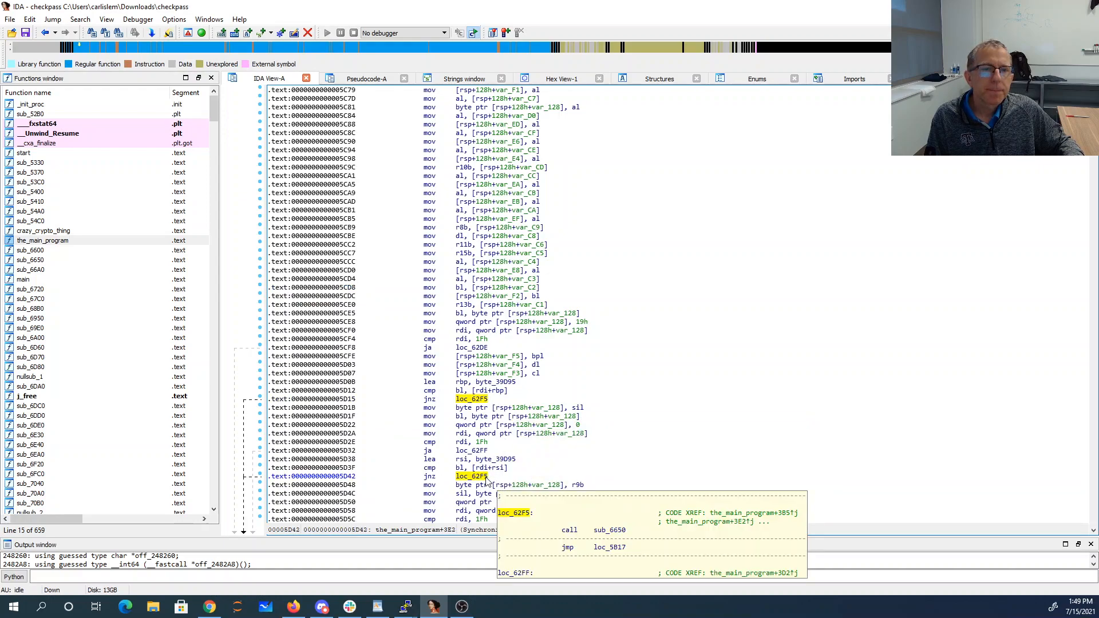
mouse_move(529, 420)
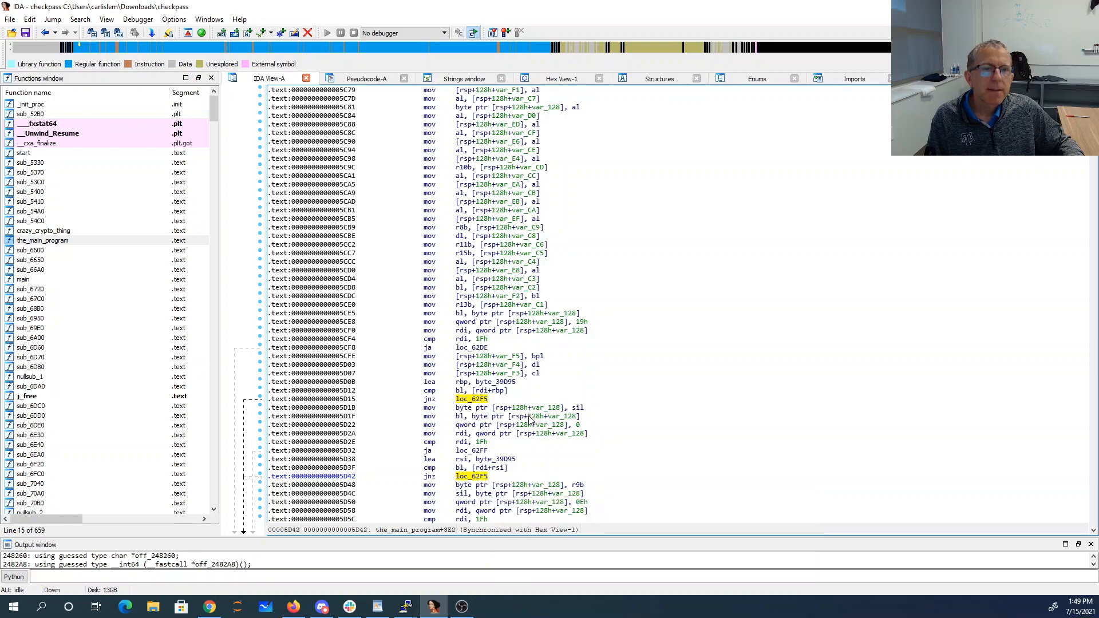
mouse_move(531, 419)
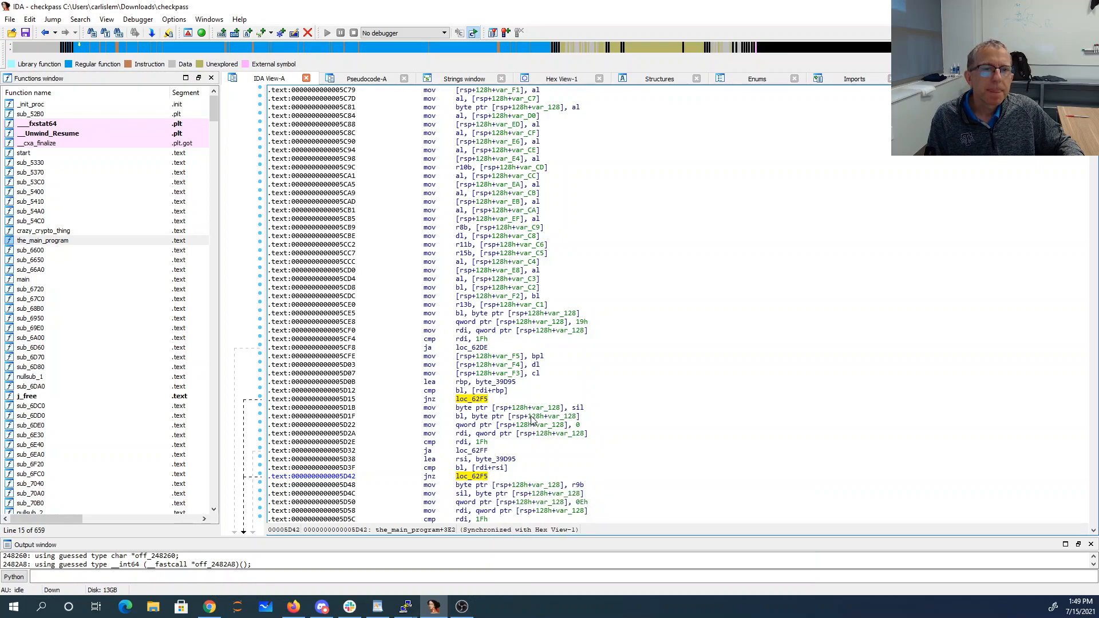
right_click(529, 420)
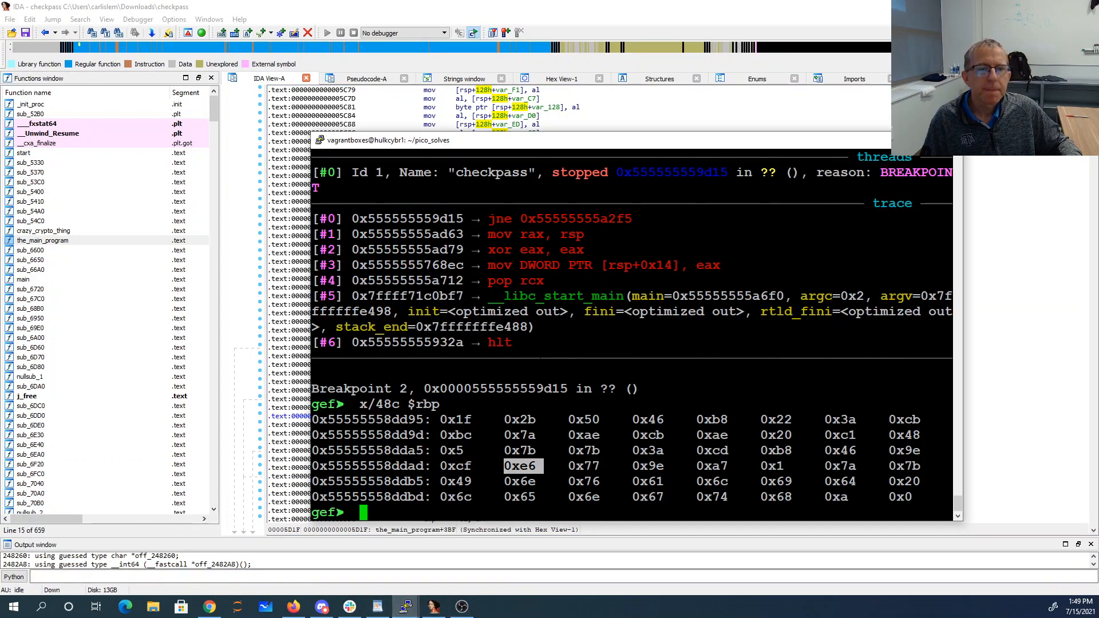
Dump 48 bytes at $rsp, then rerun checkpass with picoCTF{ plus 32 a's }
text(x)
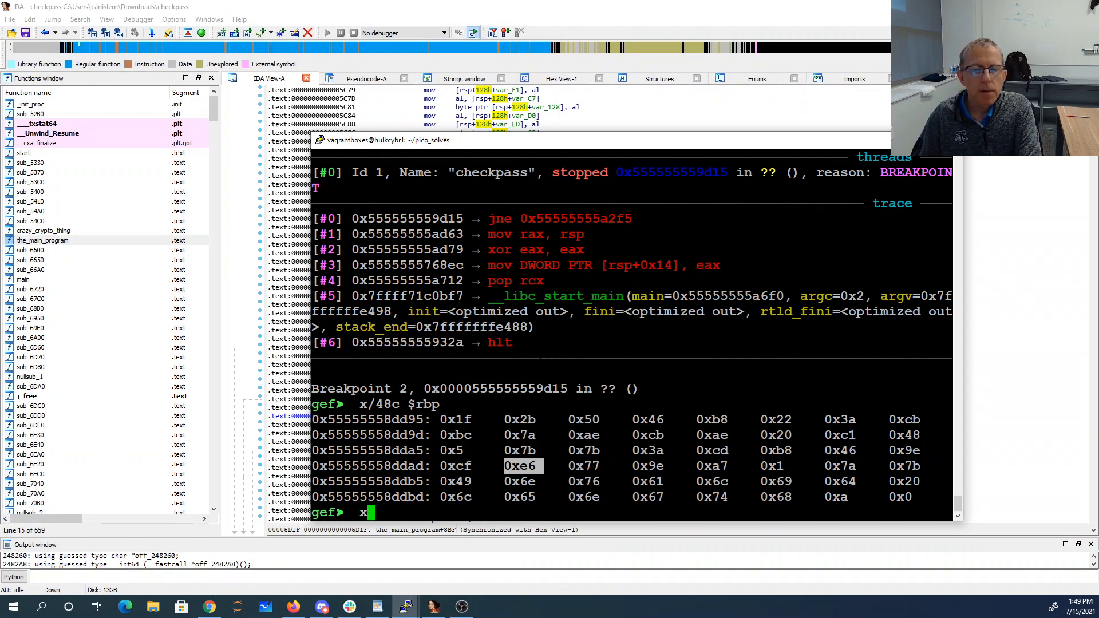
text(/48c $rsp)
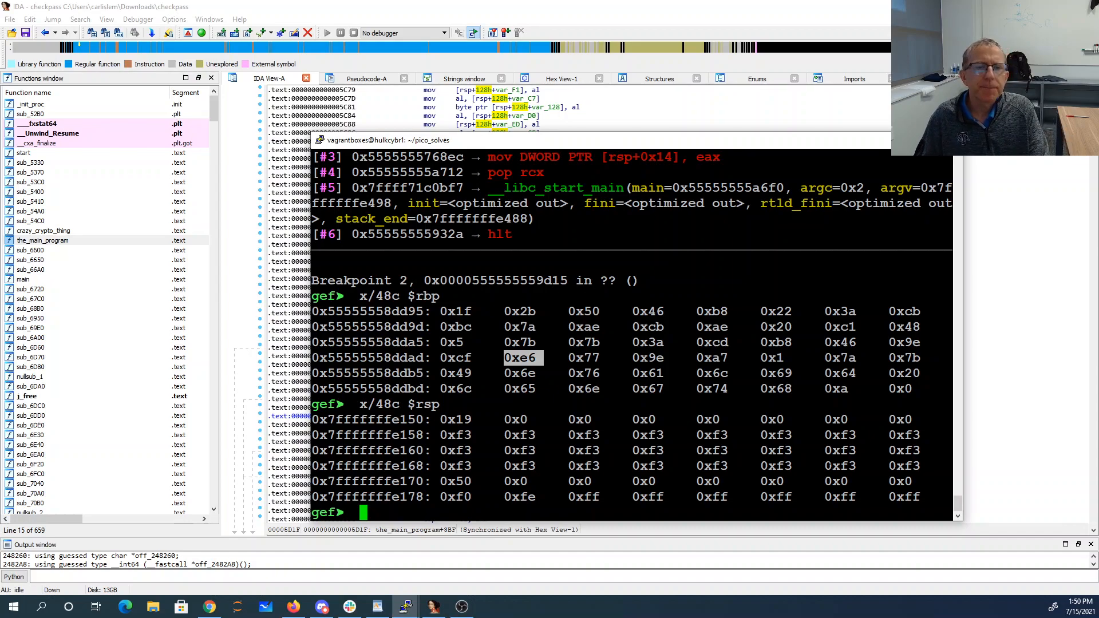
text(run "picoCTF{aaaaaaaaaaaaaaaaaaaaaaaaaaaaaaaa}")
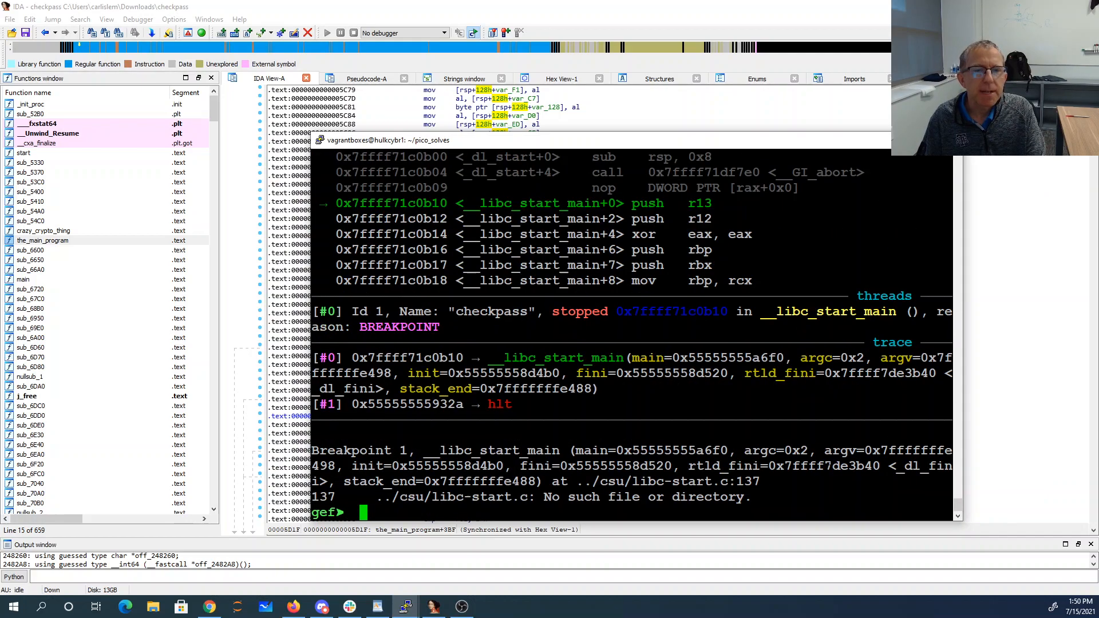
Rerun checkpass with the picoCTF{baaa…} guess, delete breakpoint 1 and dump 48 bytes at $rsp
text(run "picoCTF{baaaaaaaaaaaaaaaaaaaaaaaaaaaaaaa}")
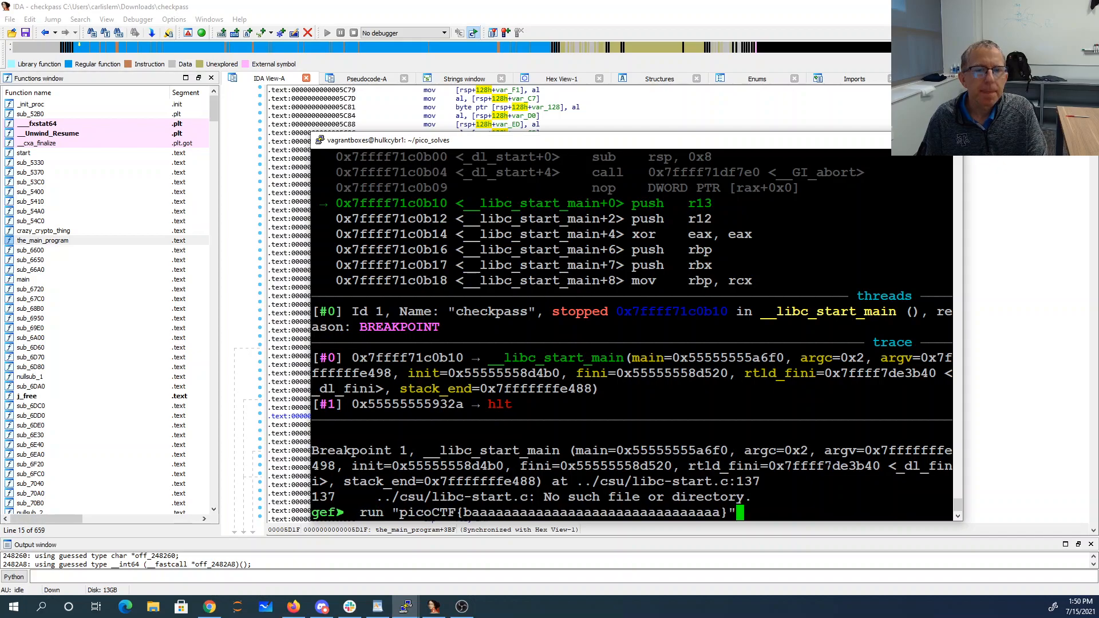
key(Return)
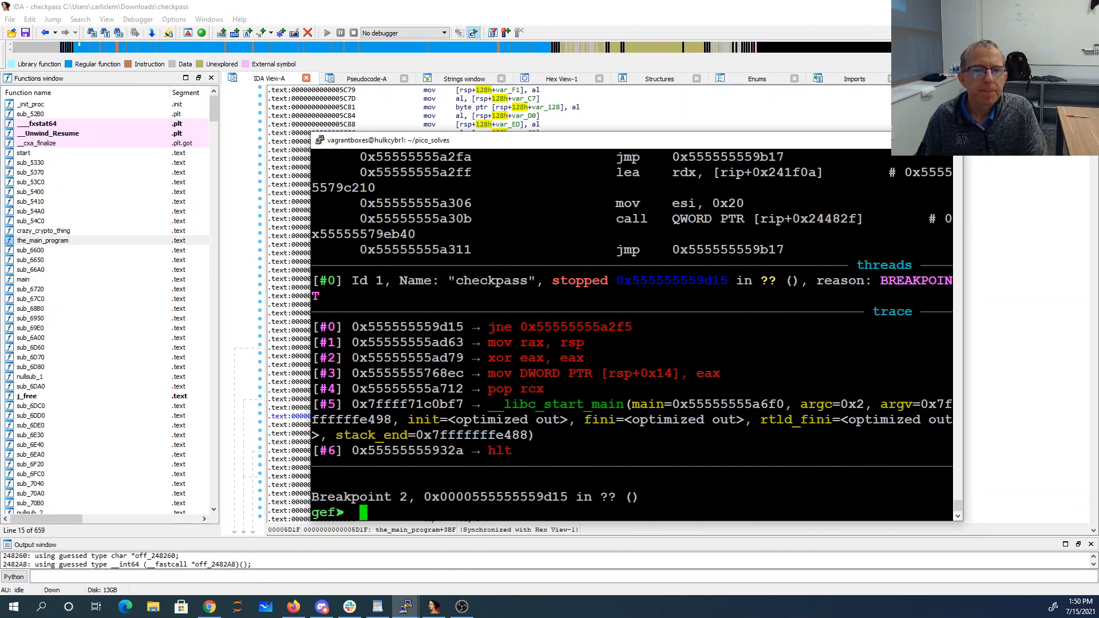
text(delete 1)
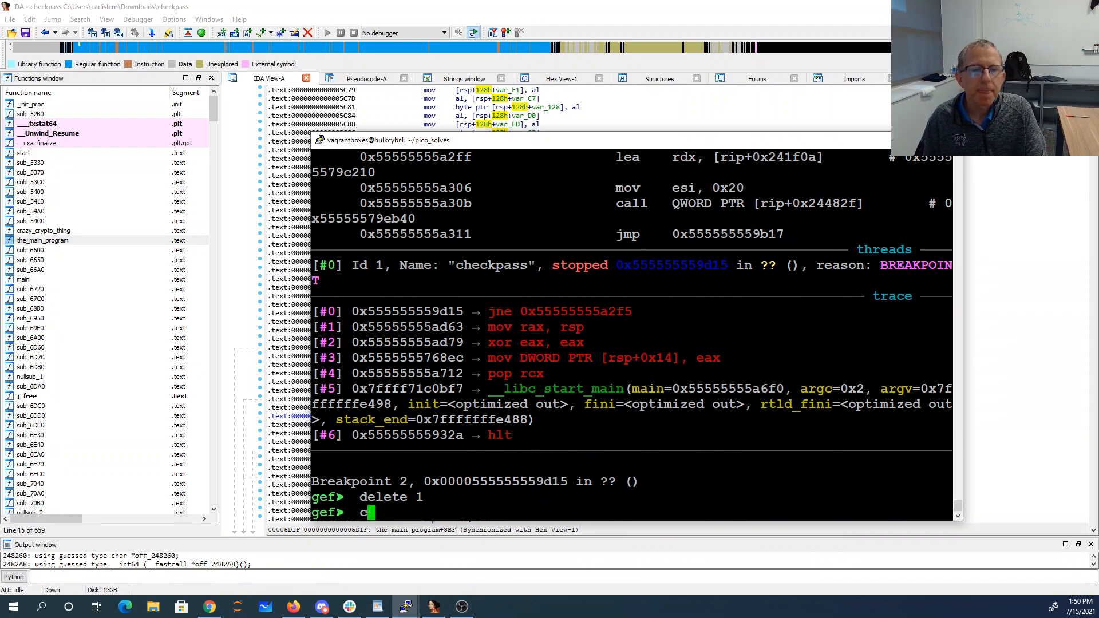
text(/48c $rsp)
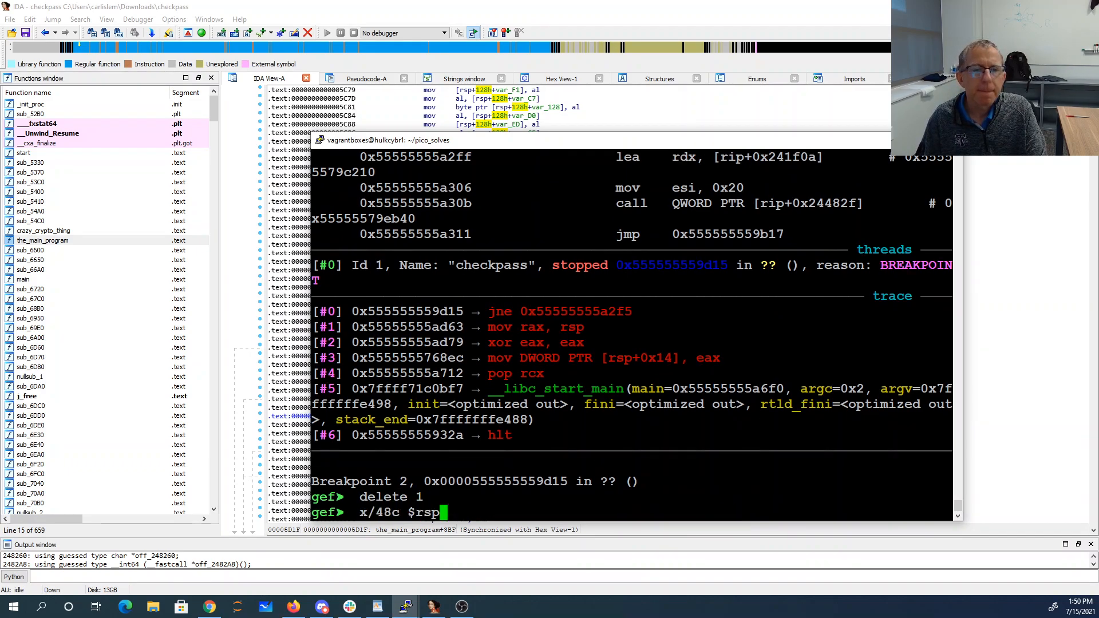
key(Return)
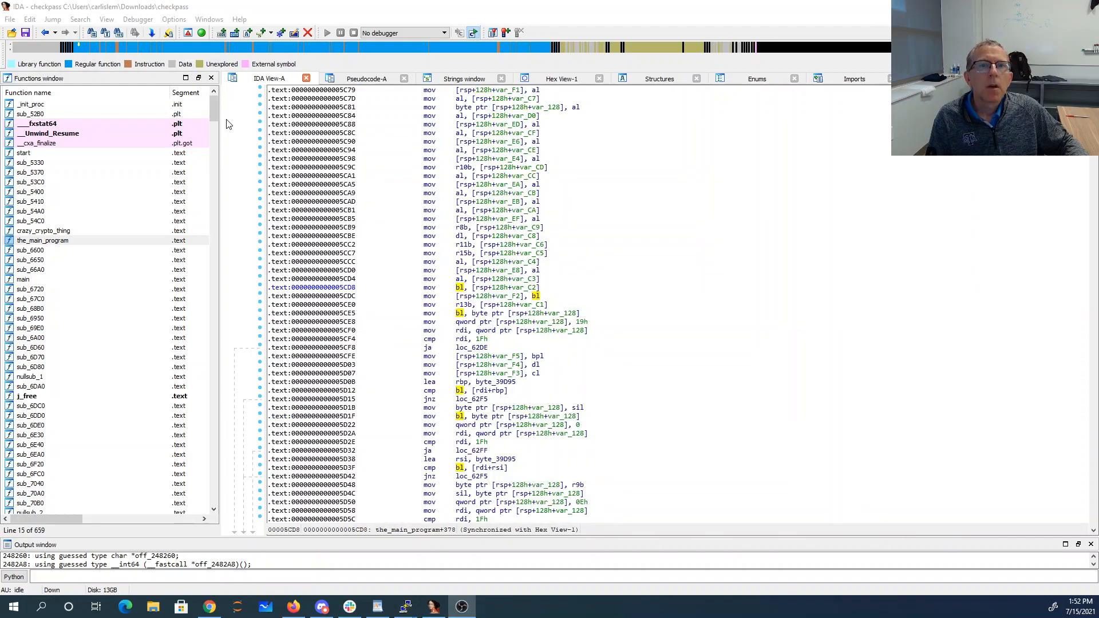
Show the_main_program's pseudocode scrolled to the crazy_crypto_thing calls and byte_39D95 comparisons
click(365, 78)
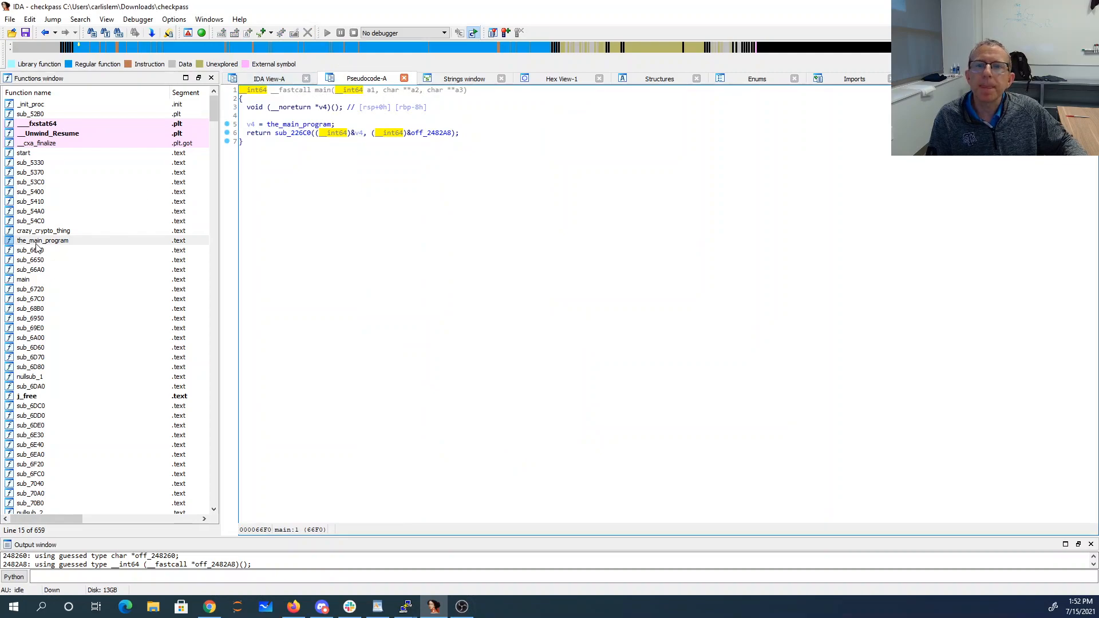
double_click(42, 239)
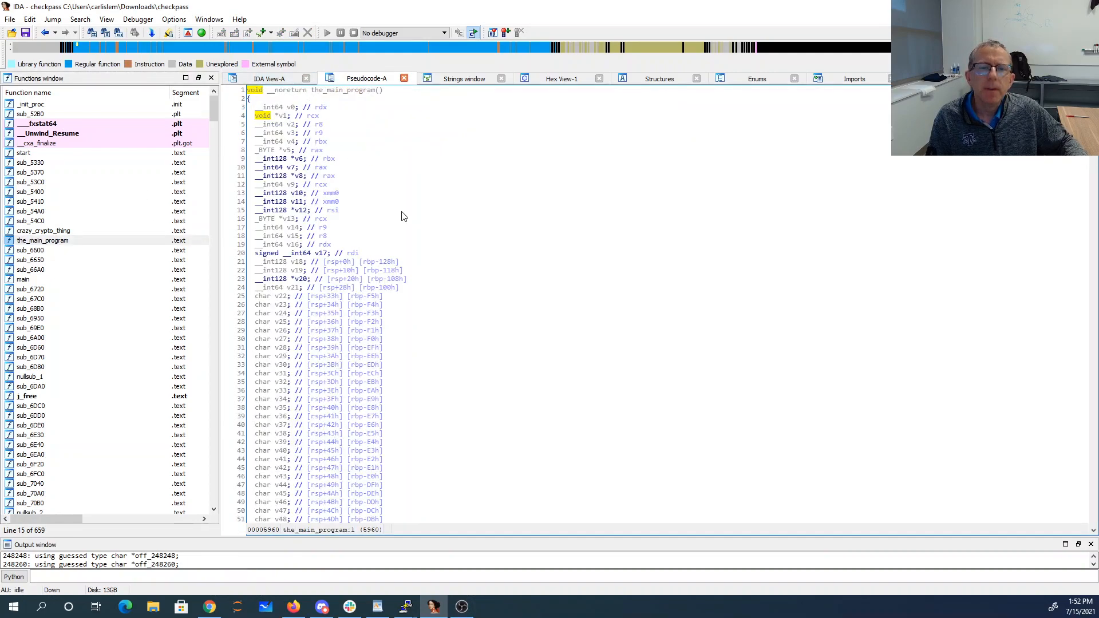
scroll(down, 3)
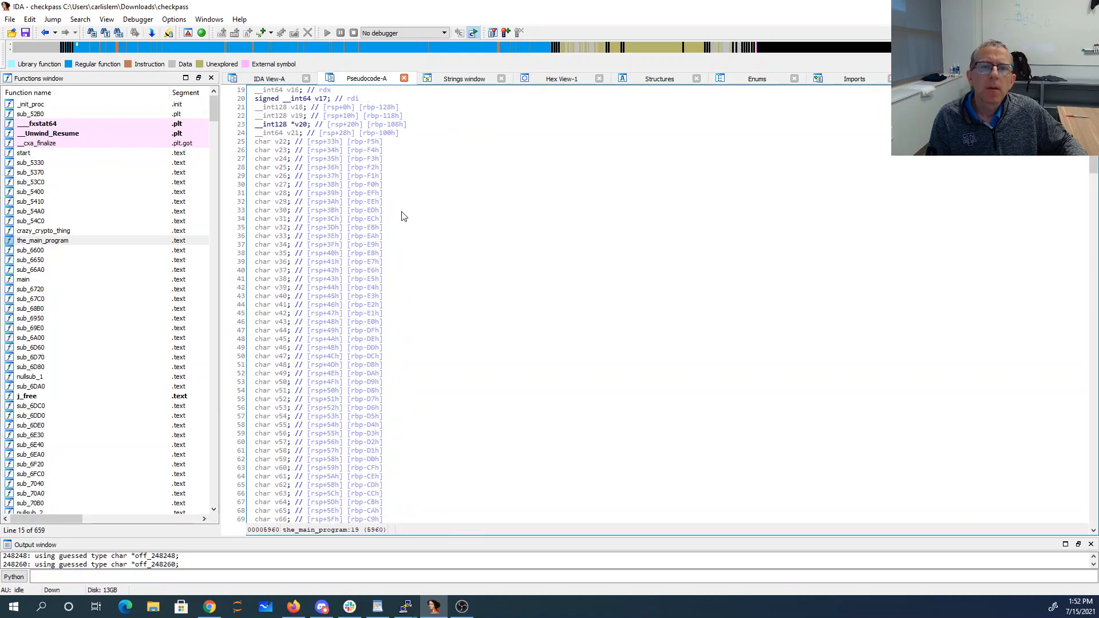
scroll(down, 3)
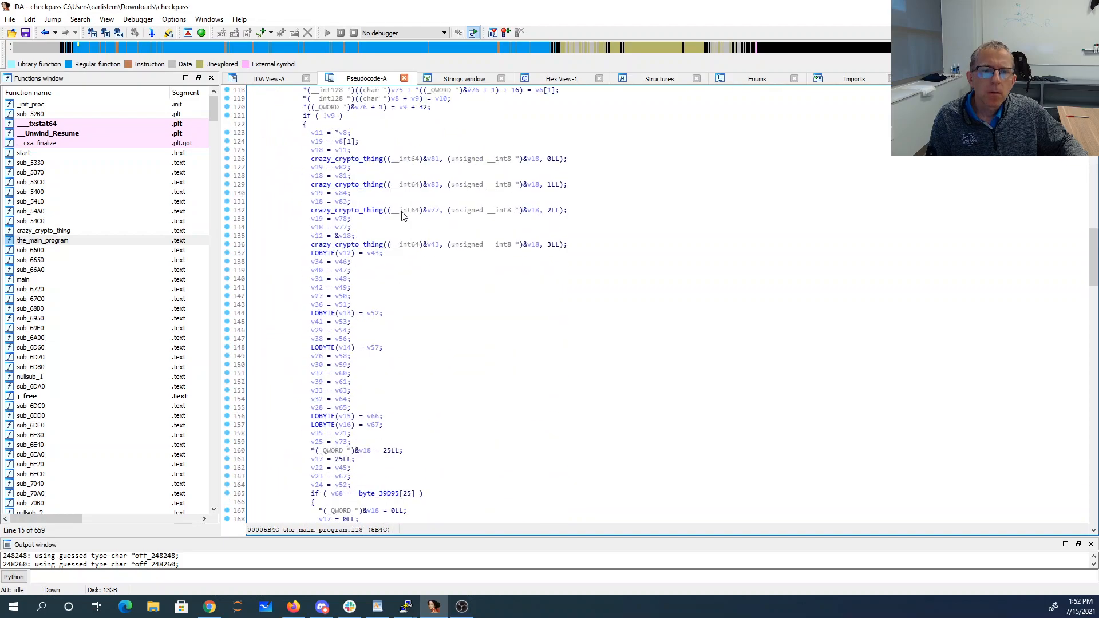
scroll(down, 3)
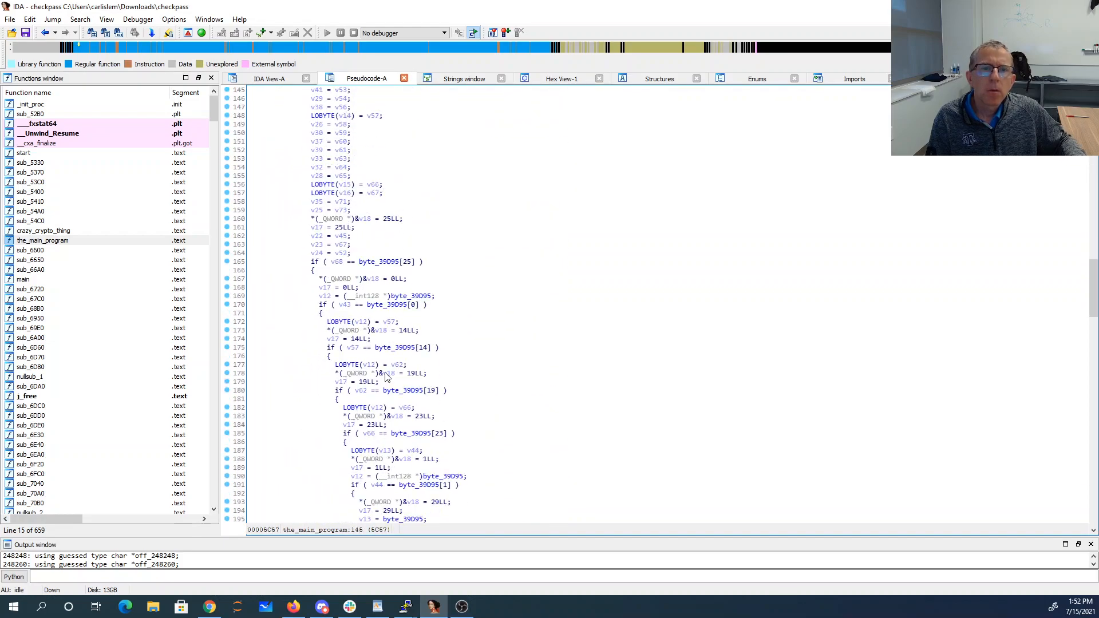
mouse_move(348, 304)
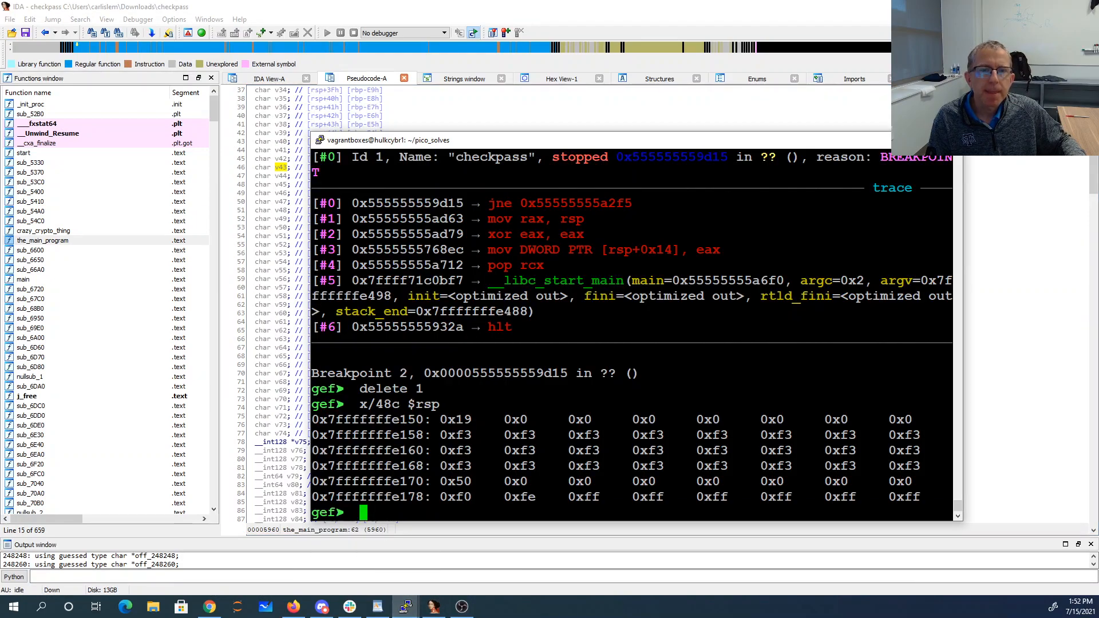
Dump bytes at $rsp+0x48, rerun with a guess ending in c and dump them again
text(x/48c $rsp+0x48)
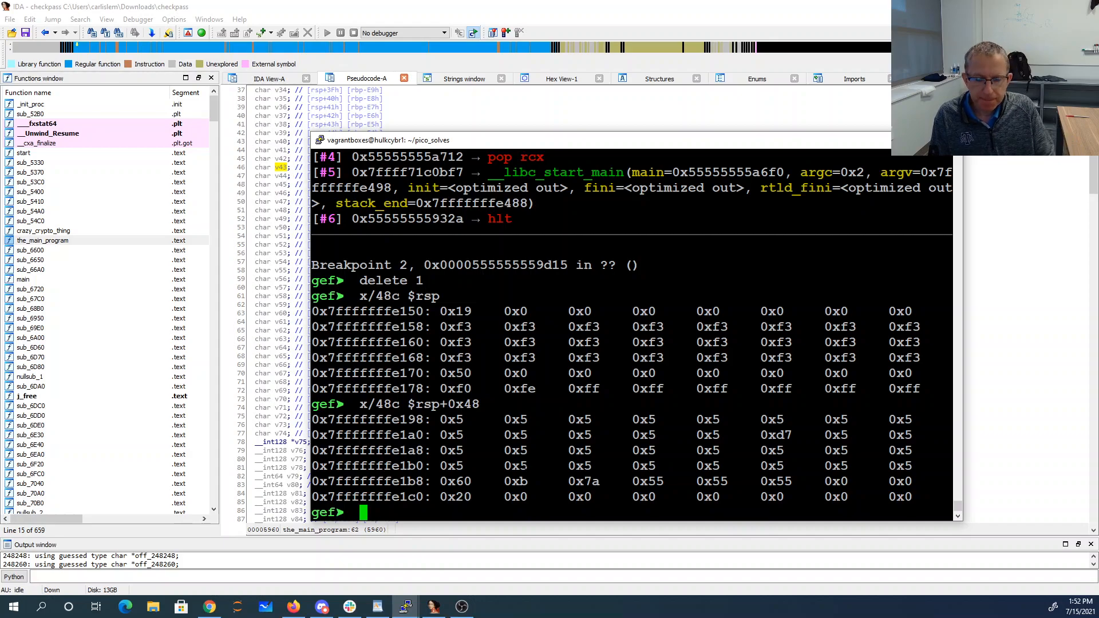
text(run "picoCTF{baaaaaaaaaaaaaaaaaaaaaaaaaaaaaaa}")
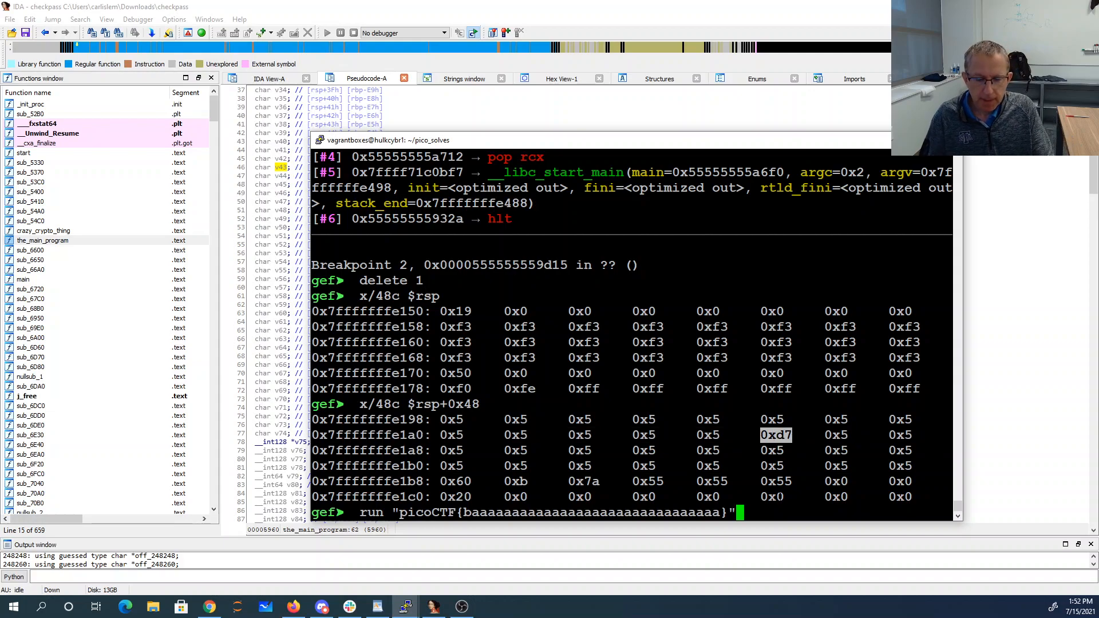
text(\)
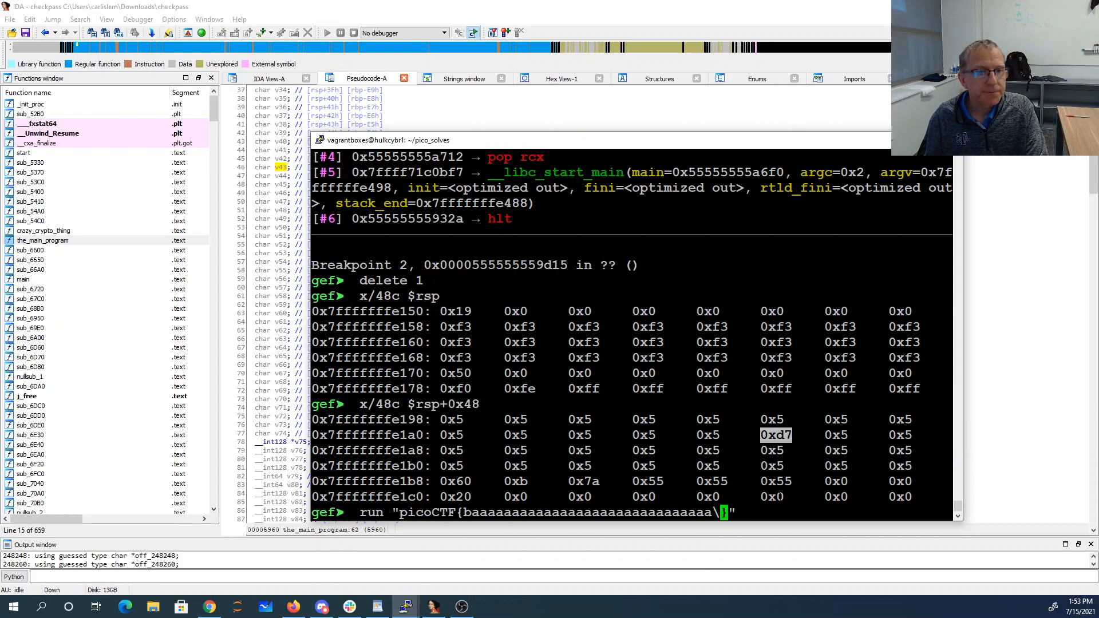
text(c)
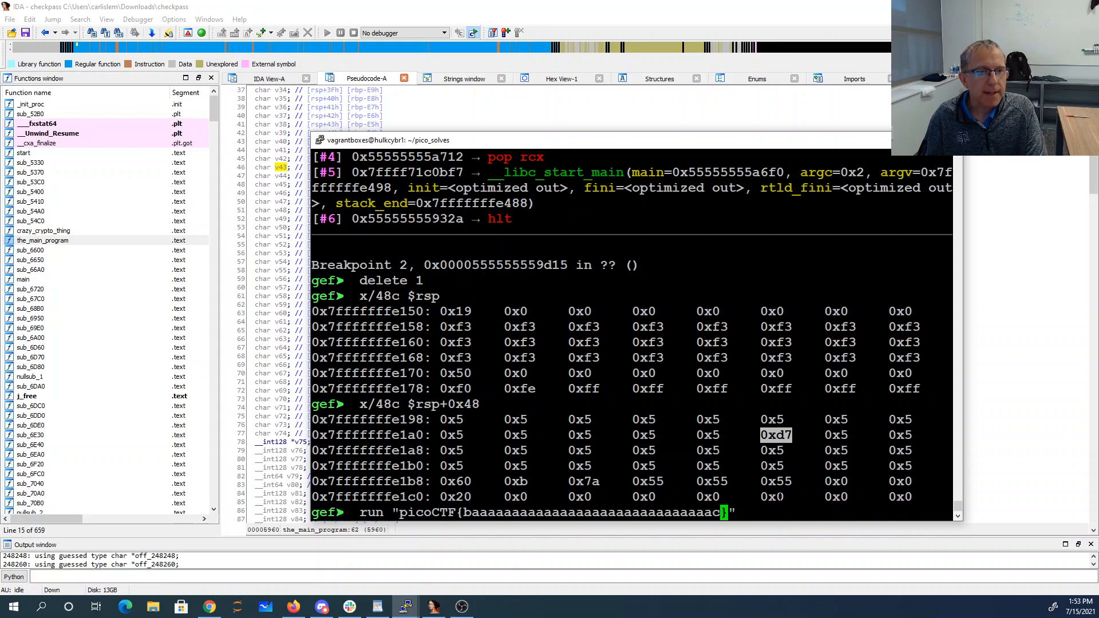
key(Return)
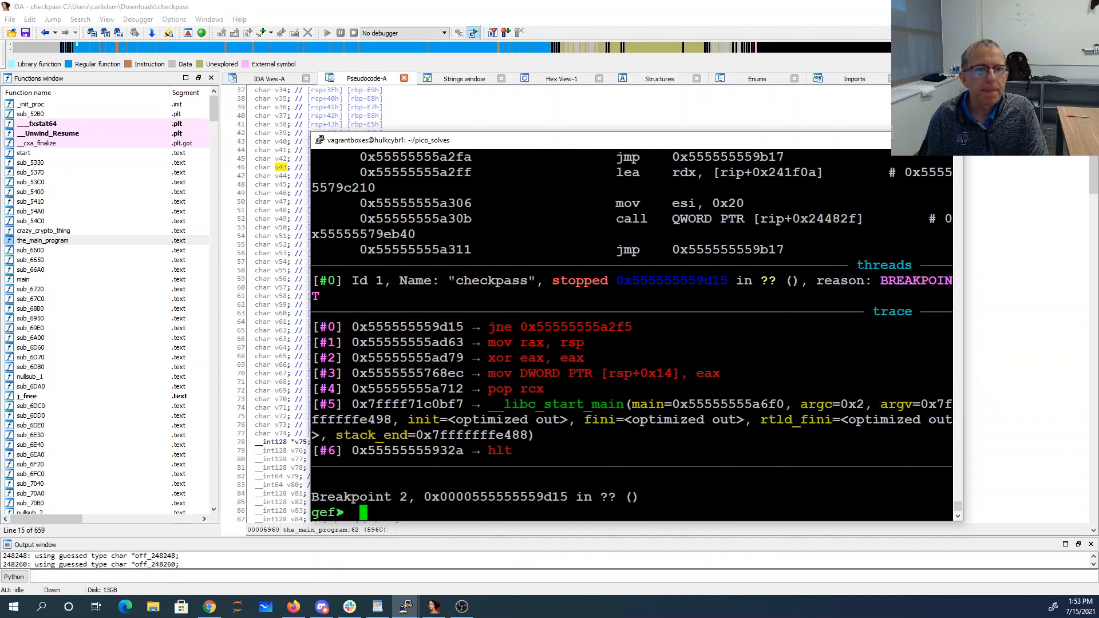
text(x/48c $rsp+0x48)
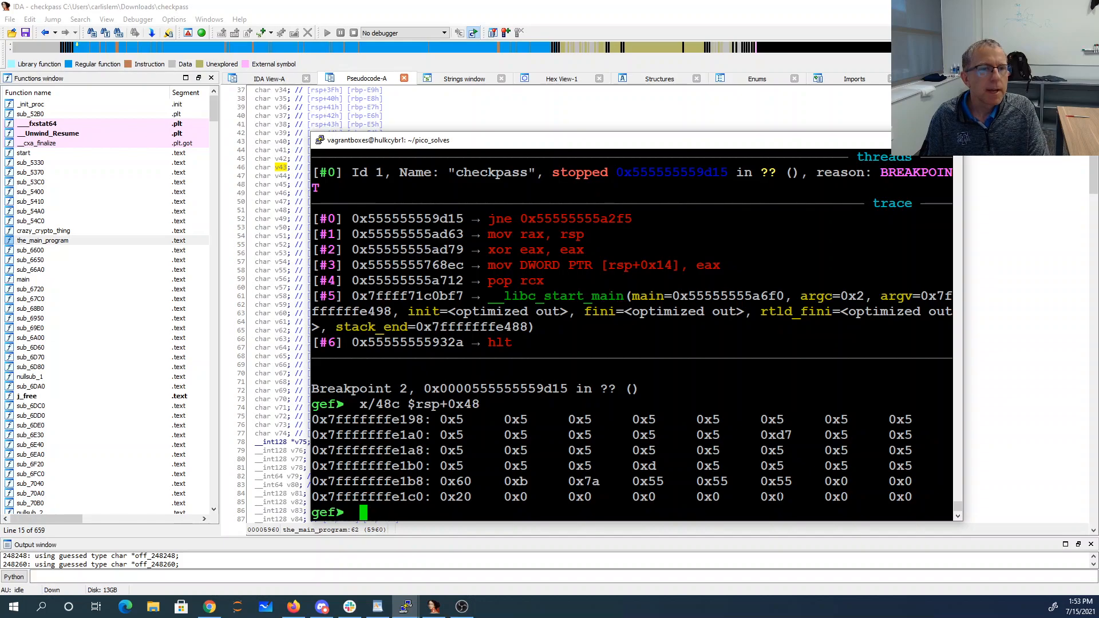
Rerun with guesses picoCTF{baaa…c} and picoCTF{qaaa…c}, re-examining the $rsp+0x48 bytes each time
text(run "picoCTF{baaaaaaaaaaaaaaaaaaaaaaaaaaaaaaac}")
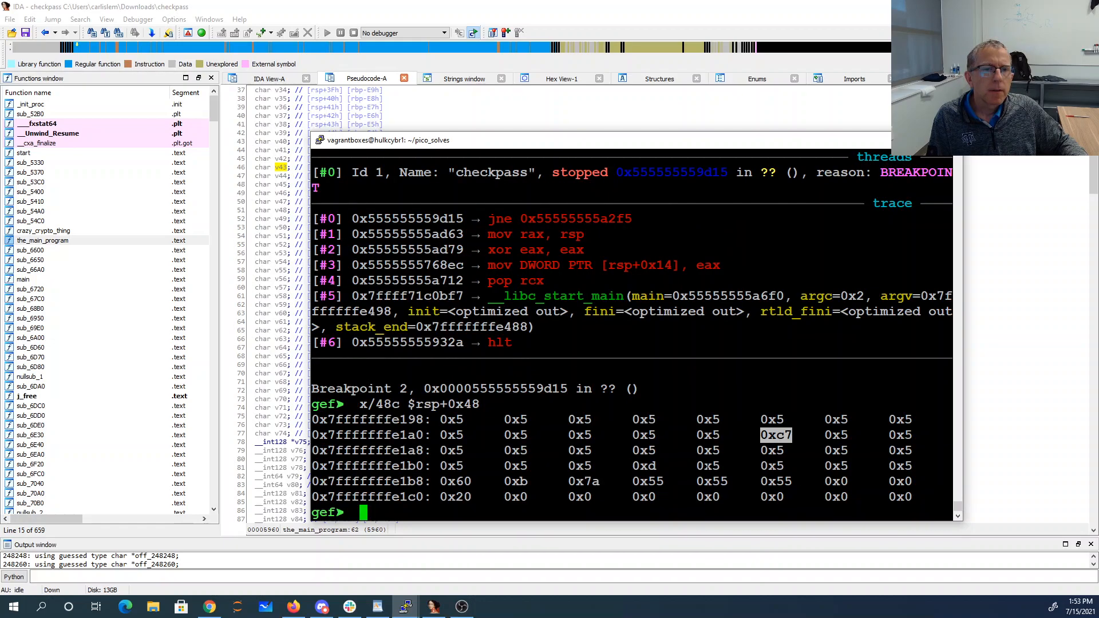
text(run "picoCTF{qaaaaaaaaaaaaaaaaaaaaaaaaaaaaac}")
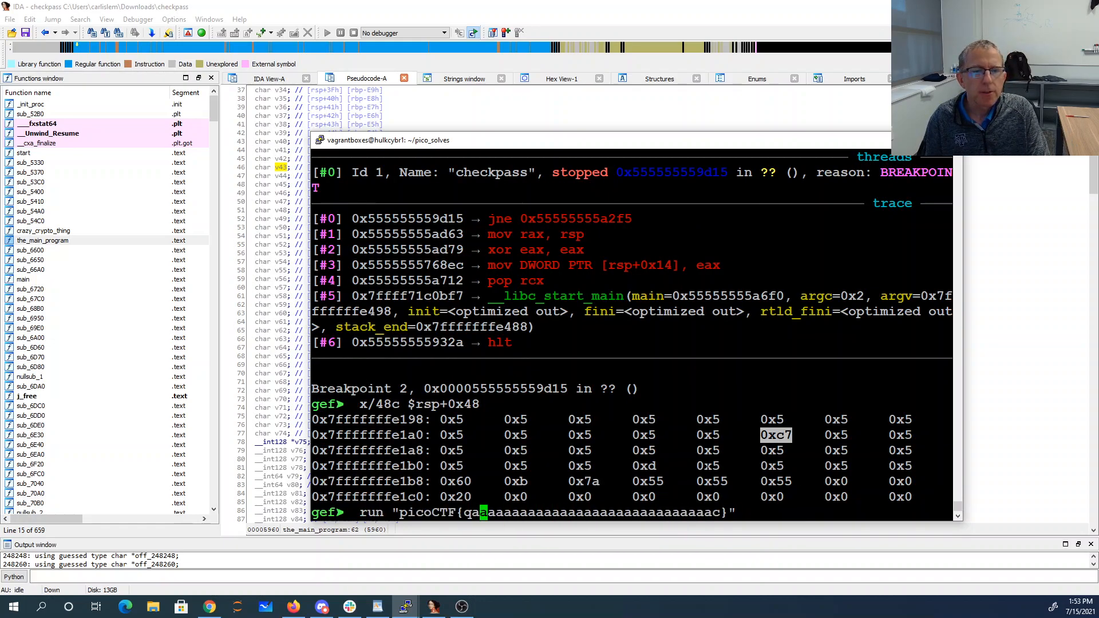
key(Return)
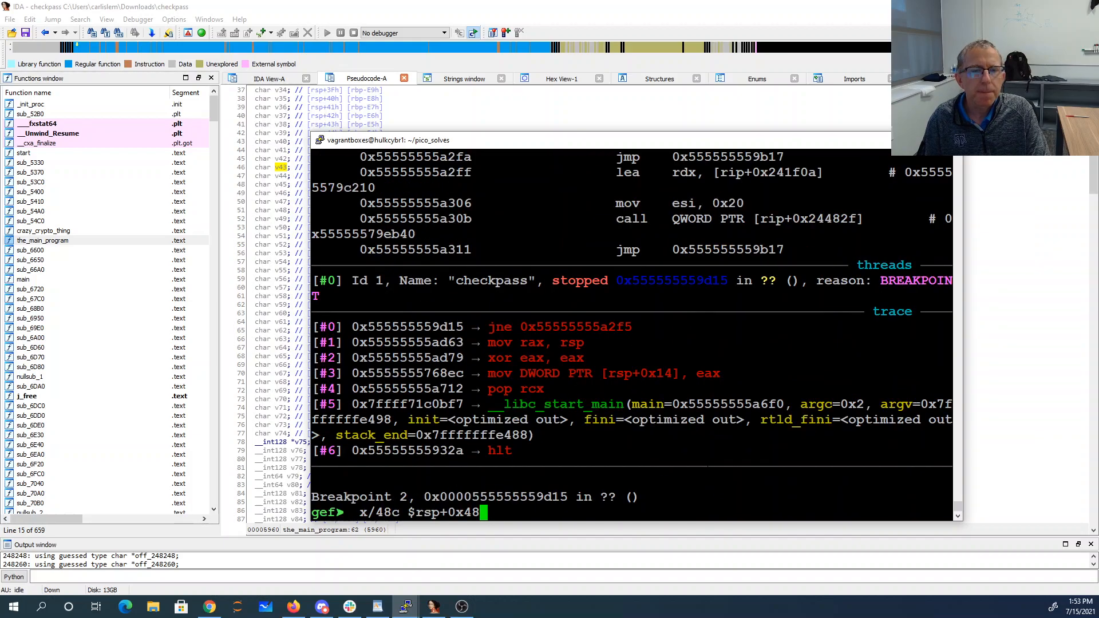
key(Return)
text(vi)
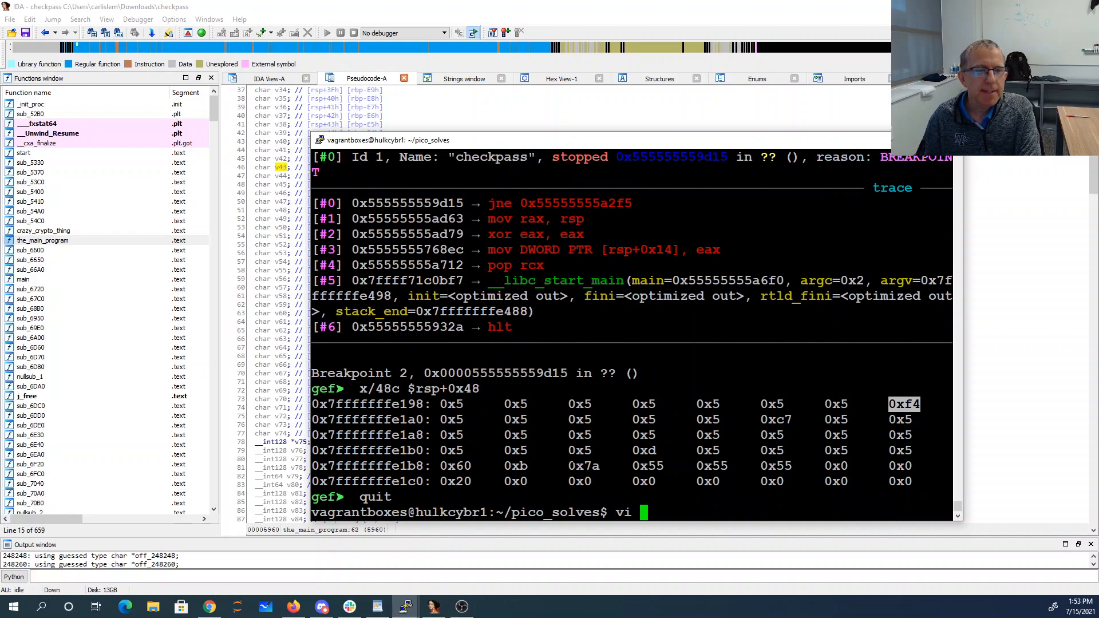
Run checkpass under valgrind cachegrind with picoCTF{aaaa…} guesses and compare the instruction ref counts
text(checkpass.py)
text(valg)
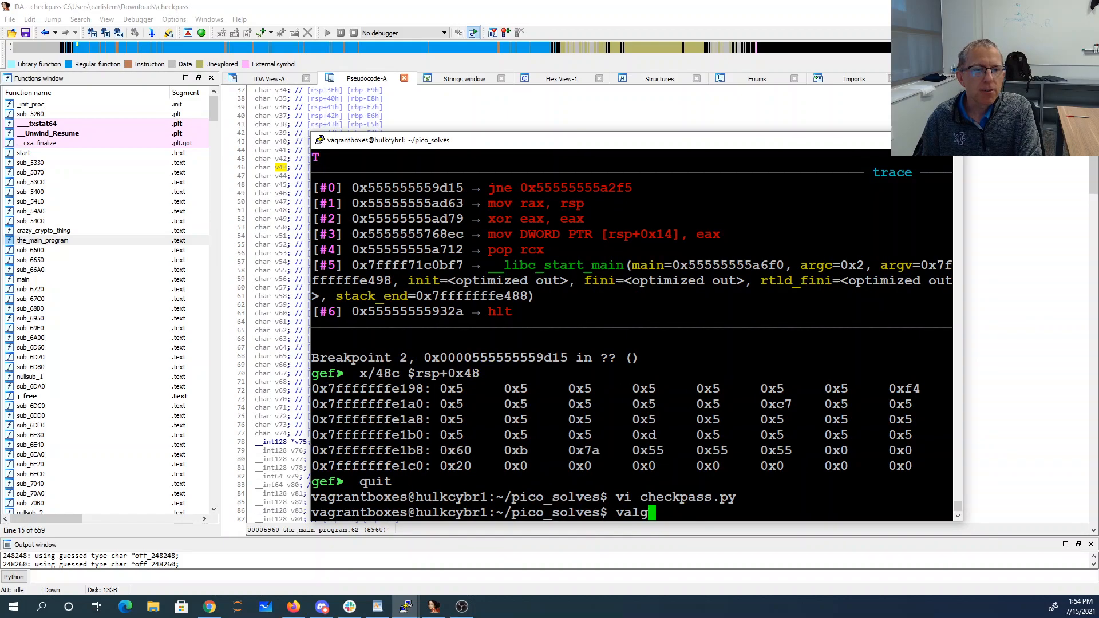
text(rind)
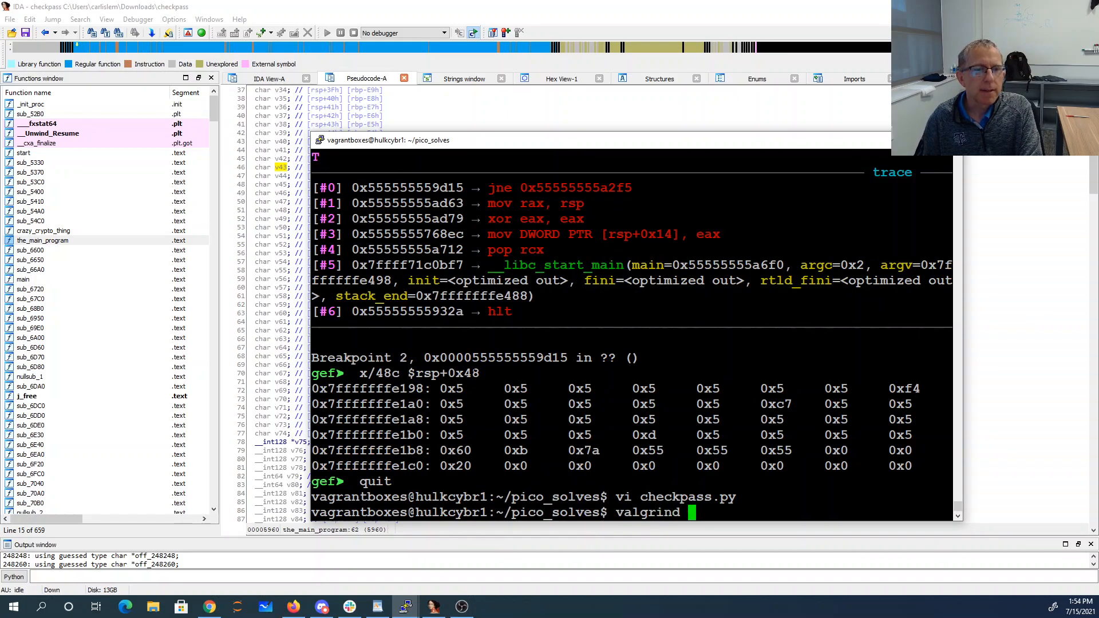
key(Return)
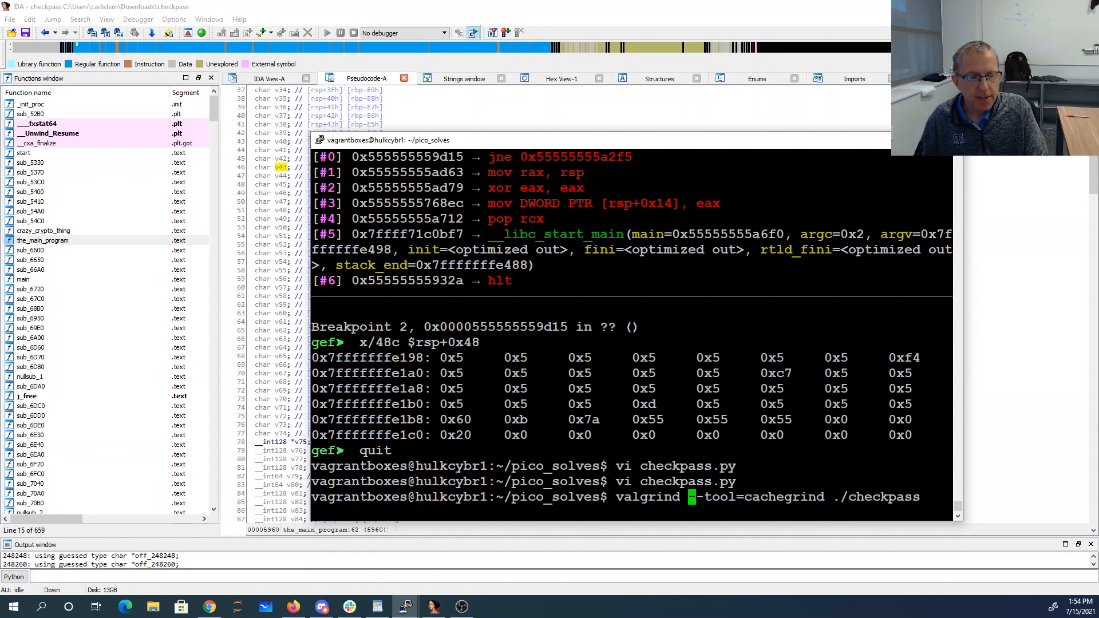
text(picoCTF)
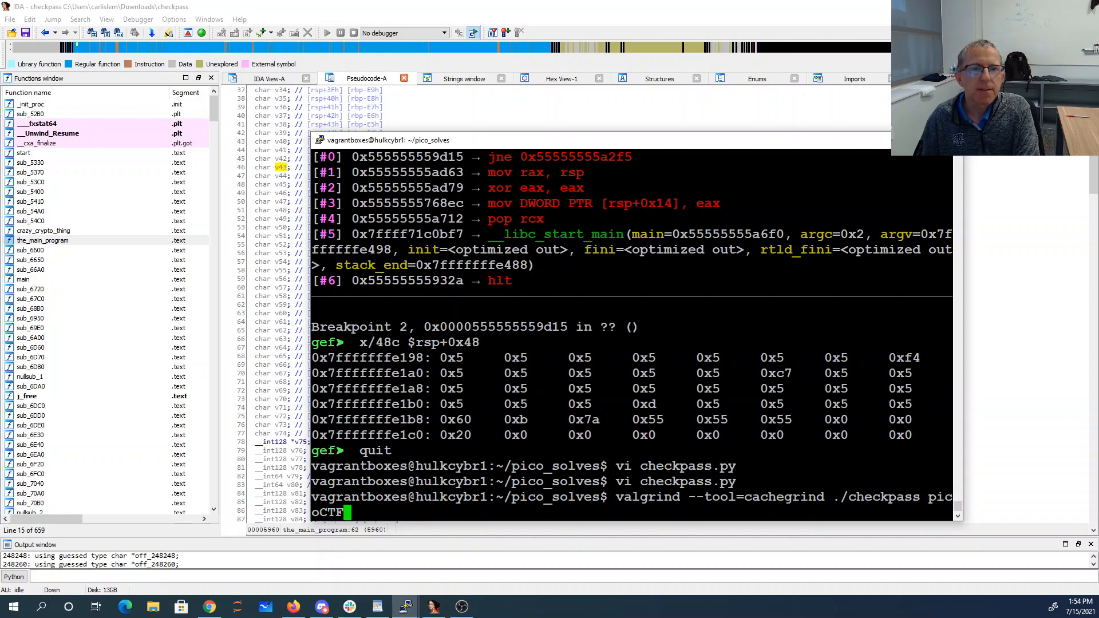
text({)
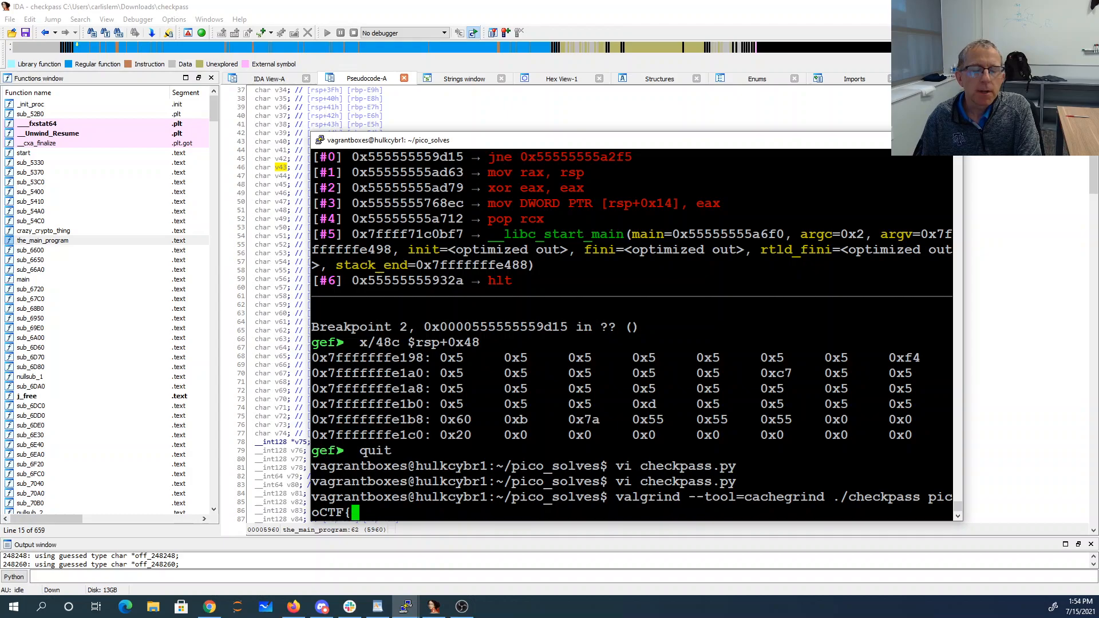
text(aaaaaaaa)
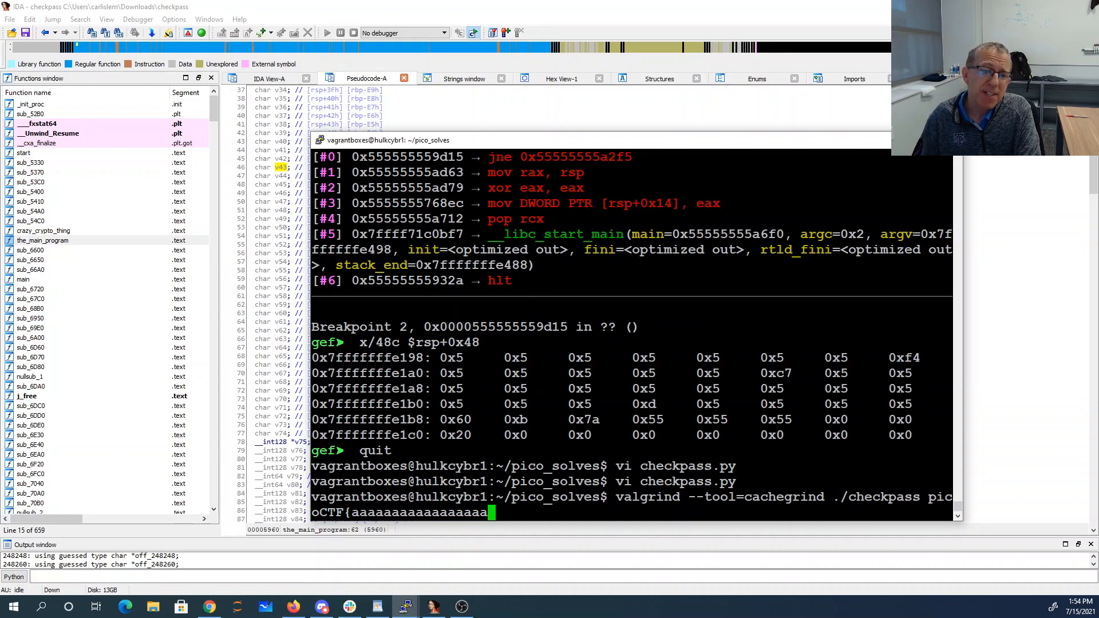
text(aaaaaaaaaaaa)
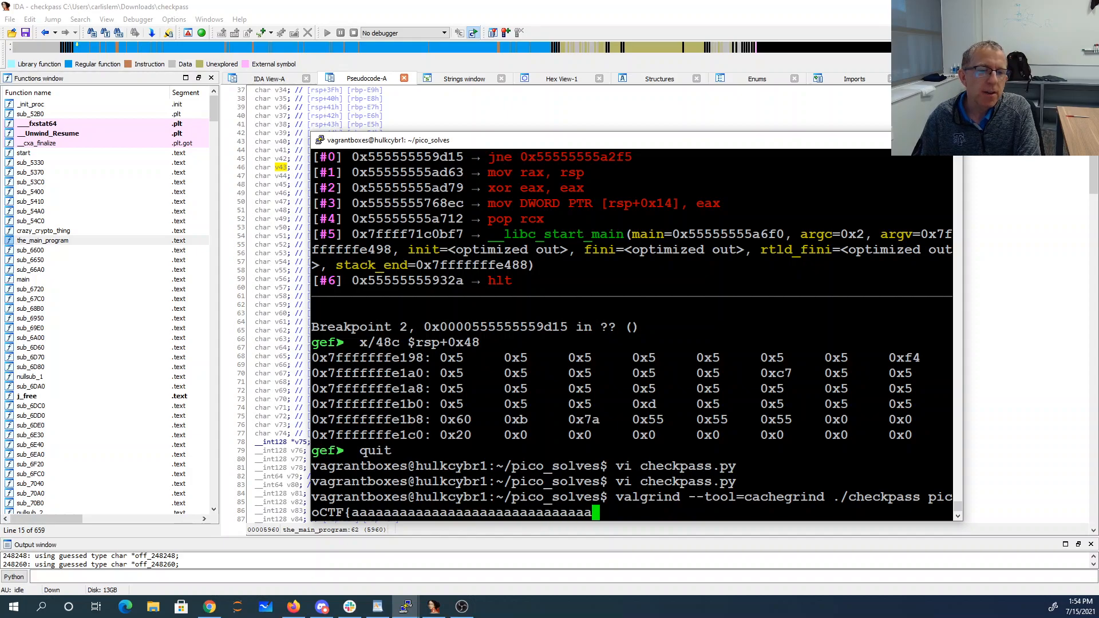
text(aa)
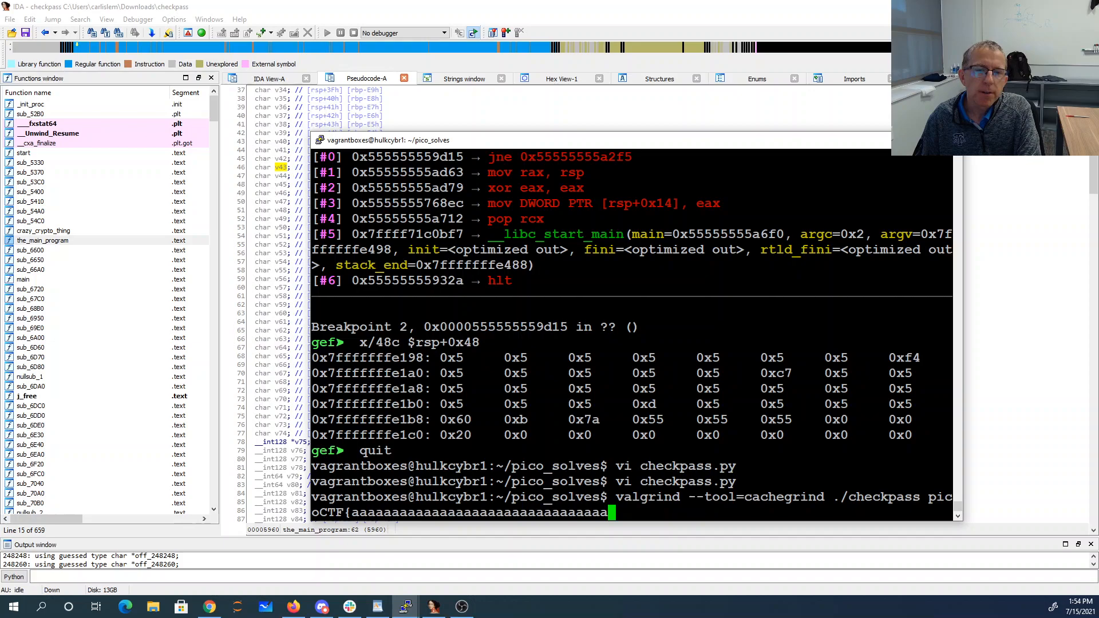
key(Return)
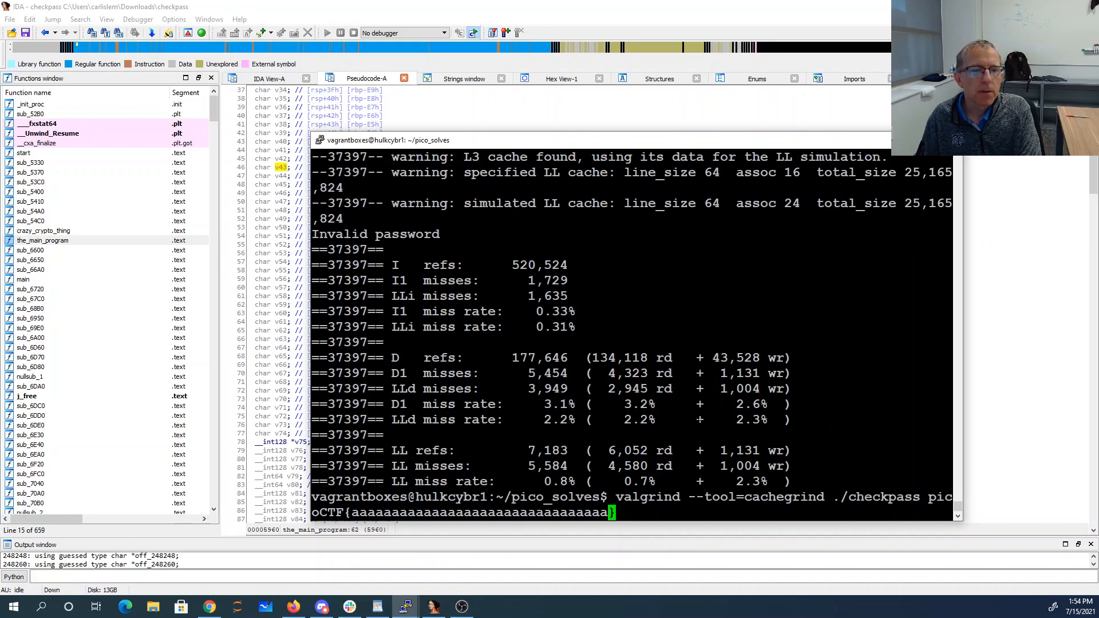
text(a)
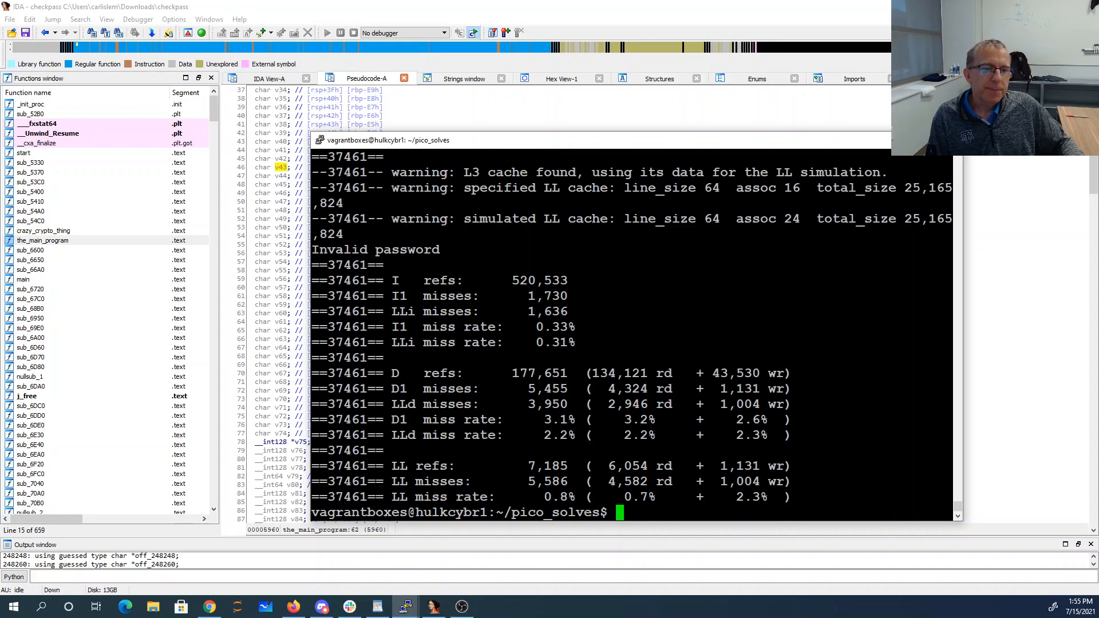
View checkpass.py in vim, stepping through the password_guess, best_count and next_char lines
text(vi checkpass.py)
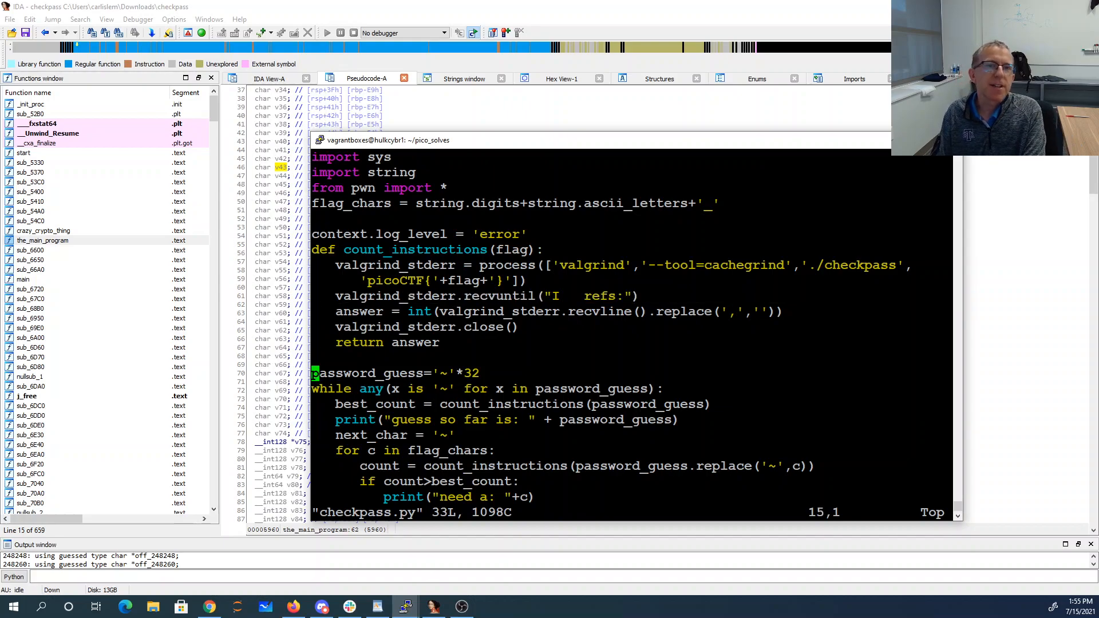
click(316, 203)
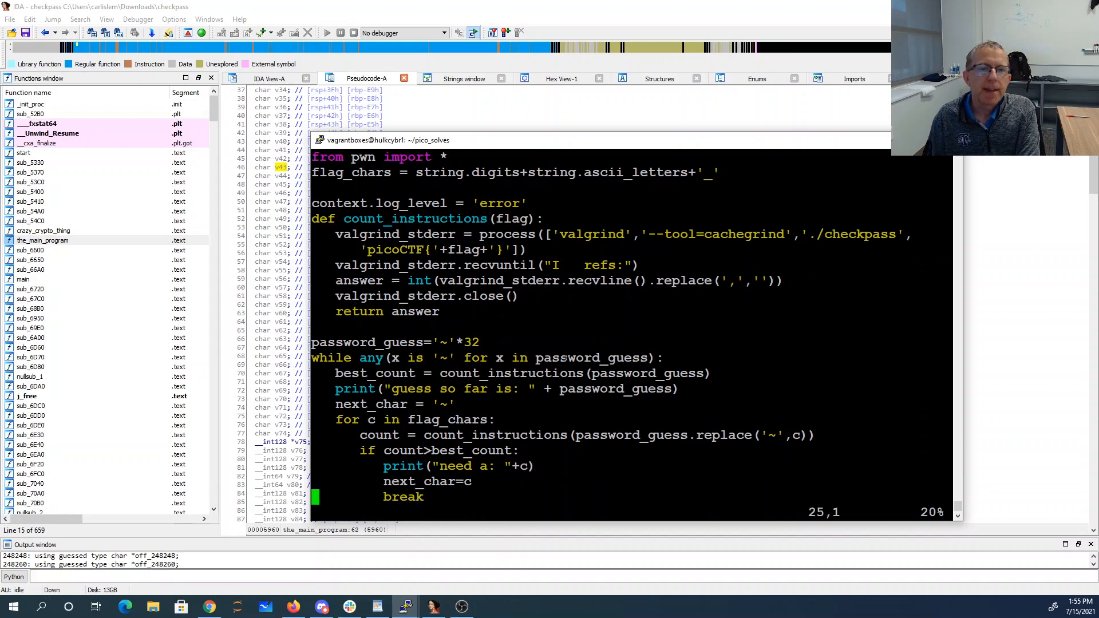
scroll(down, 3)
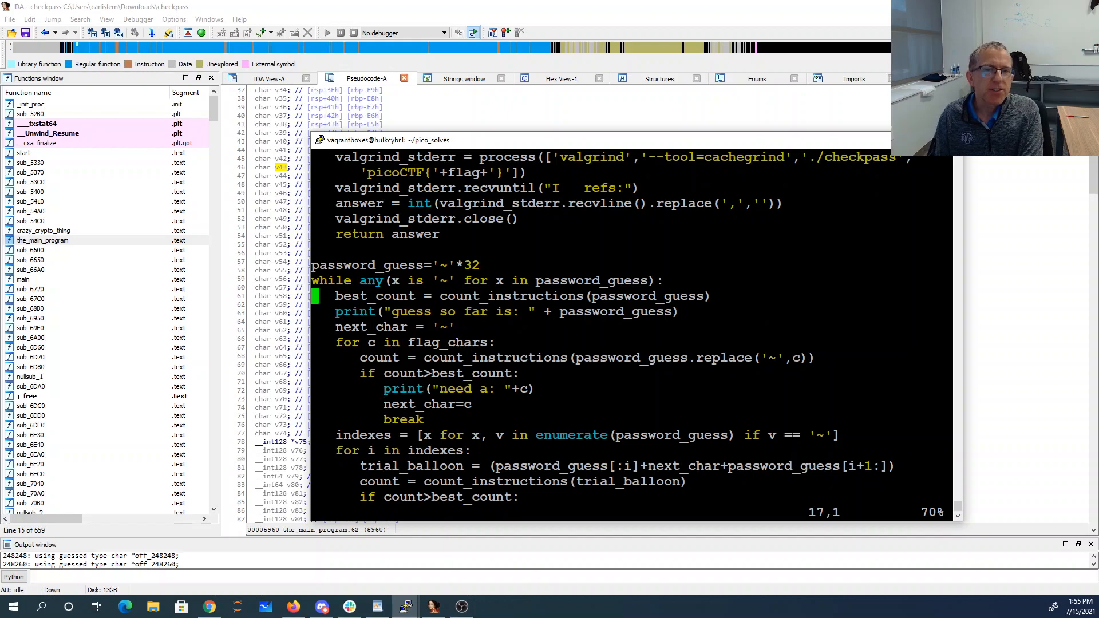
key(Down)
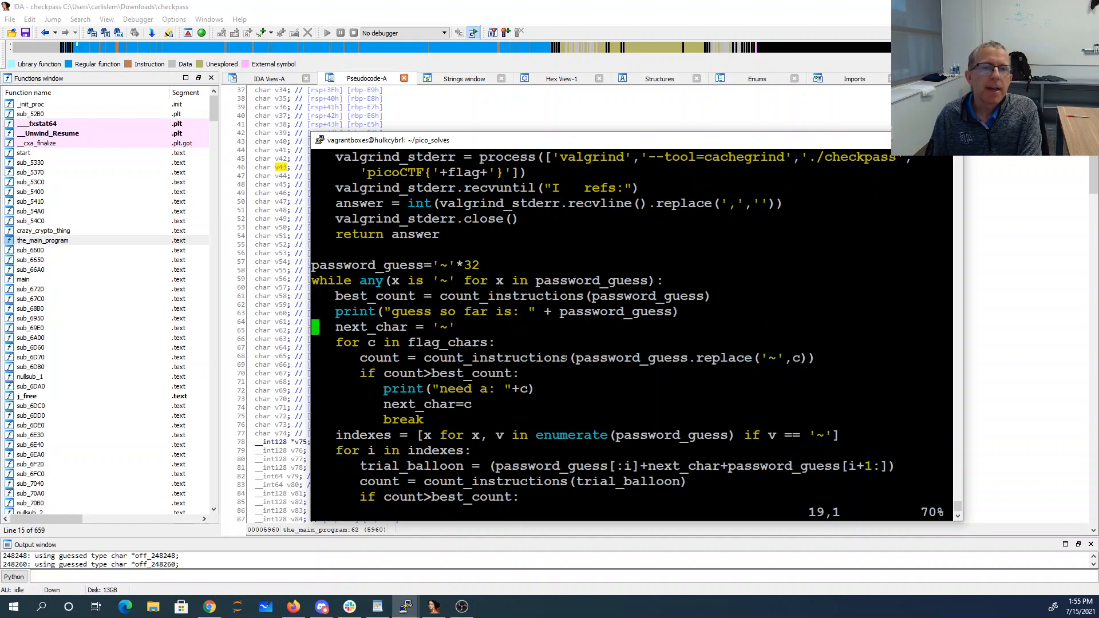
key(Down)
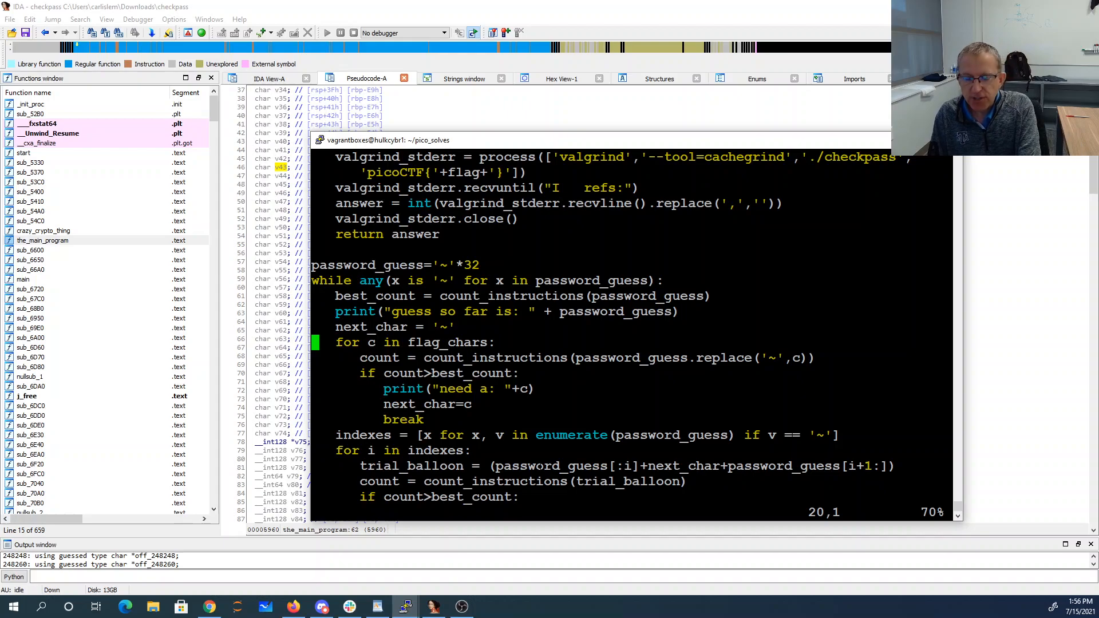
scroll(down, 3)
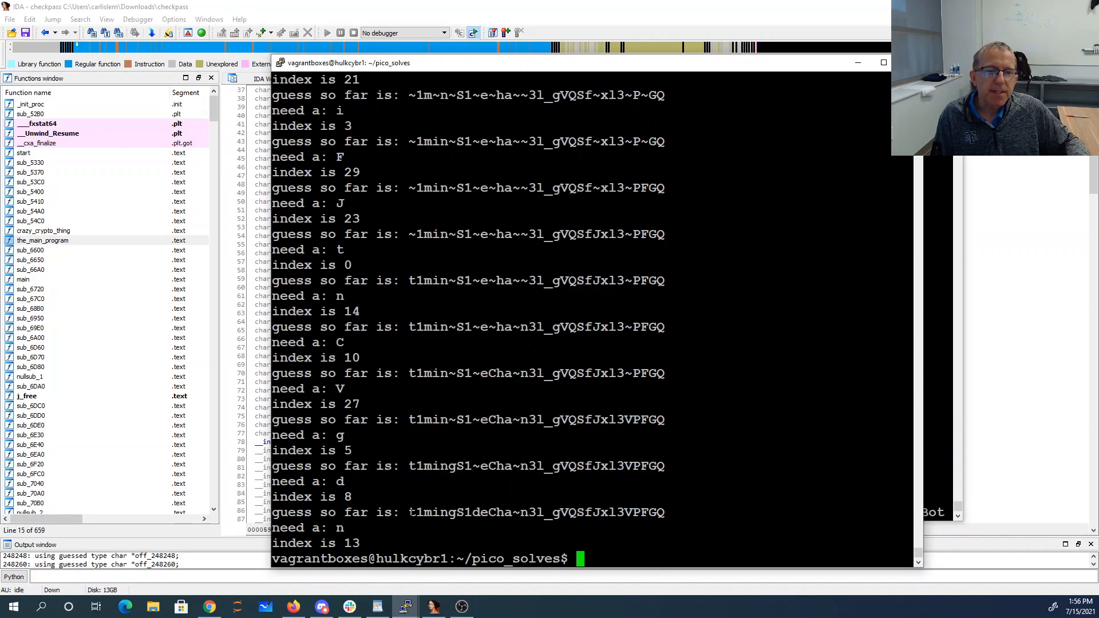
drag(408, 513, 664, 513)
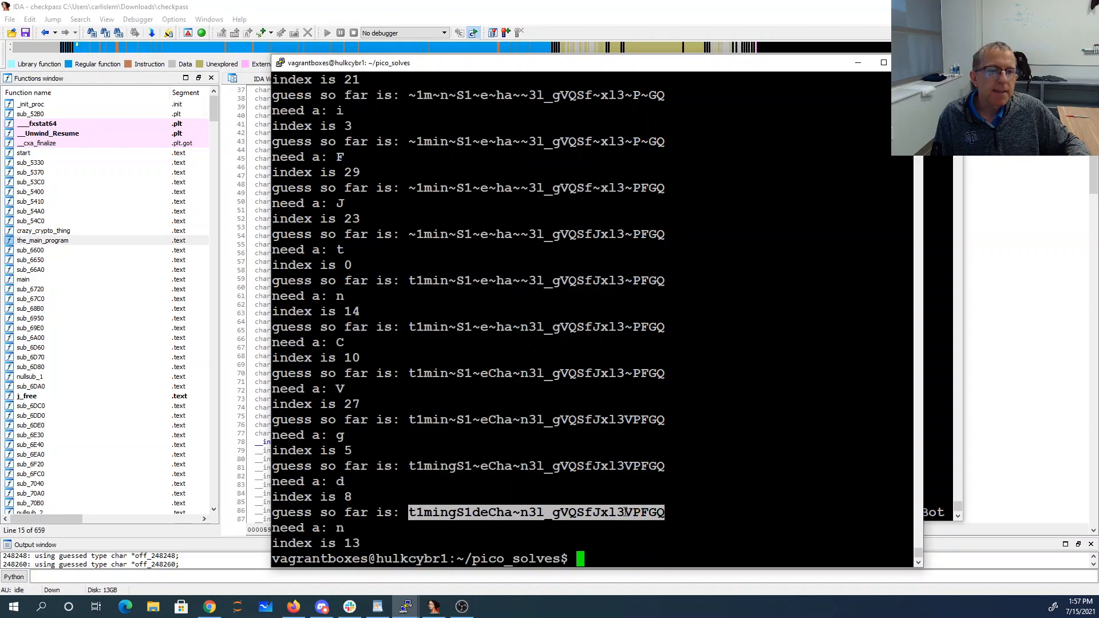
click(294, 606)
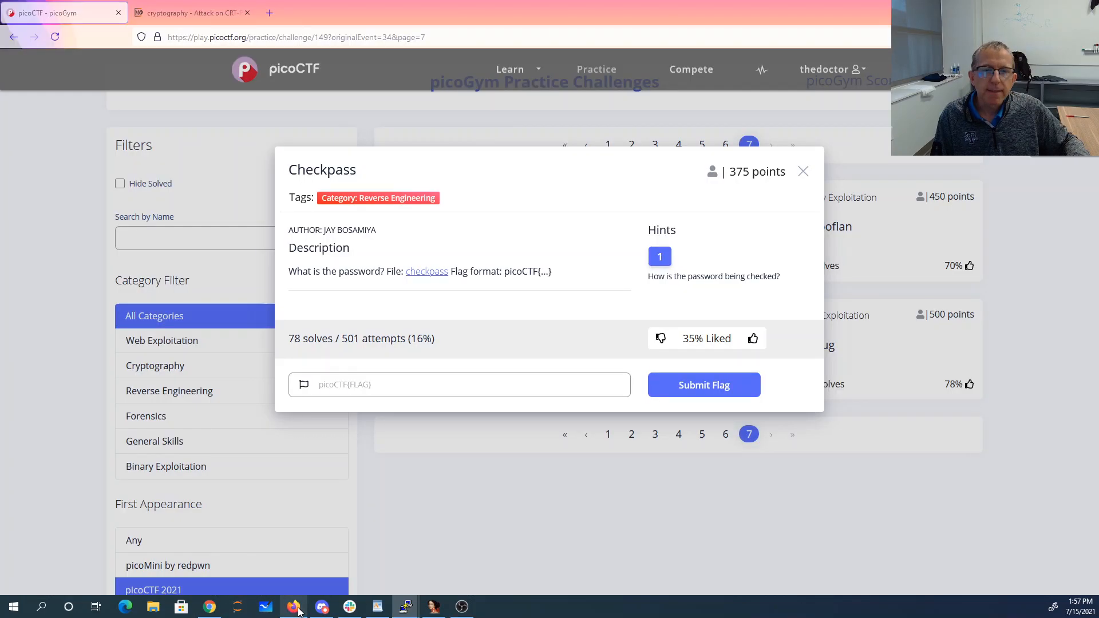
Enter picoCTF{t1mingS1deChann3l_gVQSfJxl3VPFGQ} in the Checkpass flag field and return to IDA
text(pi)
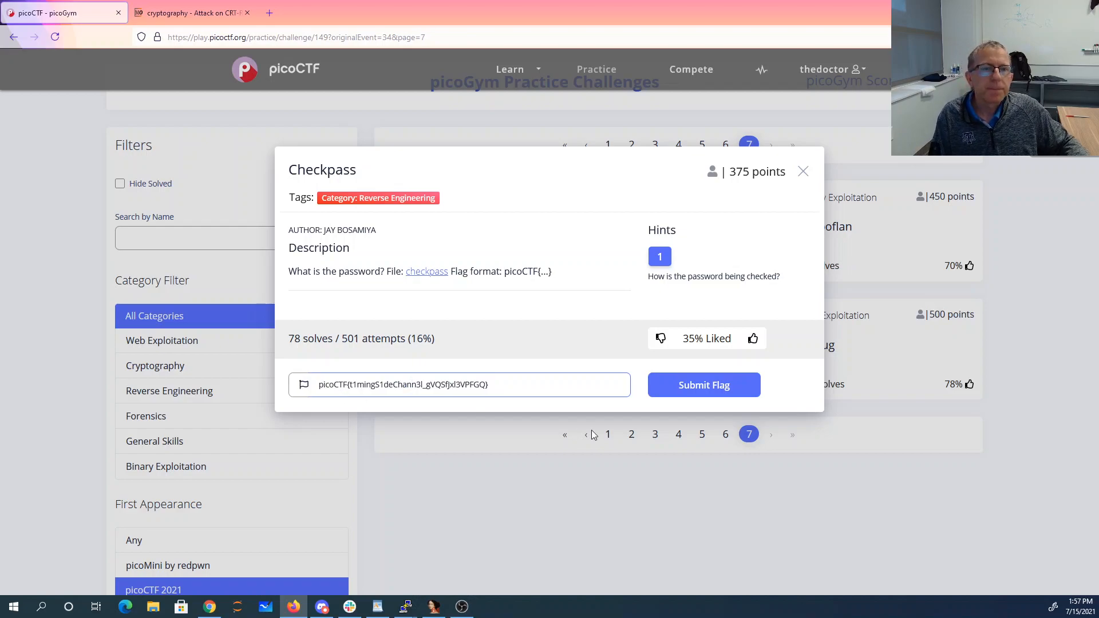
click(703, 385)
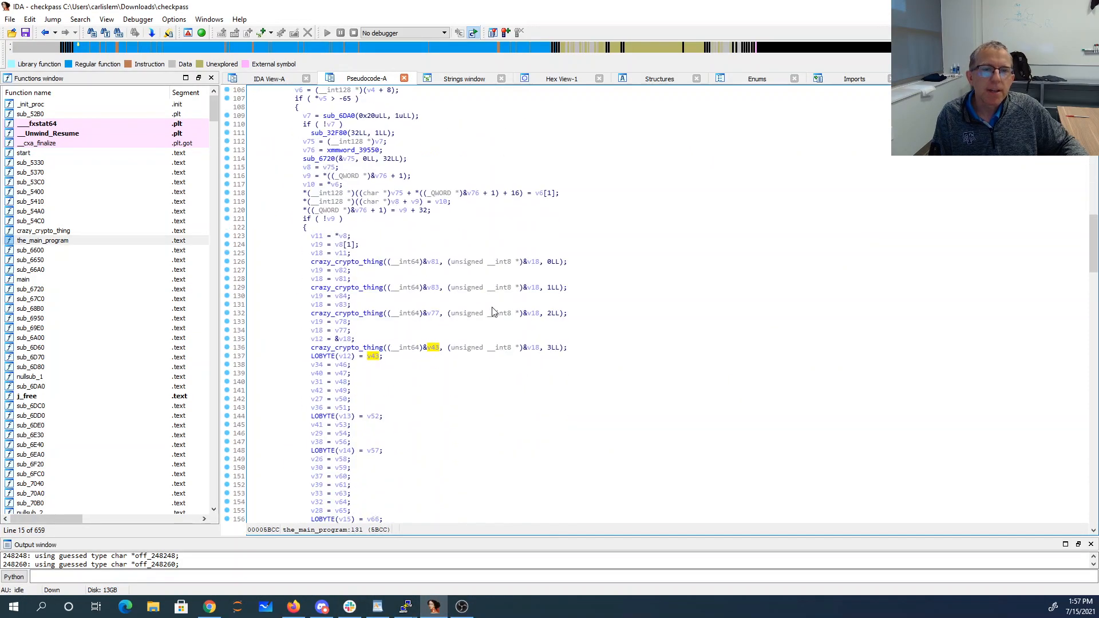
Scroll the pseudocode to the byte_39D95 checks and bring the terminal's guess log forward
scroll(down, 3)
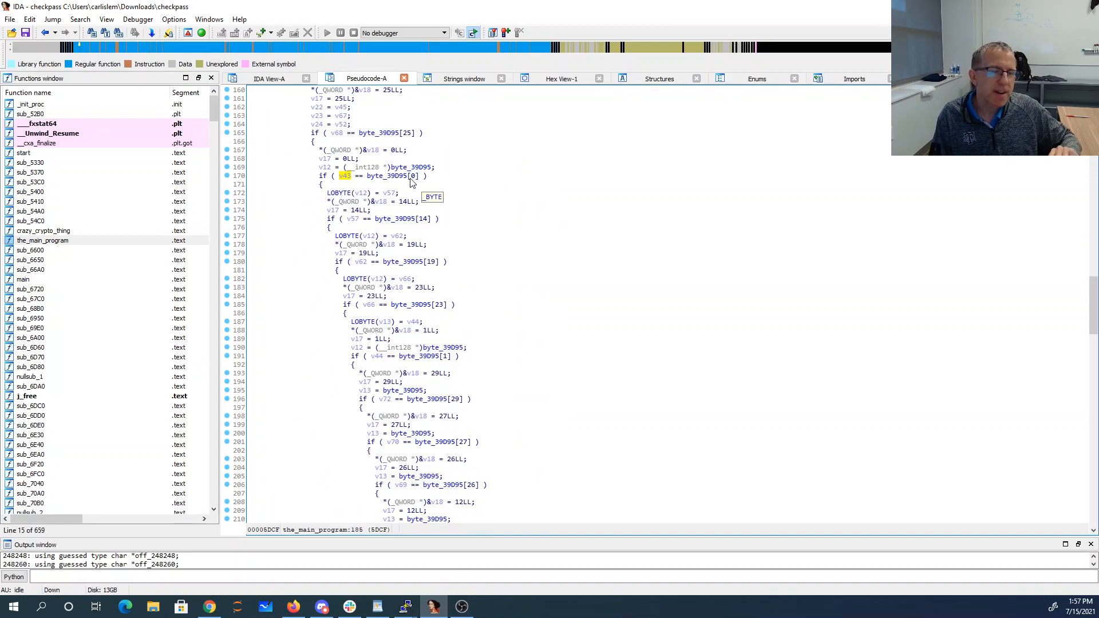
mouse_move(320, 119)
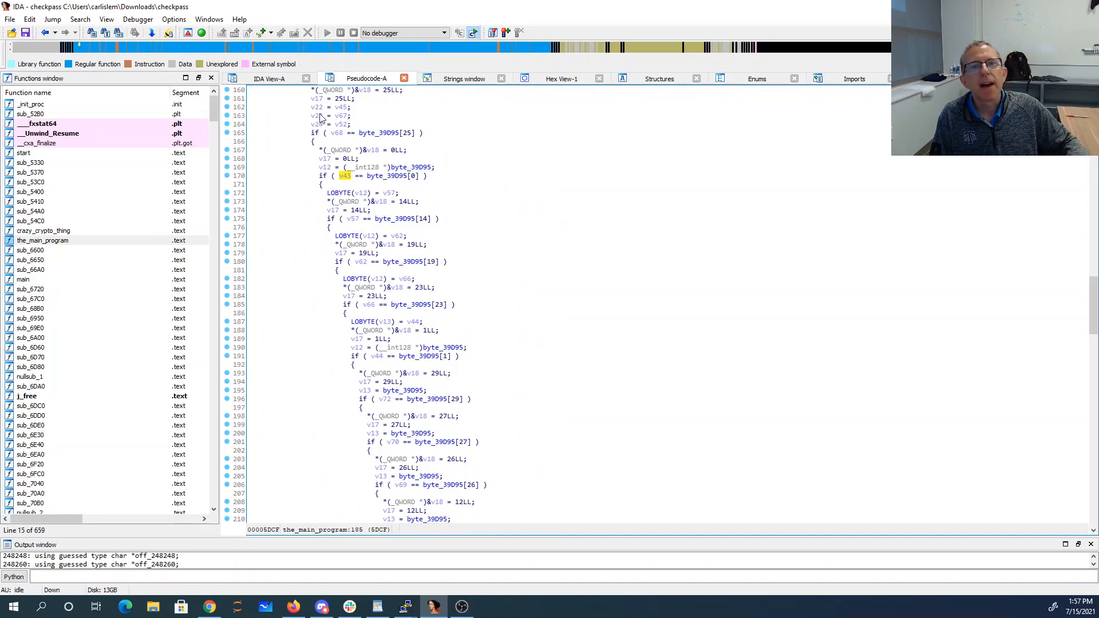
mouse_move(415, 169)
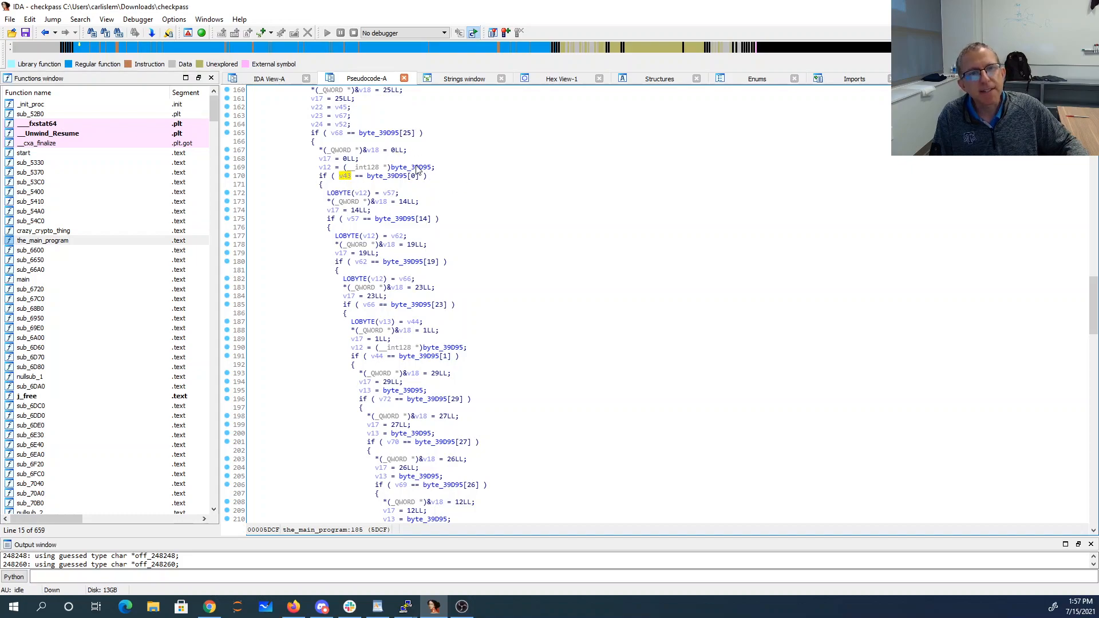
mouse_move(437, 227)
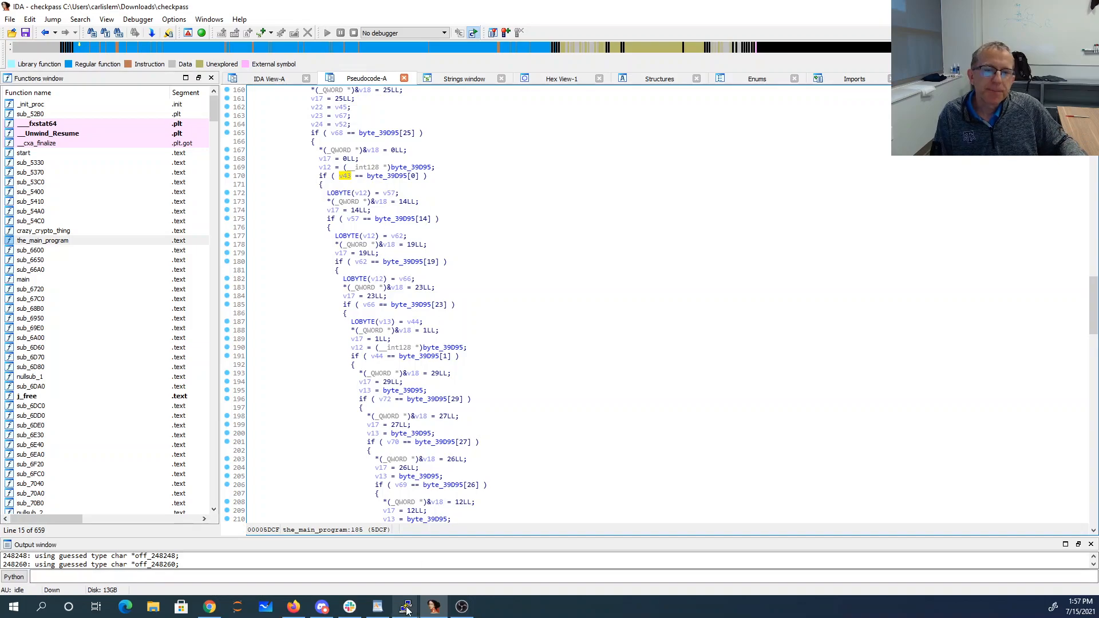
click(404, 607)
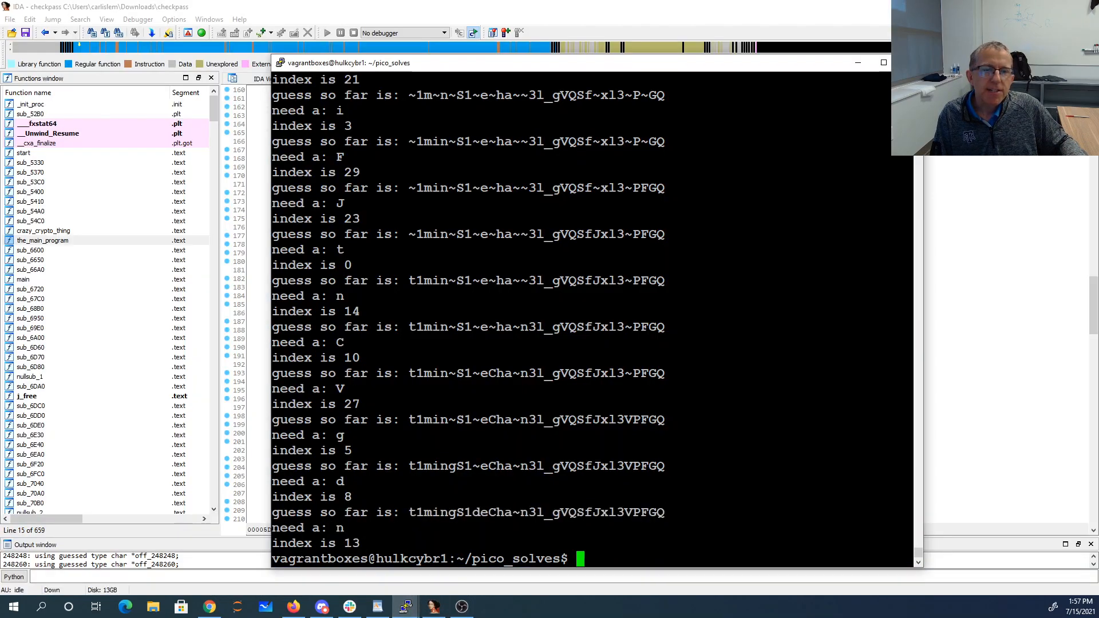
Reopen checkpass.py in vim scrolled to the trial_balloon index loop at its end
text(vi checkpass.py)
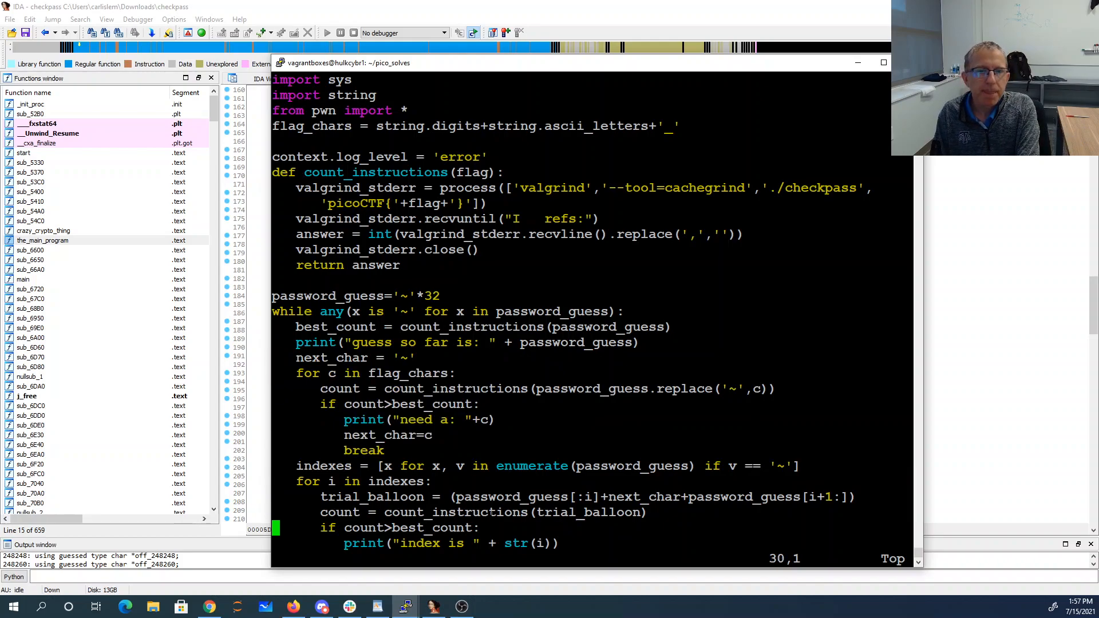
scroll(down, 3)
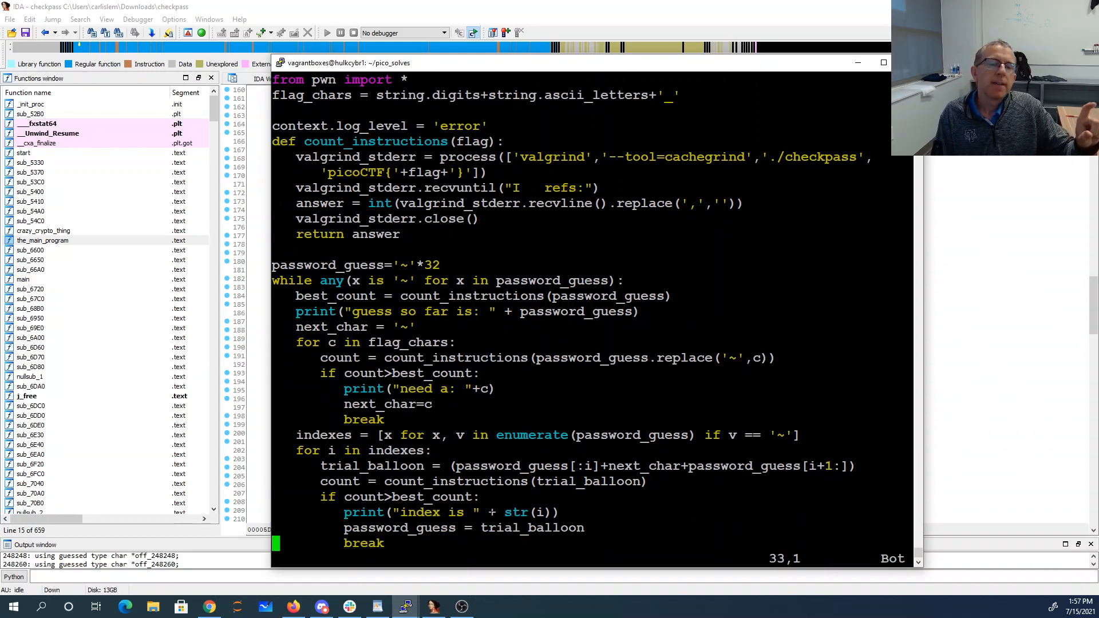